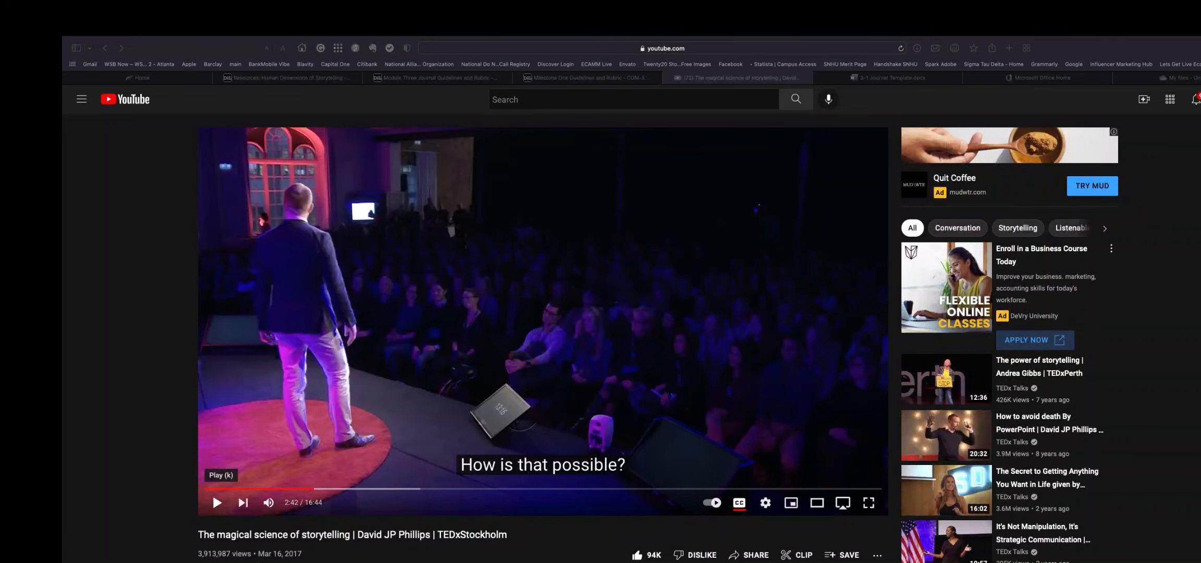
Resume playback of the paused TEDxStockholm storytelling talk from the 2:42 mark
click(217, 503)
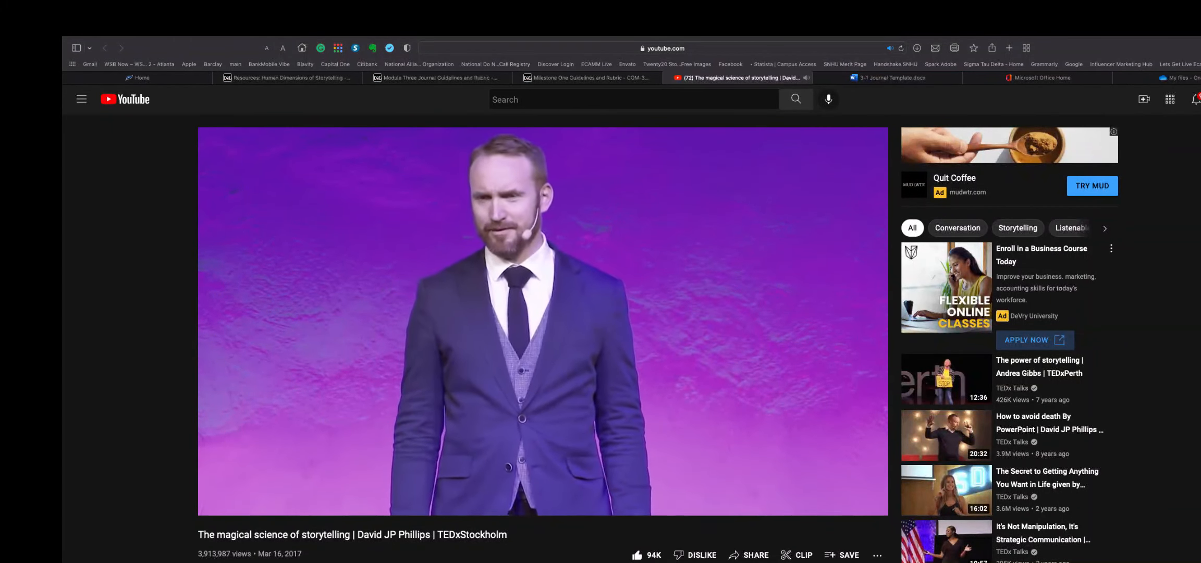
click(275, 77)
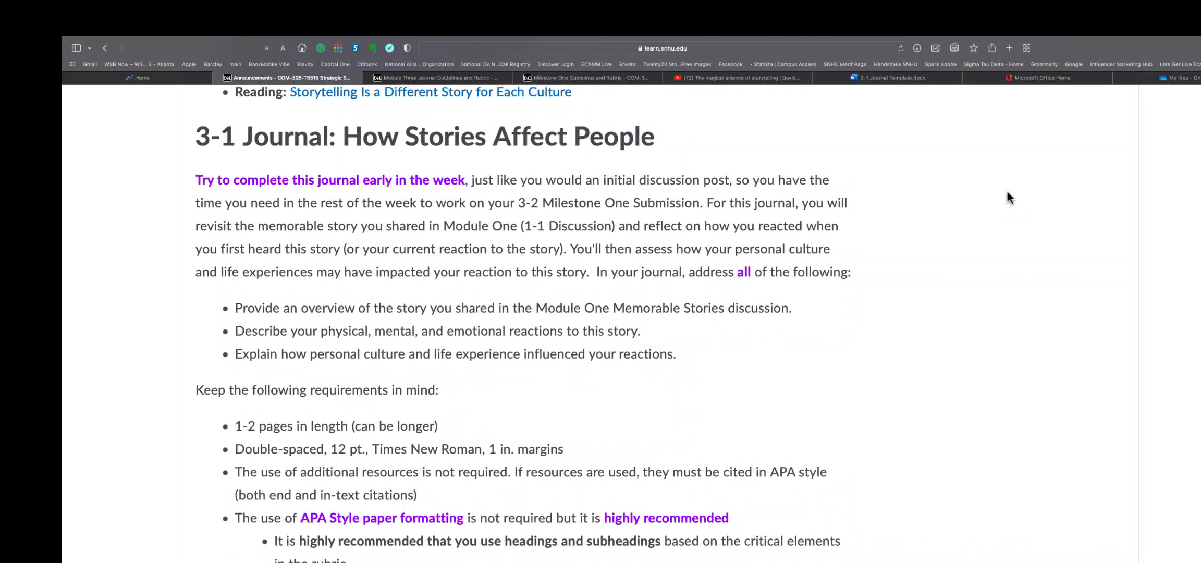
scroll(down, 3)
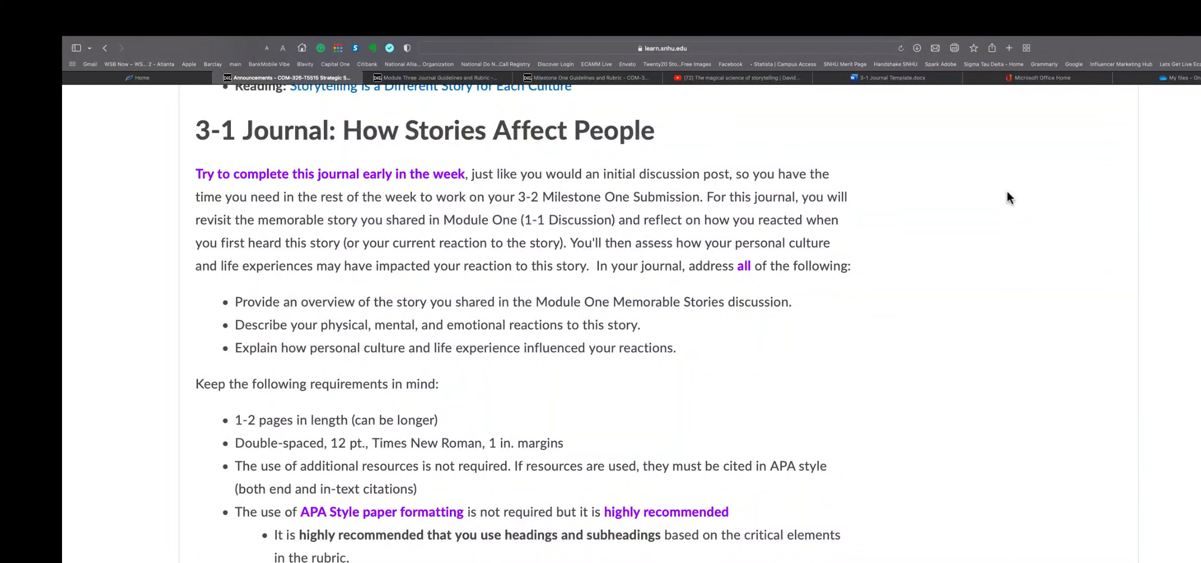
scroll(down, 3)
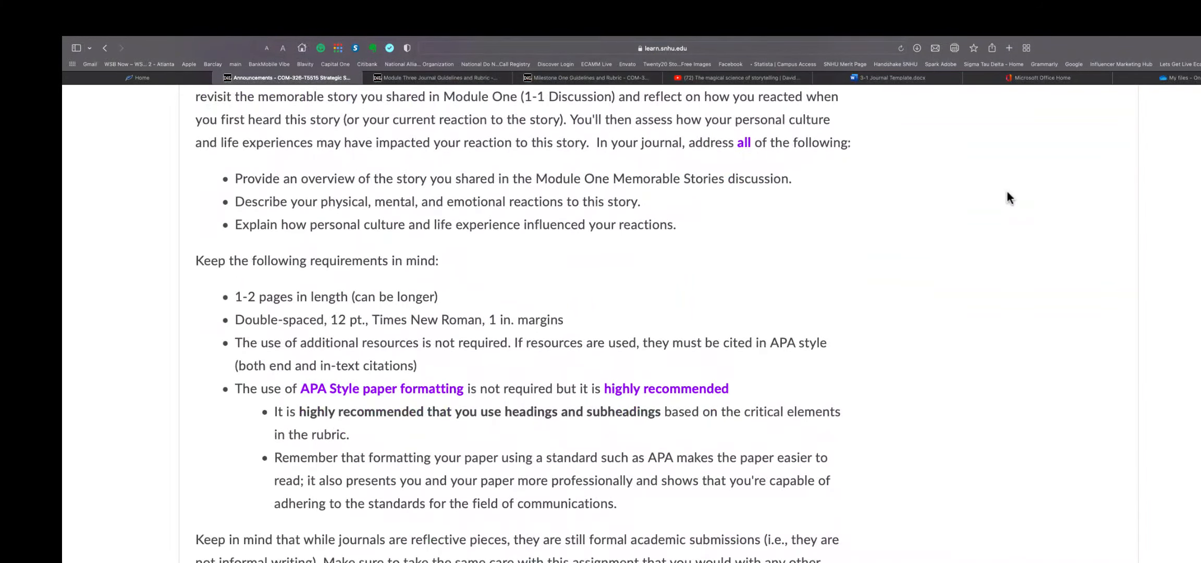
scroll(up, 3)
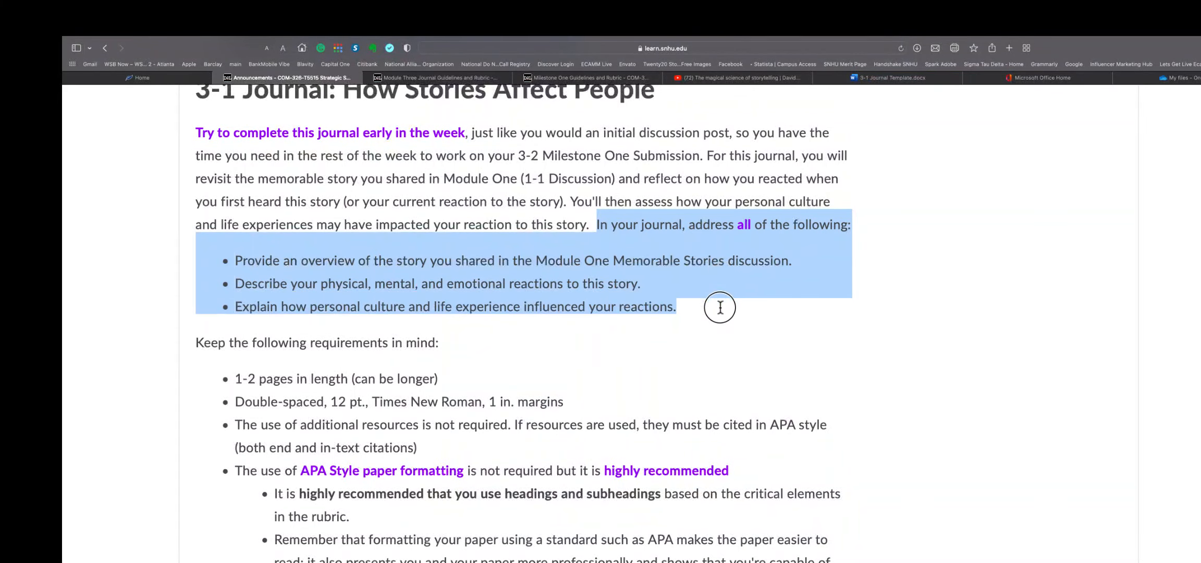
mouse_move(722, 317)
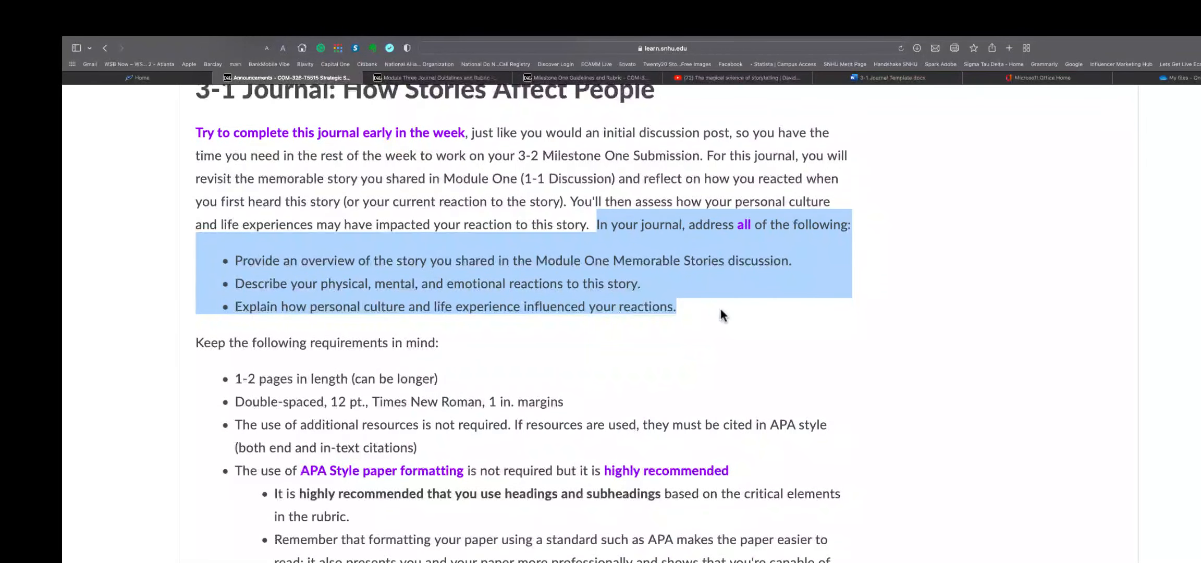
scroll(down, 3)
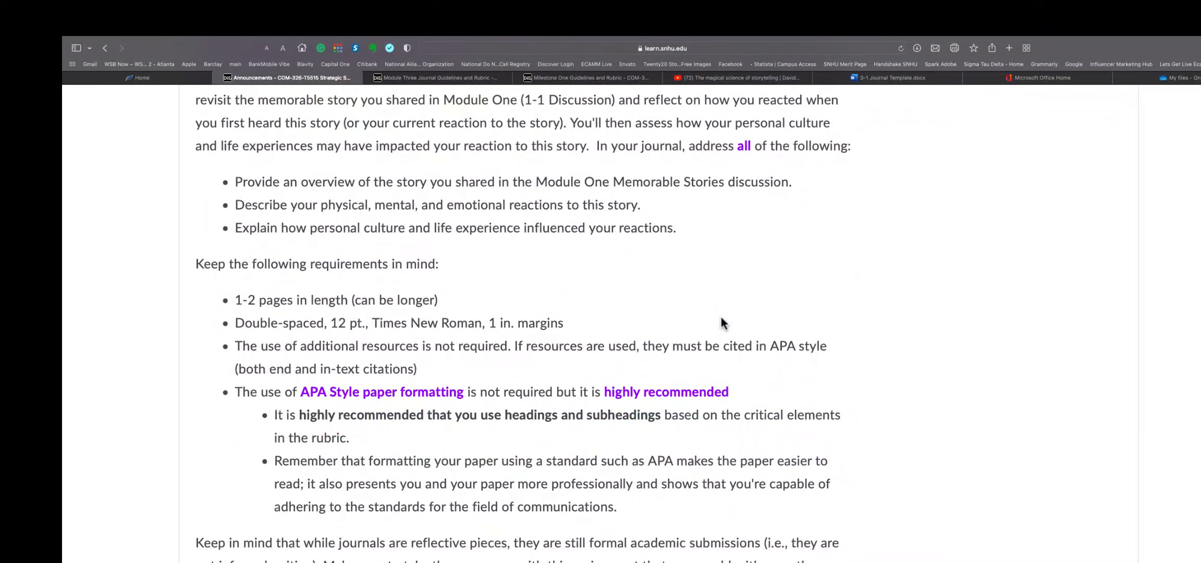
scroll(down, 3)
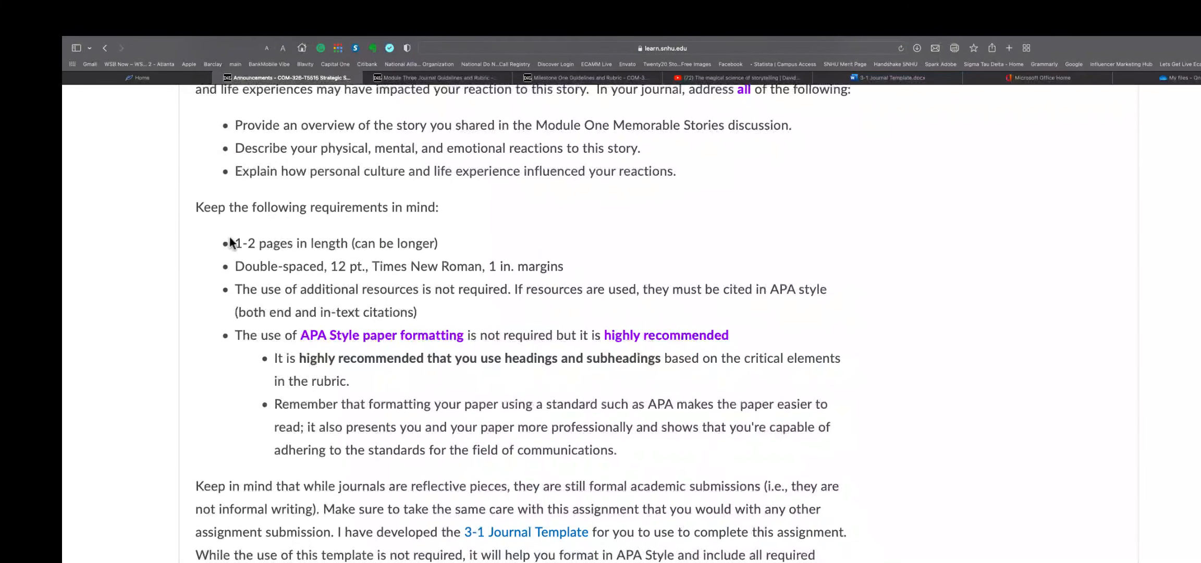
drag(233, 241, 618, 448)
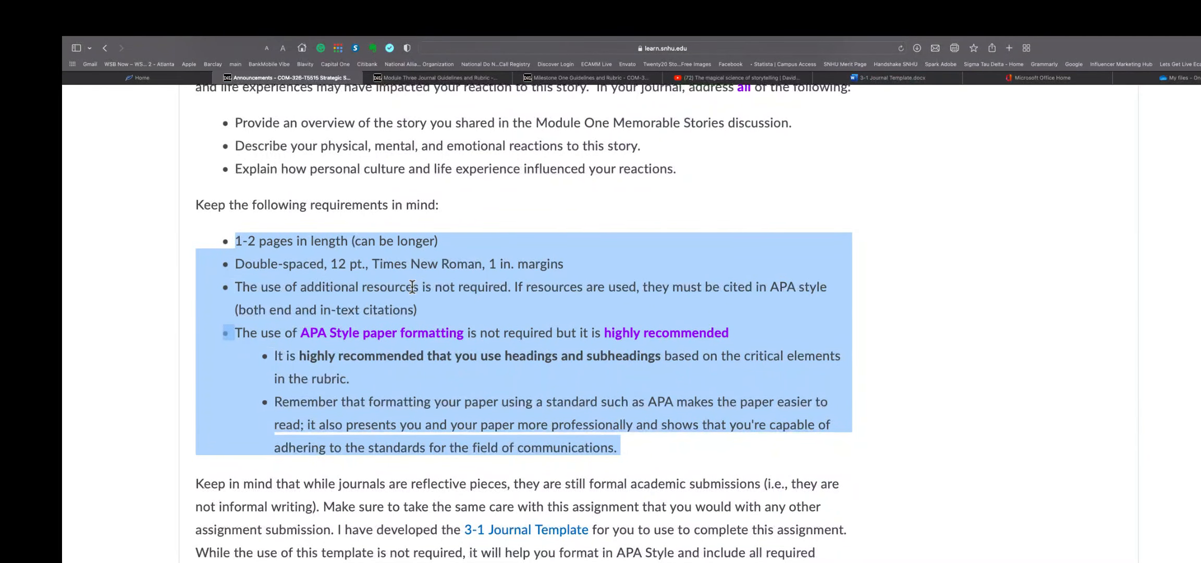
scroll(down, 3)
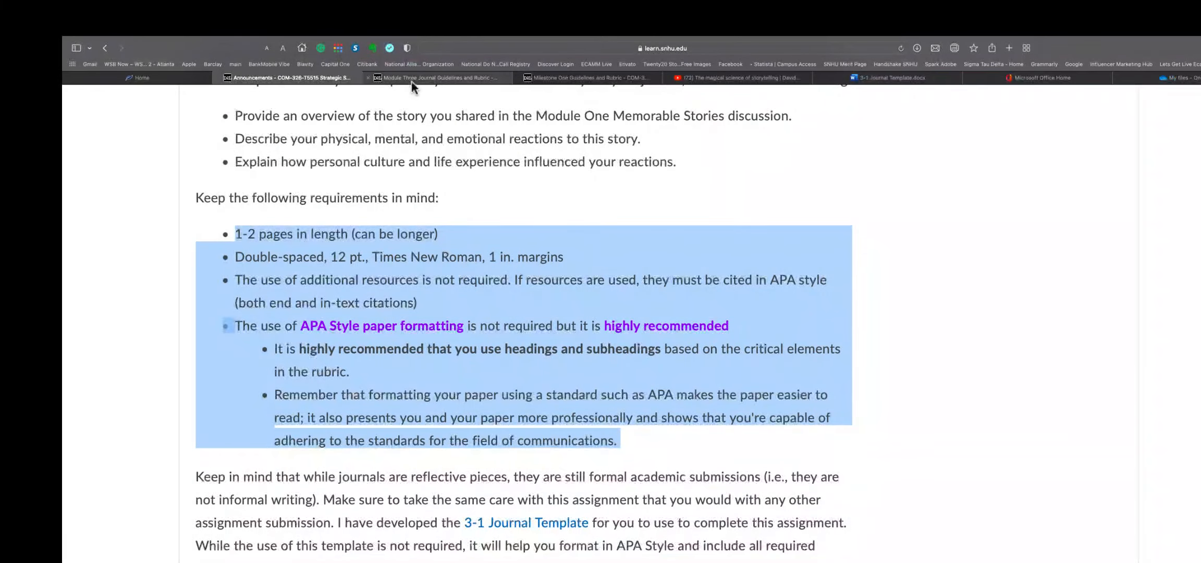
scroll(down, 3)
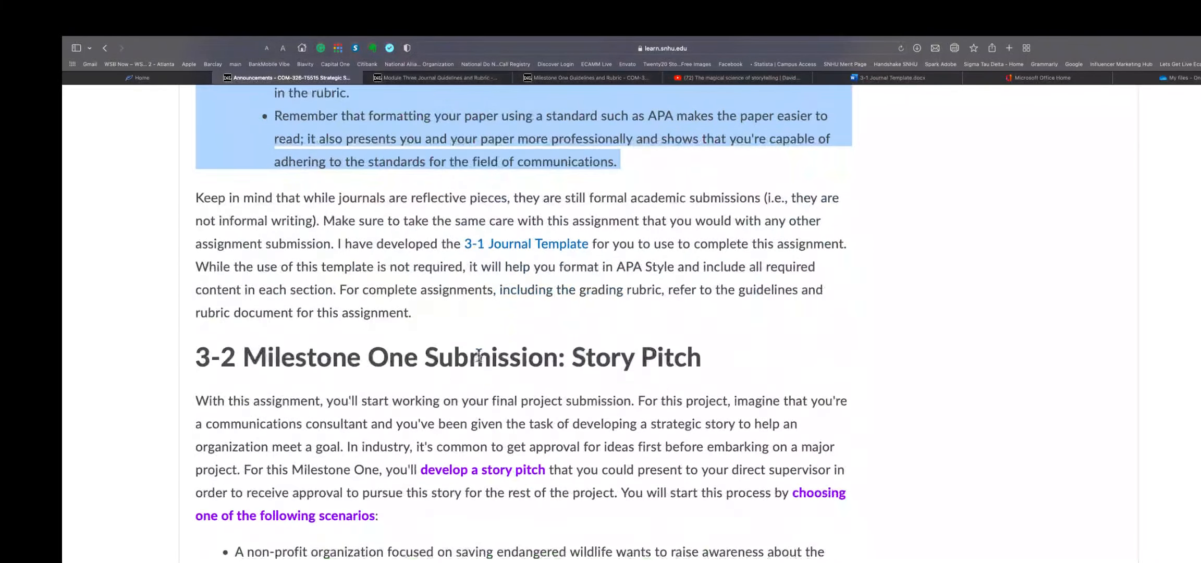
scroll(down, 3)
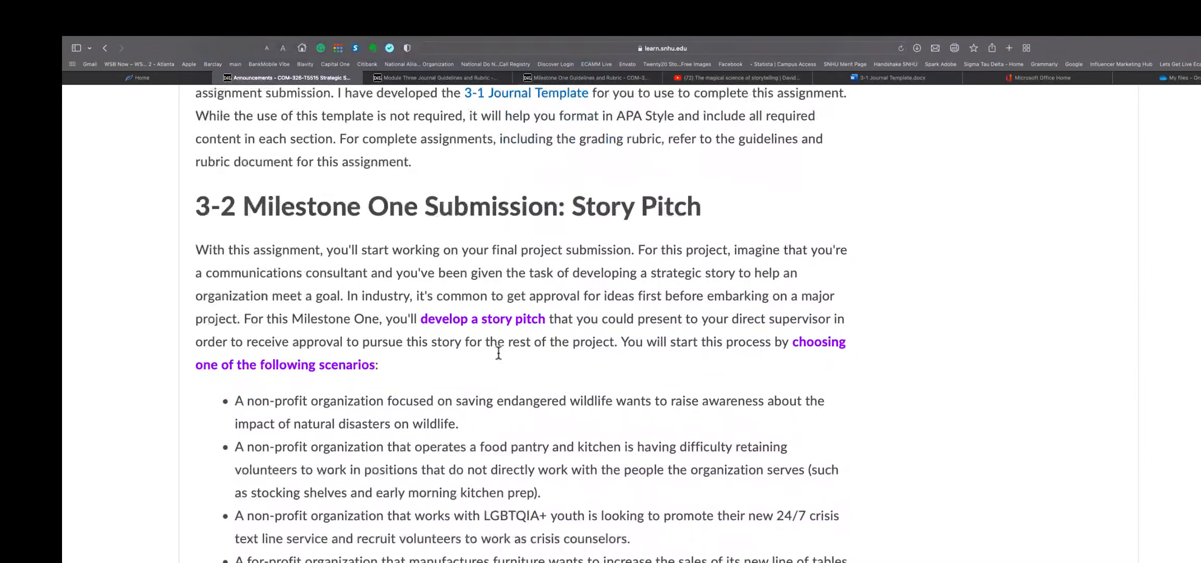
scroll(down, 3)
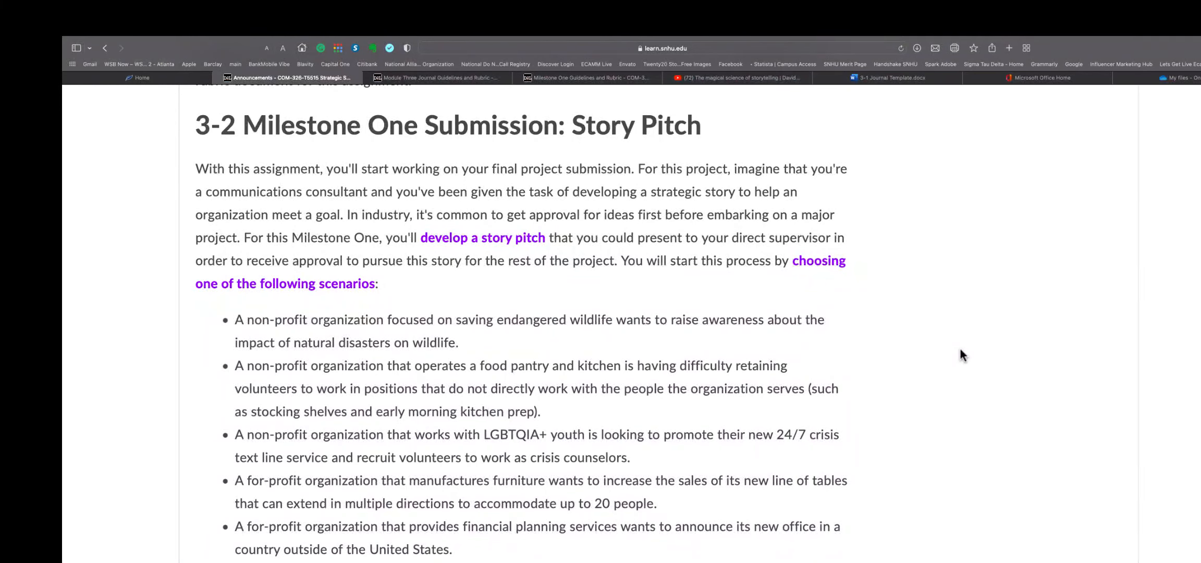
scroll(down, 3)
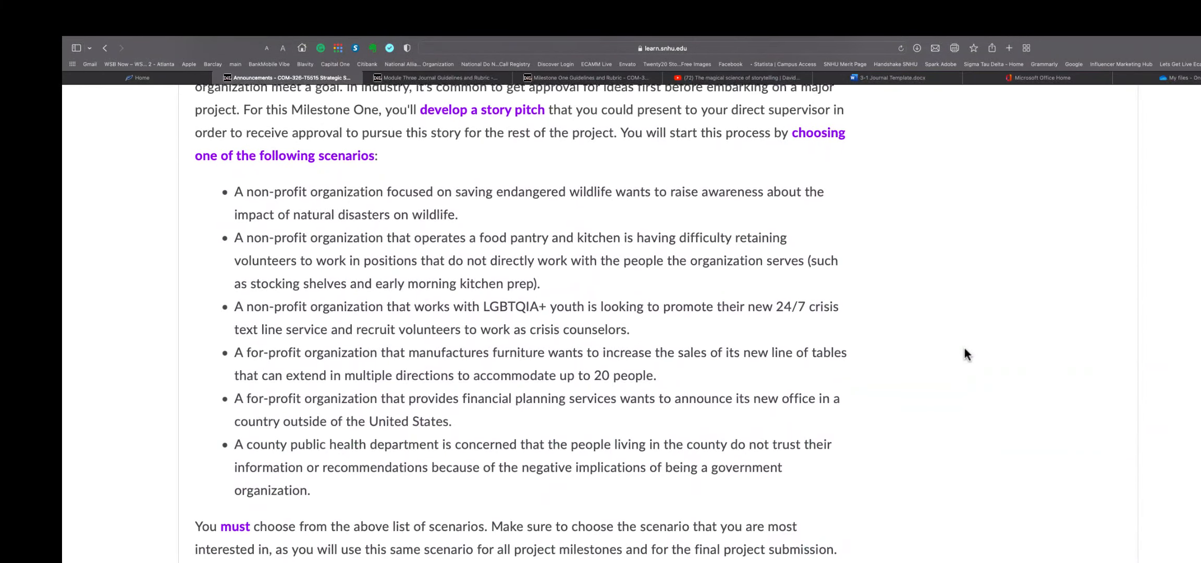
scroll(down, 3)
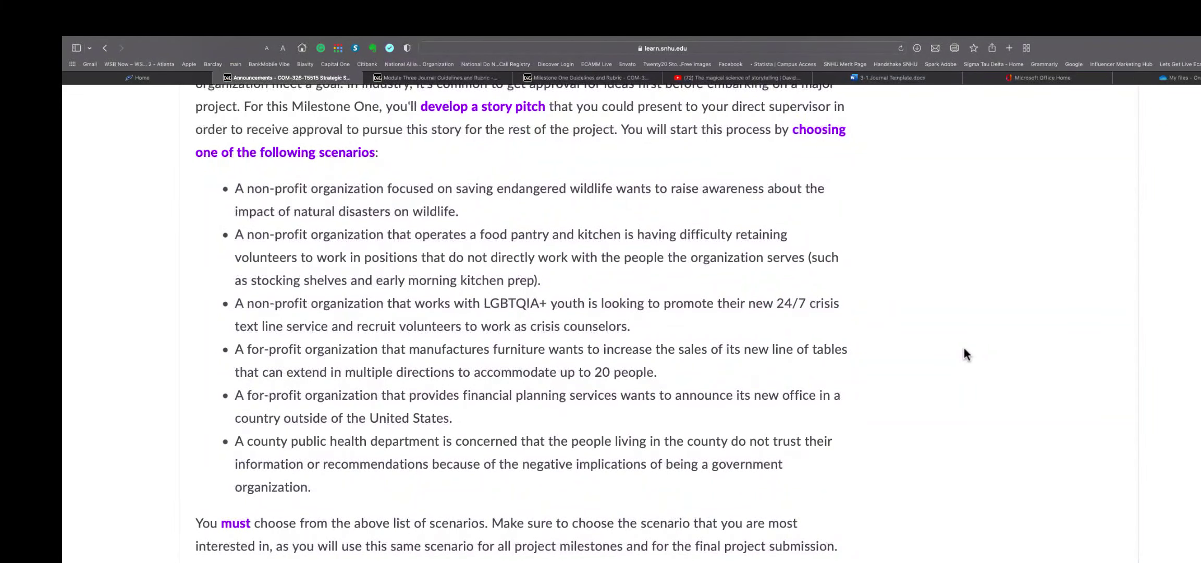
scroll(down, 3)
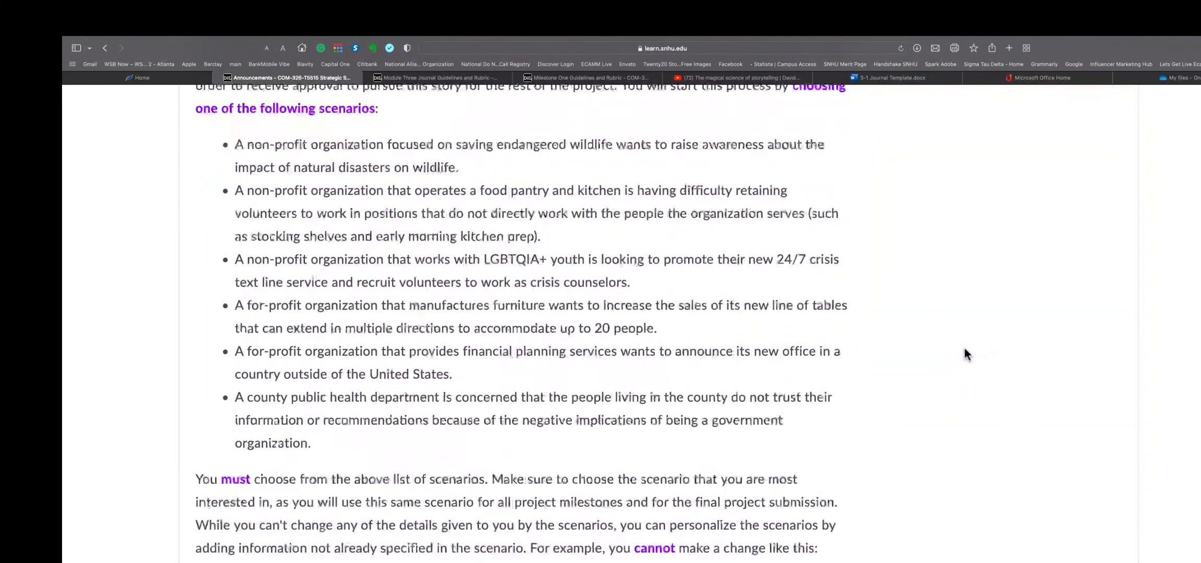
scroll(down, 3)
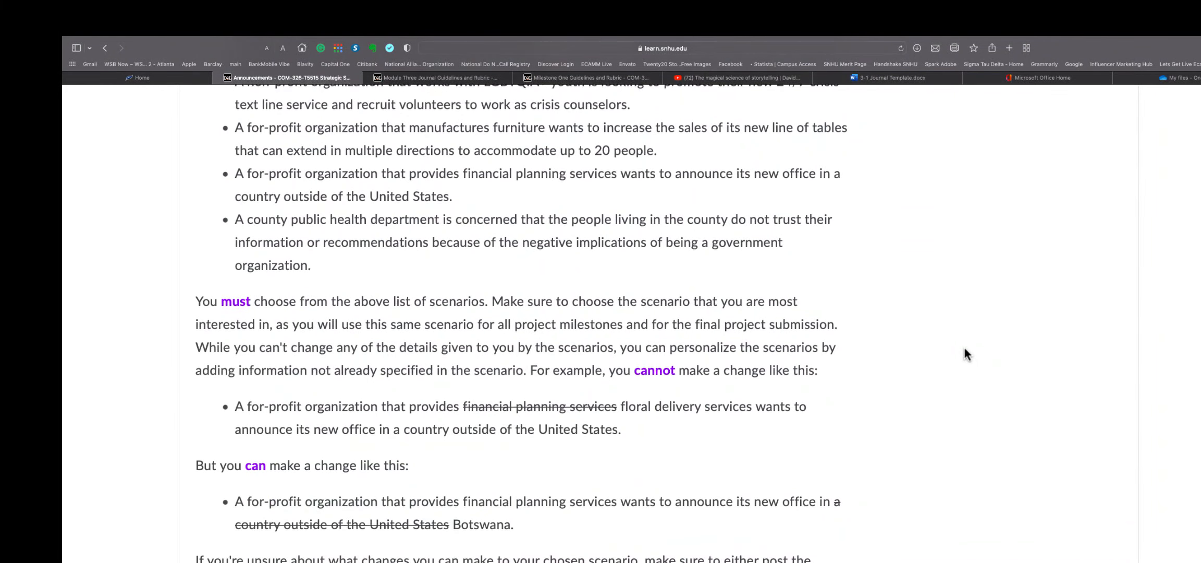
scroll(down, 3)
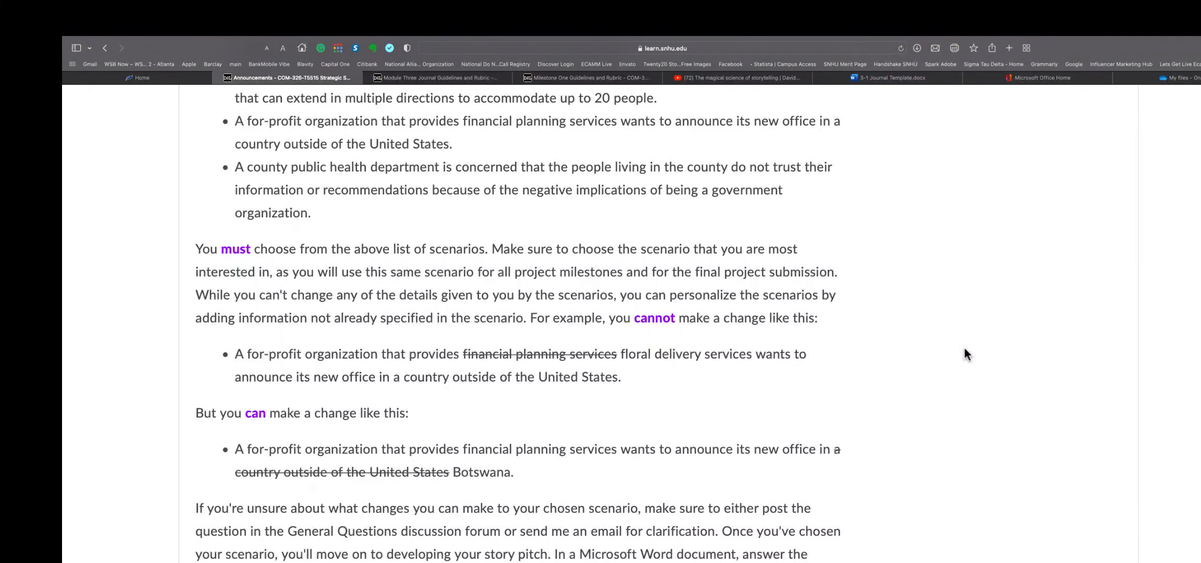
scroll(down, 3)
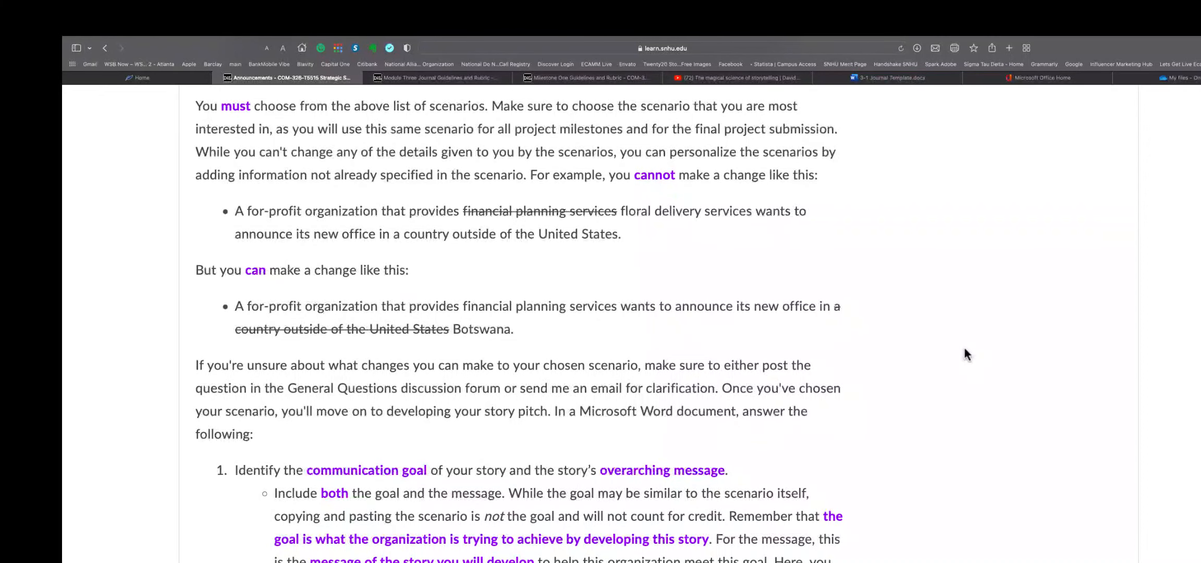
scroll(down, 3)
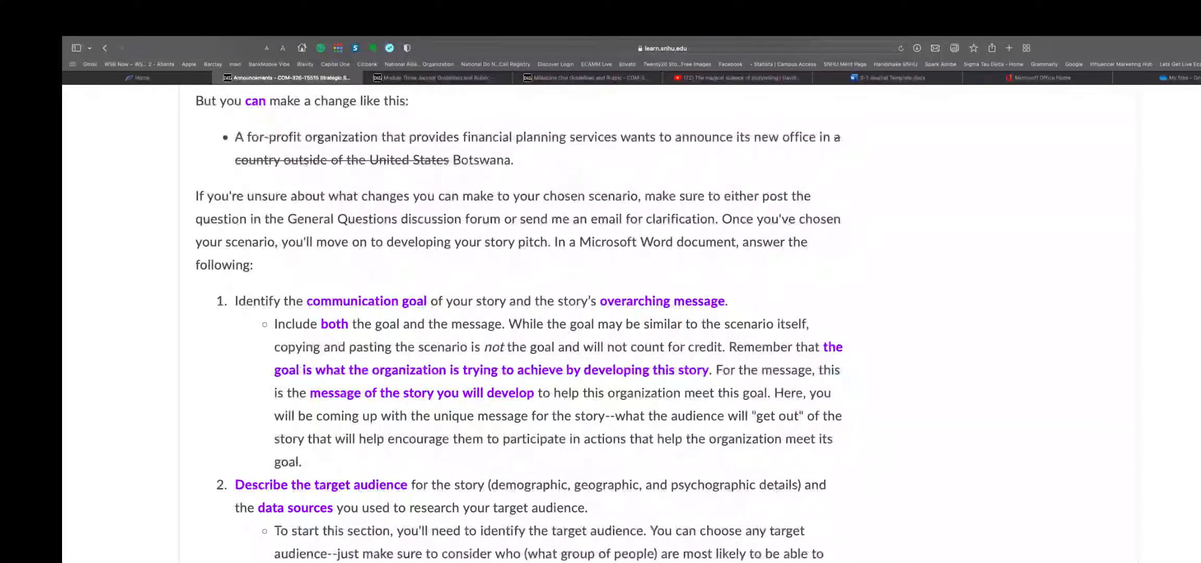
scroll(down, 3)
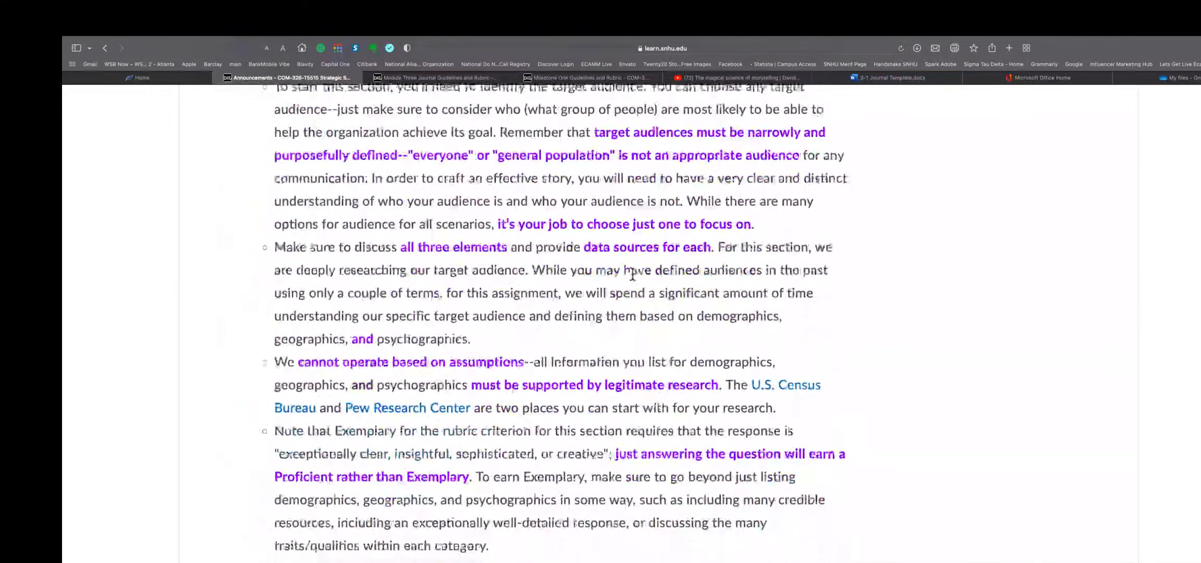
scroll(down, 3)
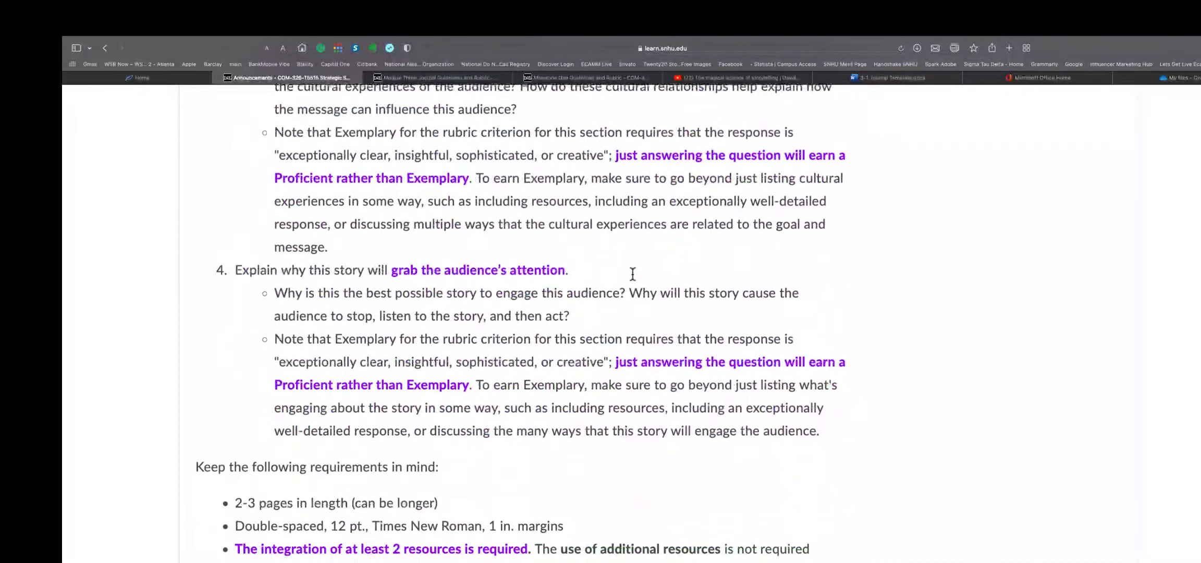
Scroll through the Personas announcement into the Why We Define Audiences reading and its key points
scroll(down, 3)
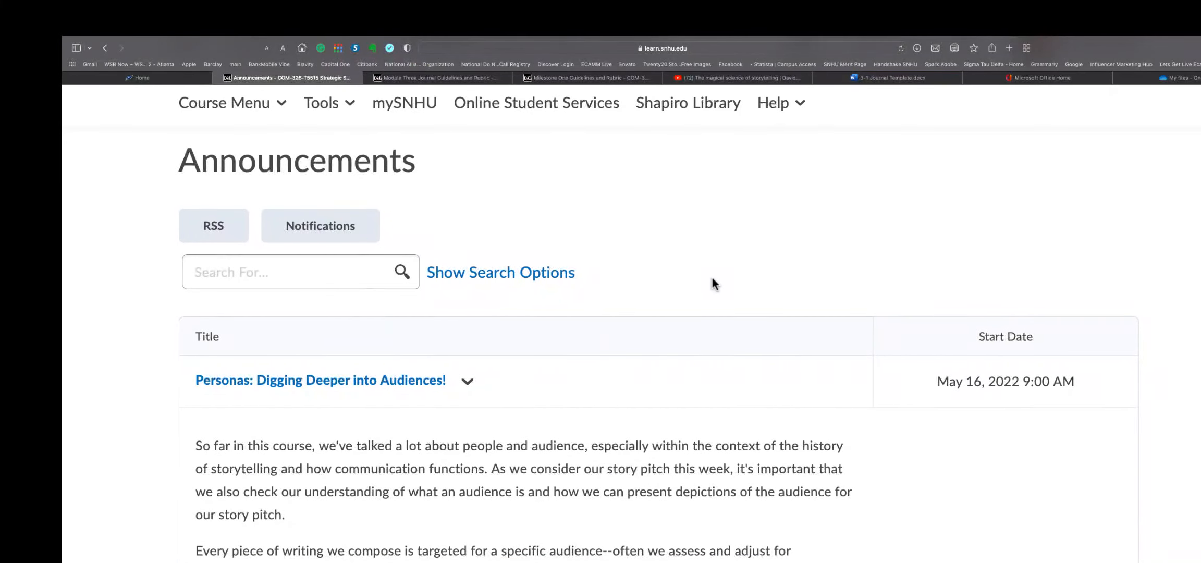
scroll(down, 3)
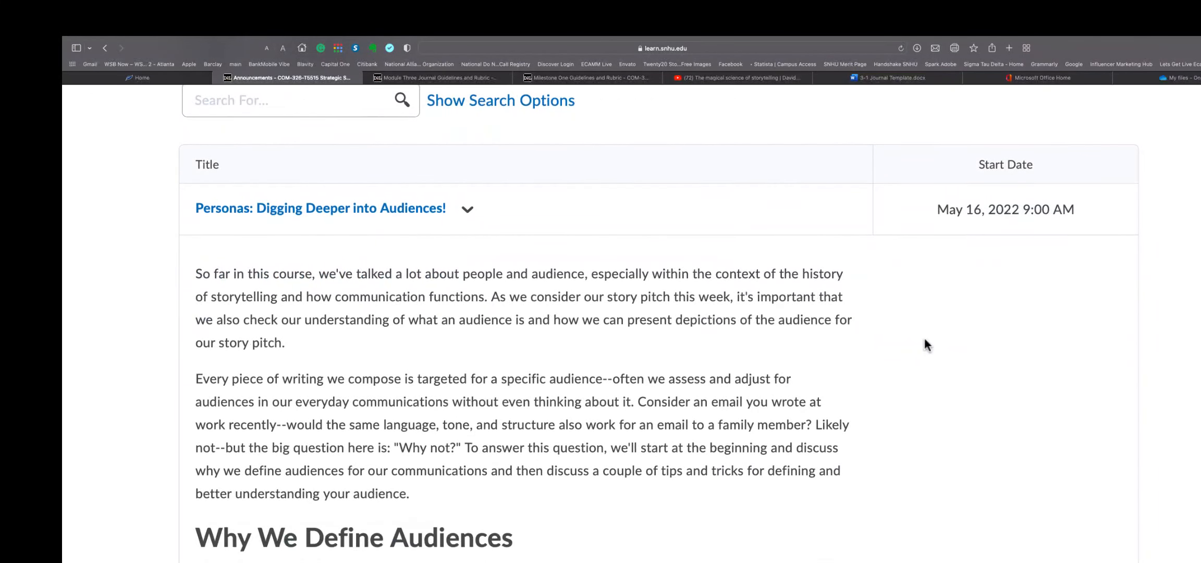
mouse_move(1027, 413)
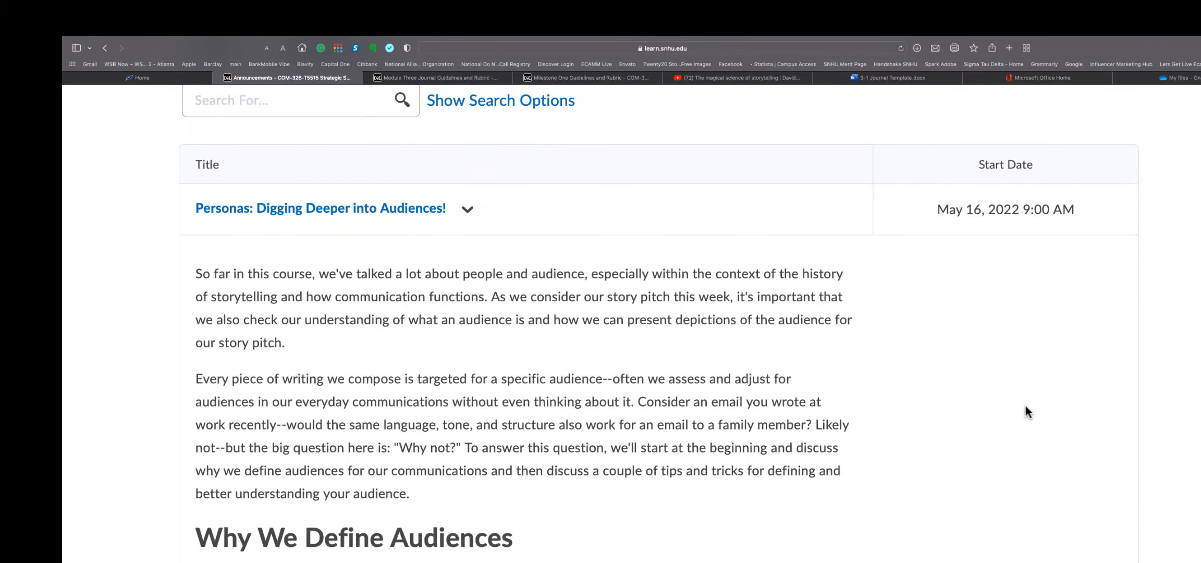
scroll(down, 3)
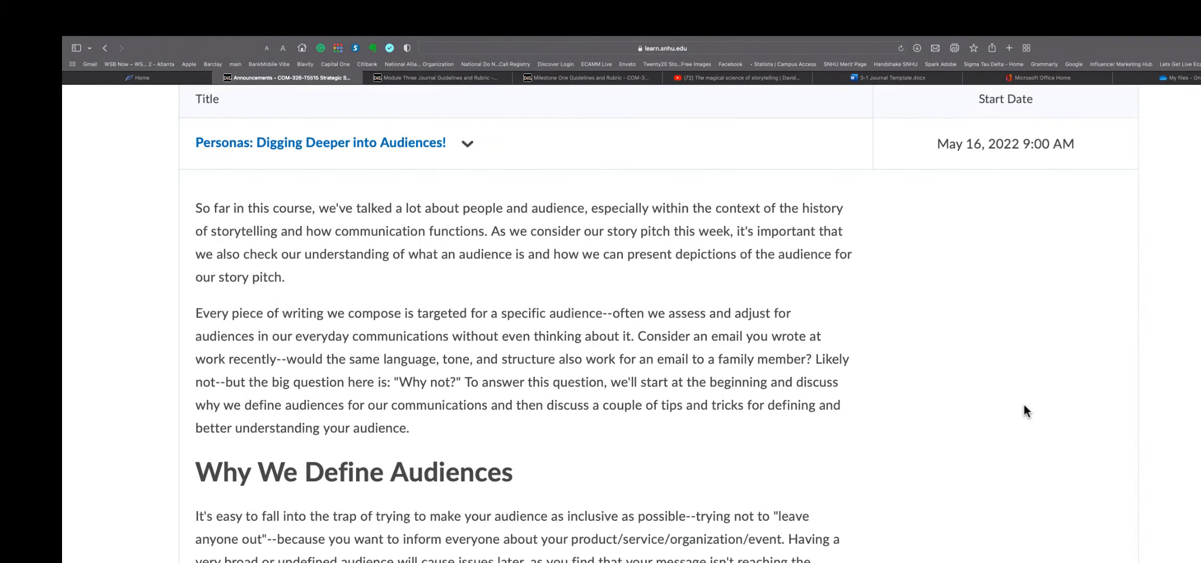
scroll(down, 3)
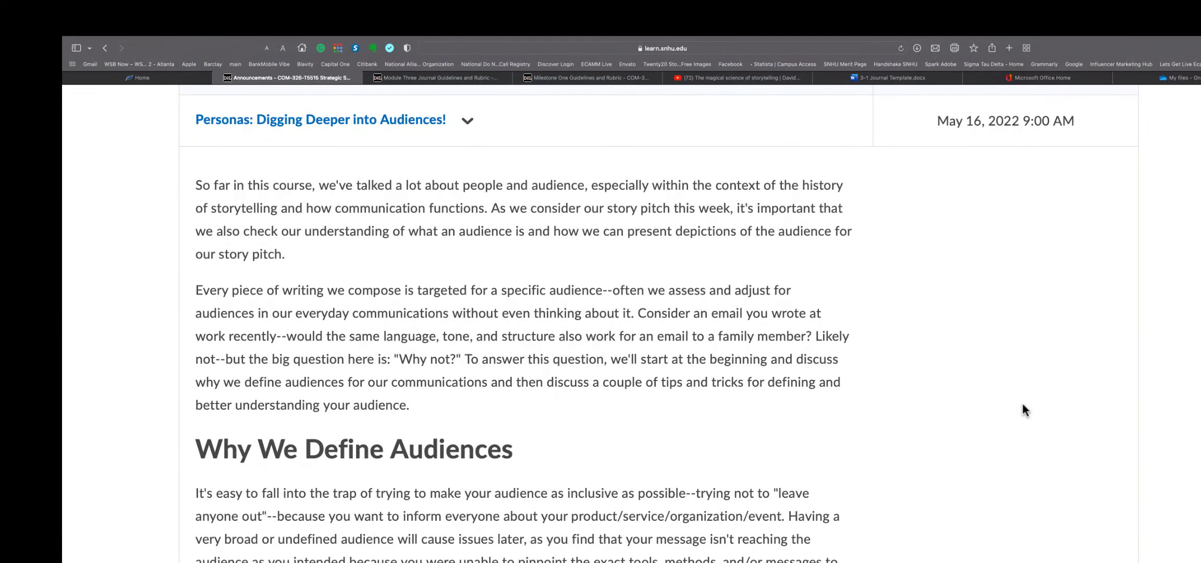
scroll(down, 3)
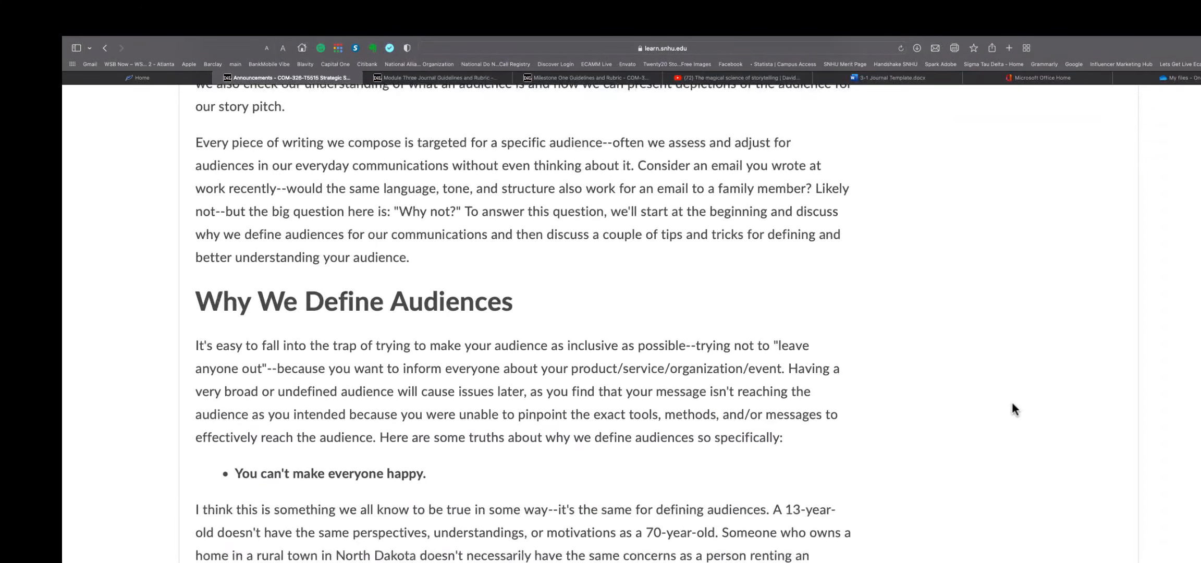
scroll(down, 3)
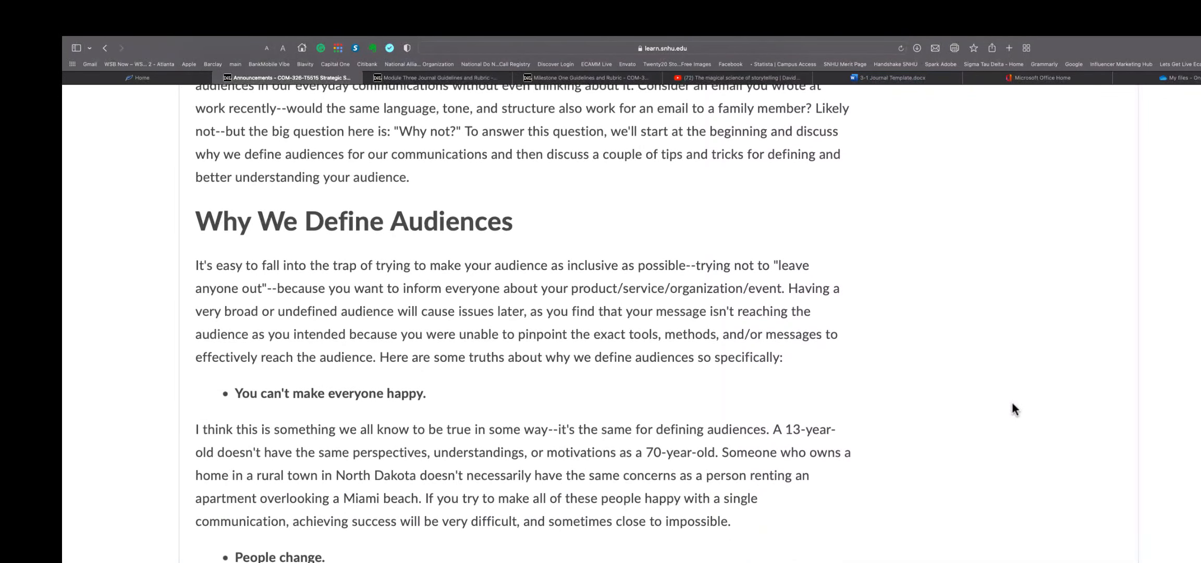
scroll(down, 3)
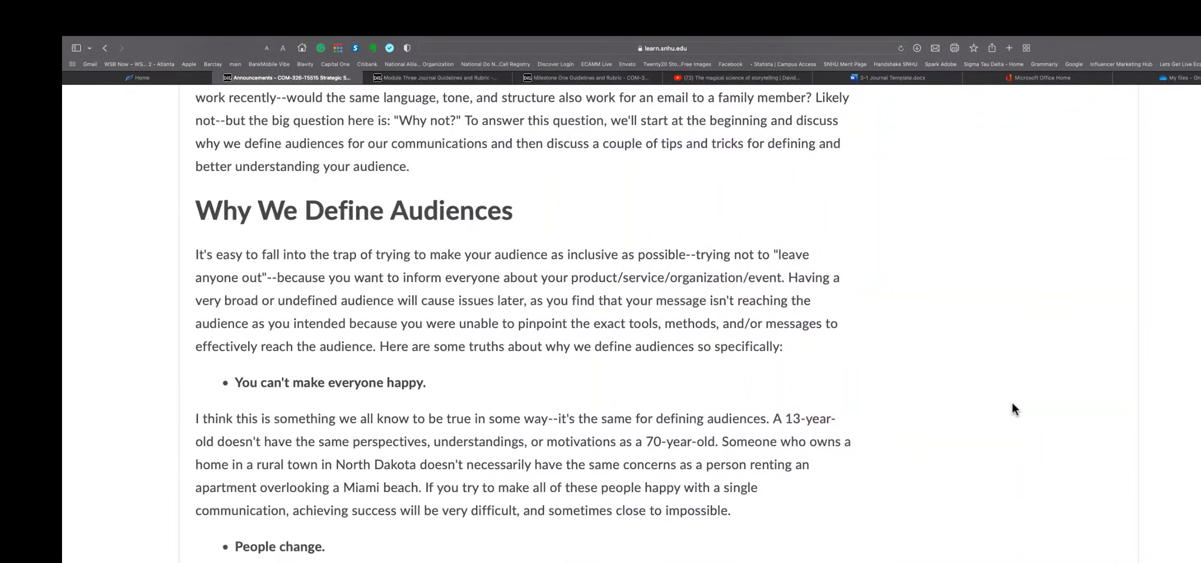
scroll(down, 3)
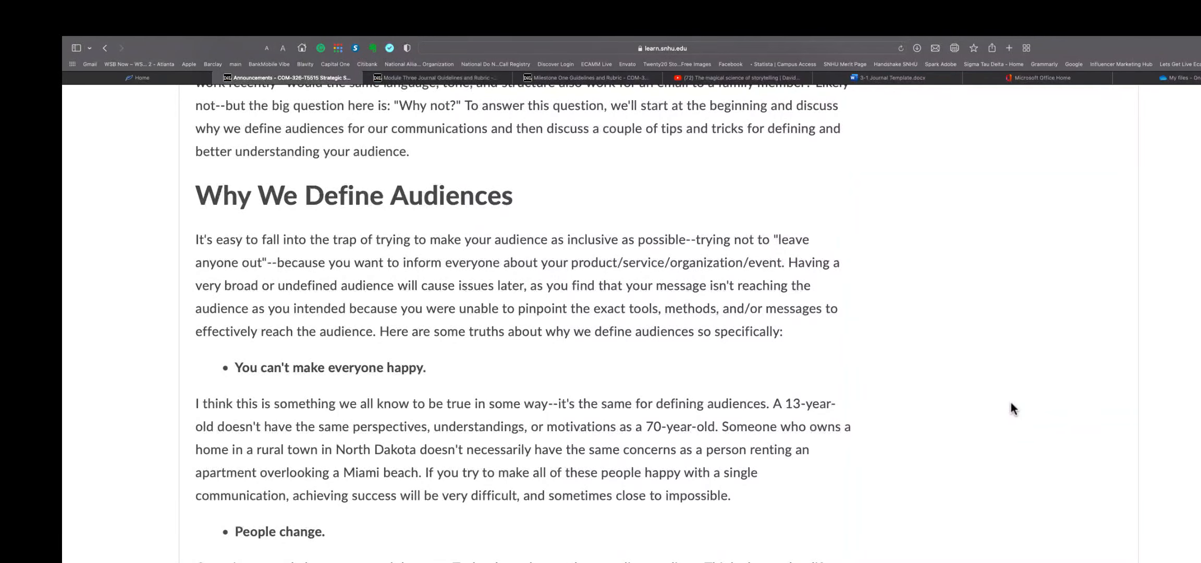
scroll(down, 3)
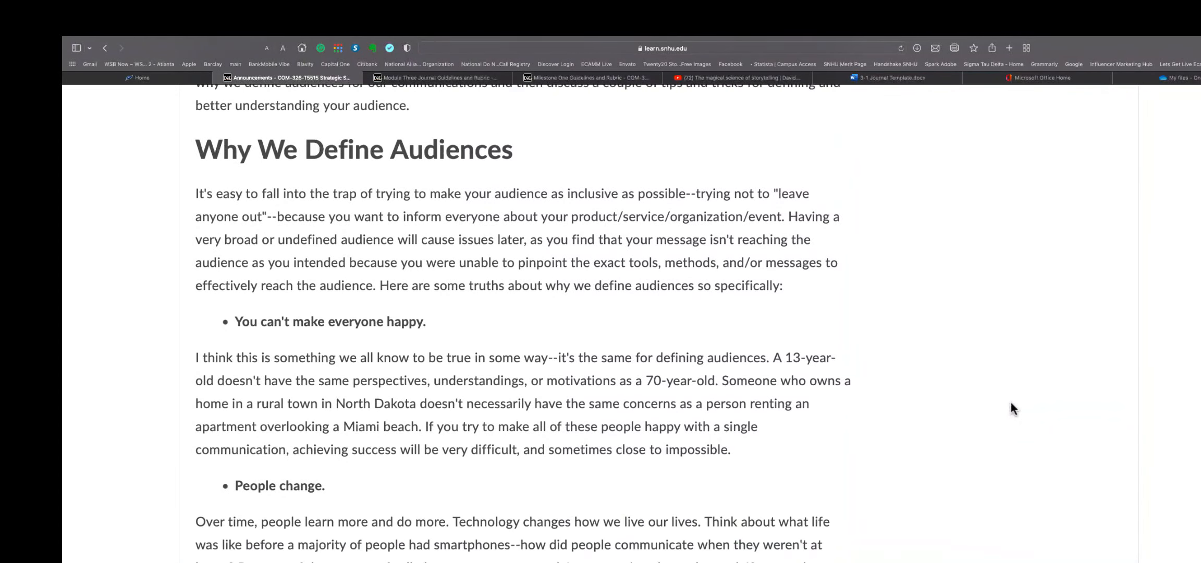
scroll(down, 3)
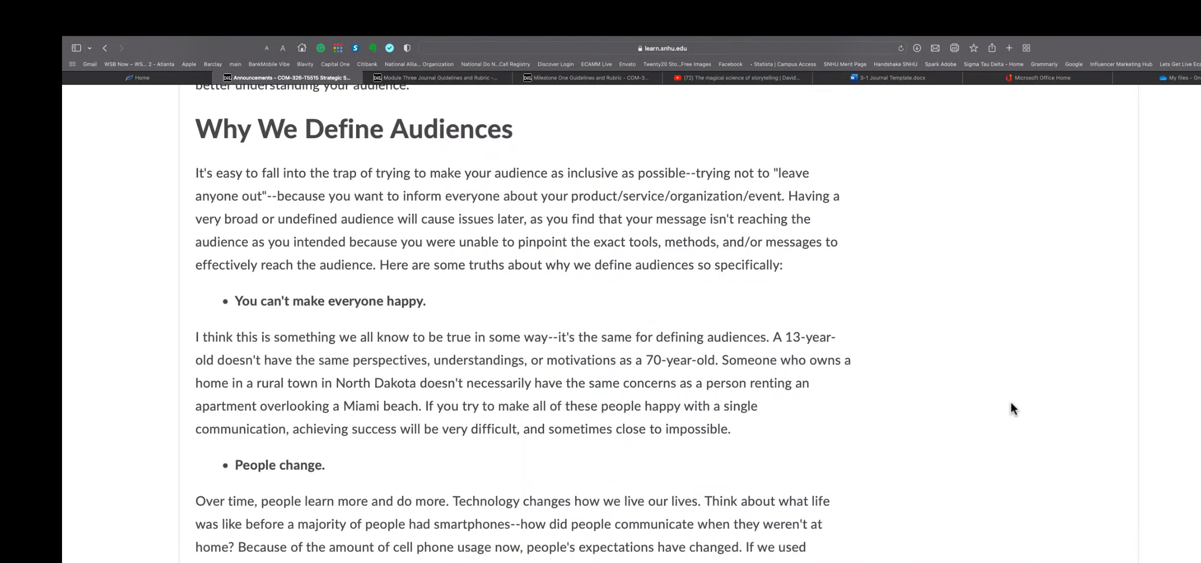
scroll(down, 3)
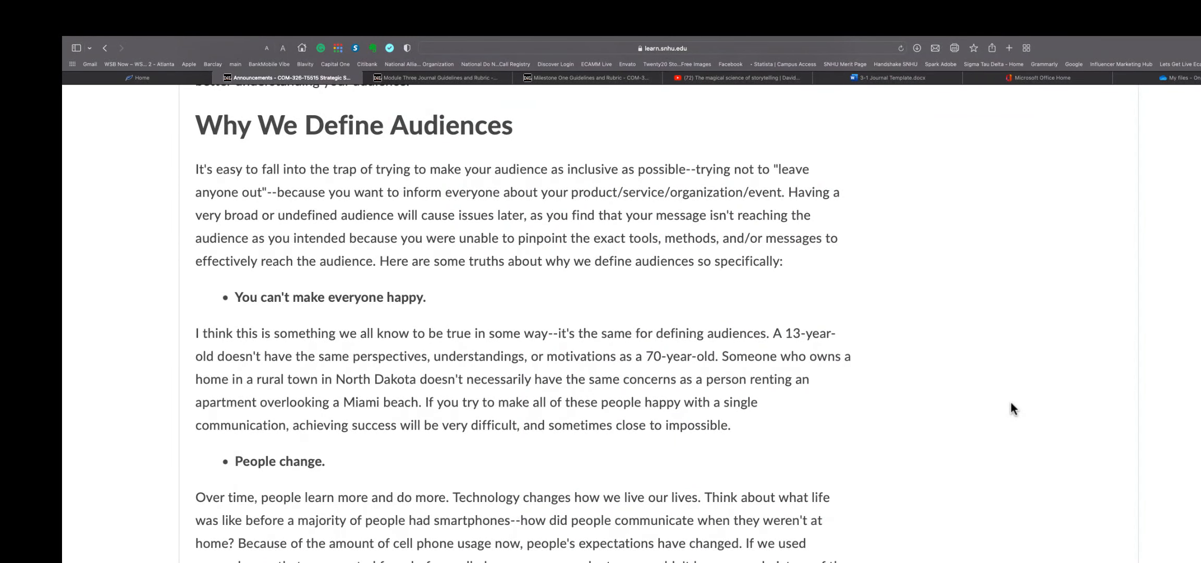
scroll(down, 3)
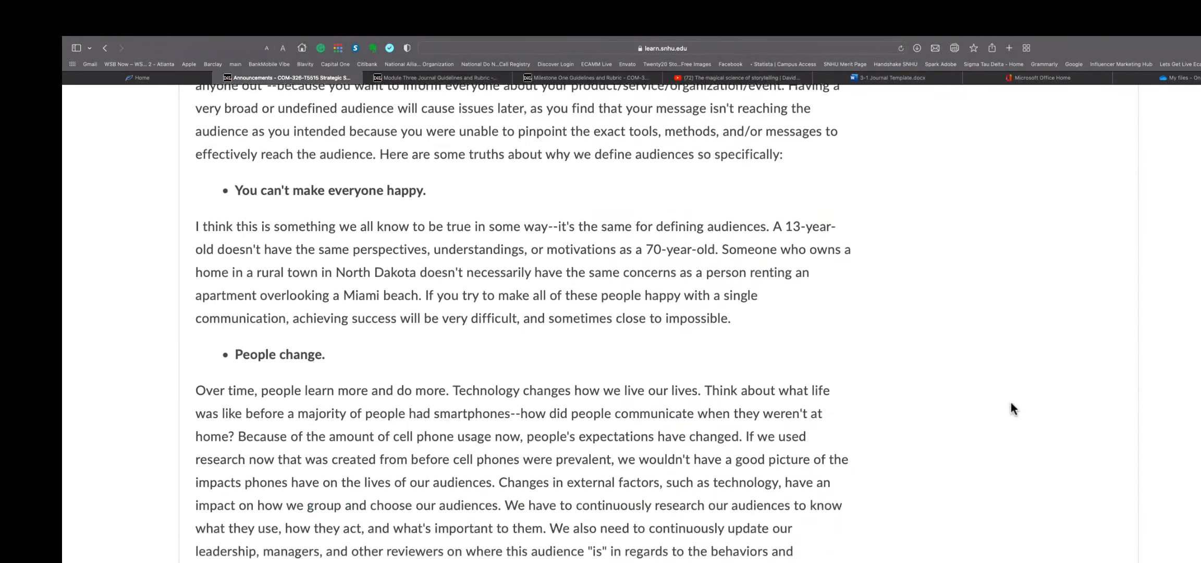
scroll(down, 3)
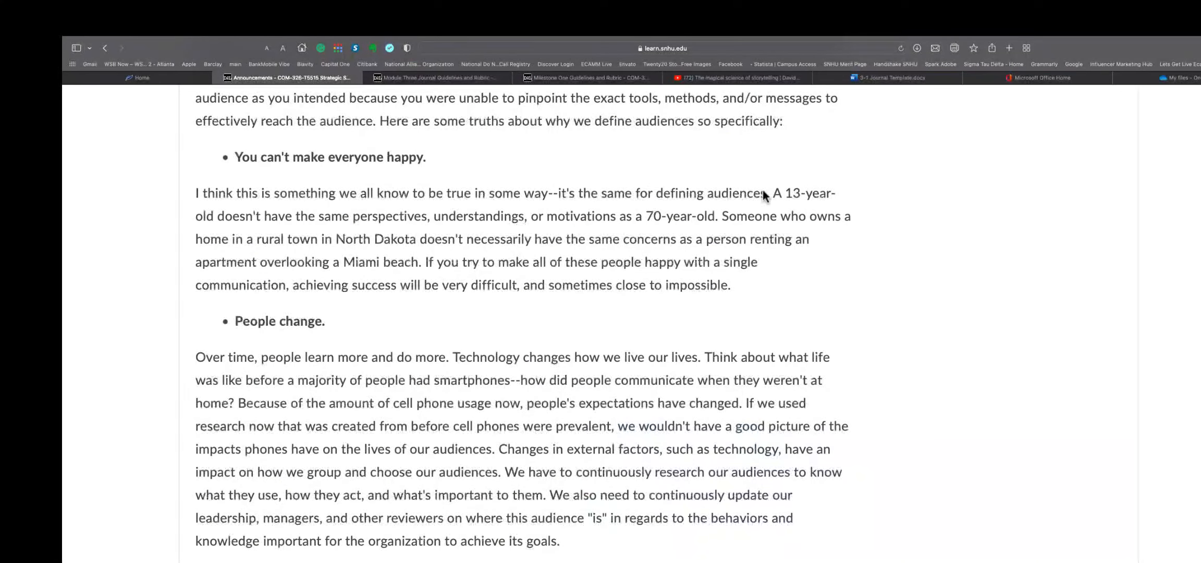
scroll(down, 3)
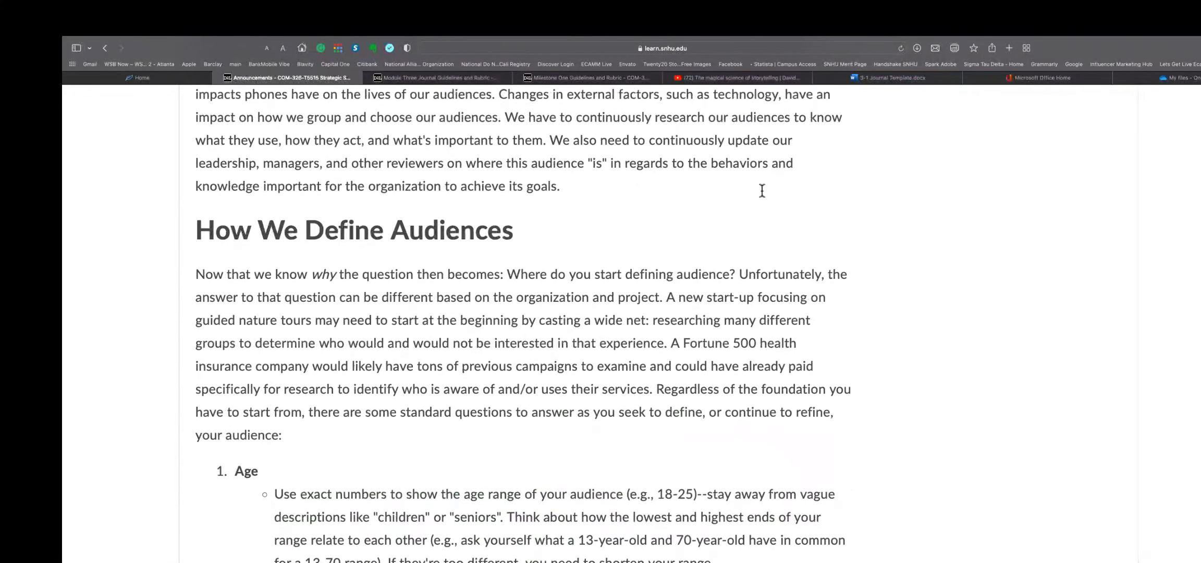
scroll(down, 3)
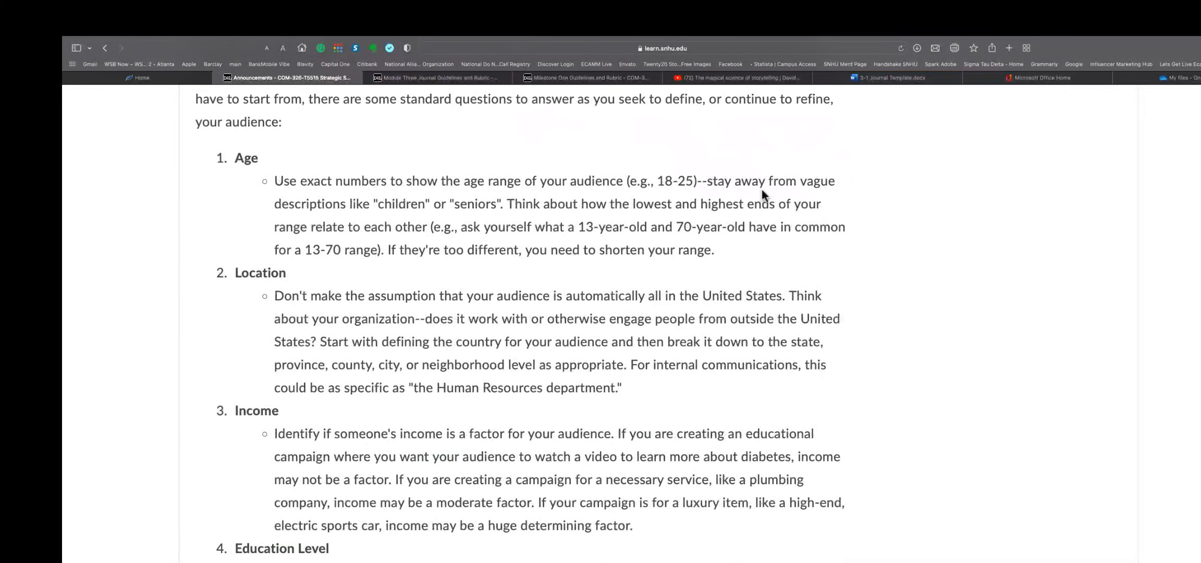
scroll(up, 3)
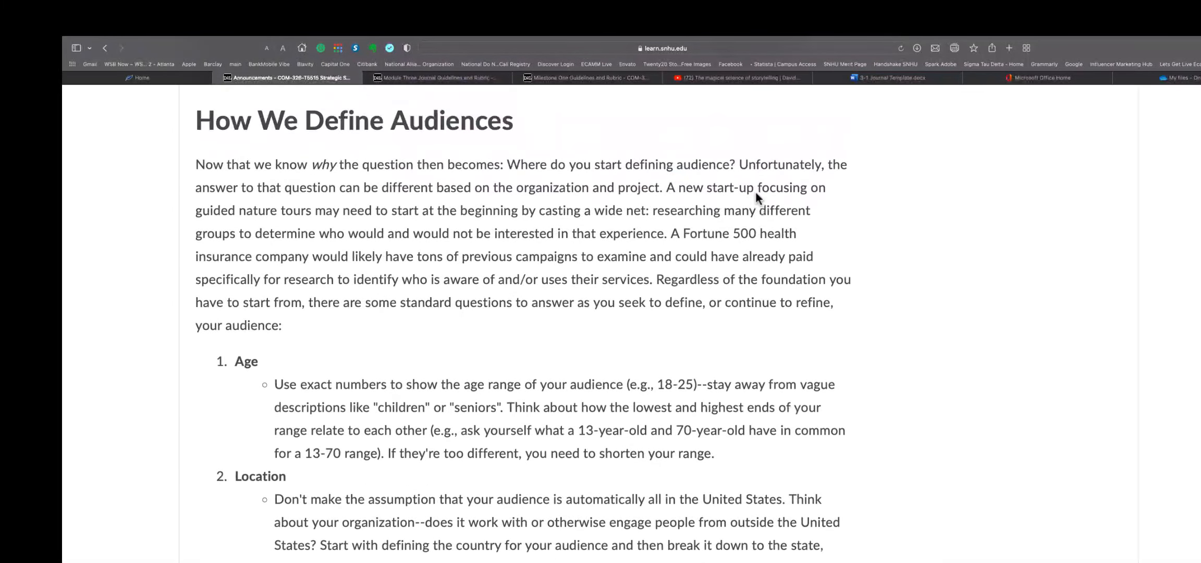
scroll(down, 3)
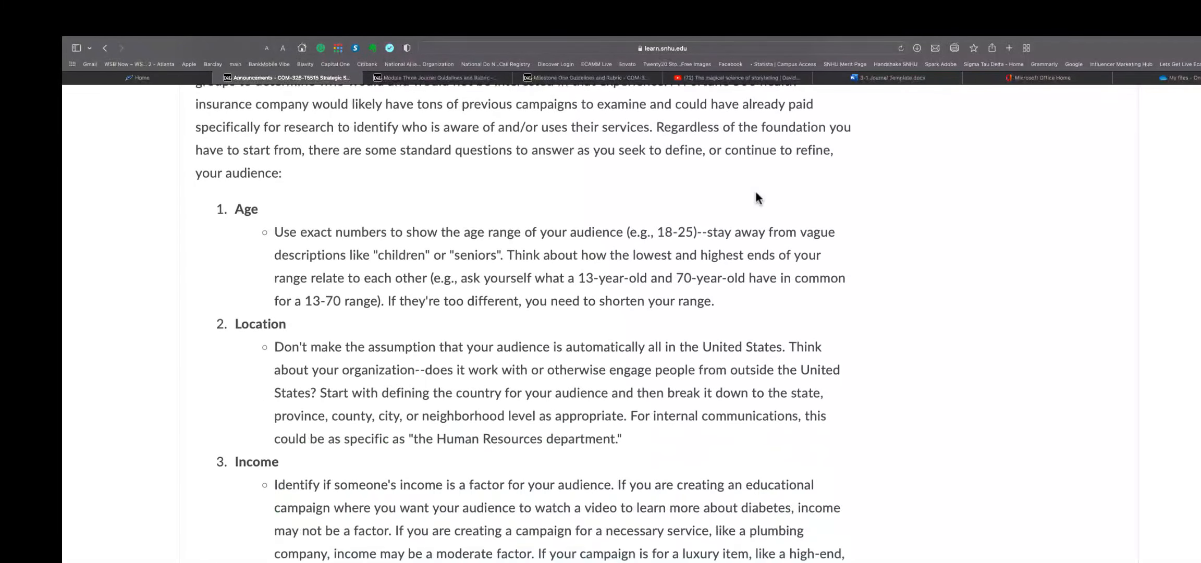
scroll(down, 3)
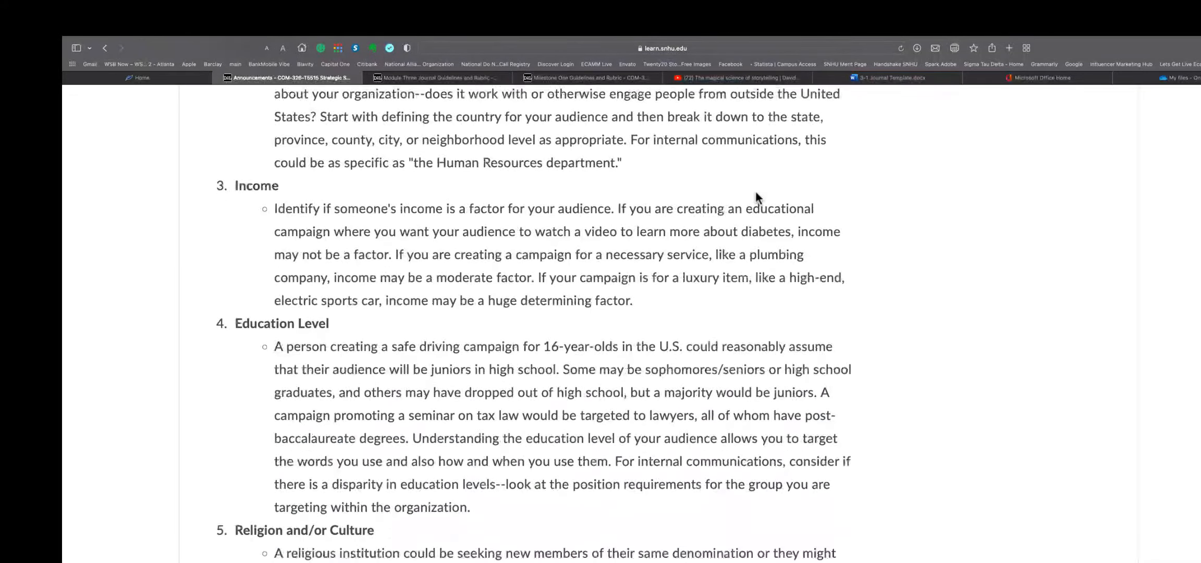
scroll(down, 3)
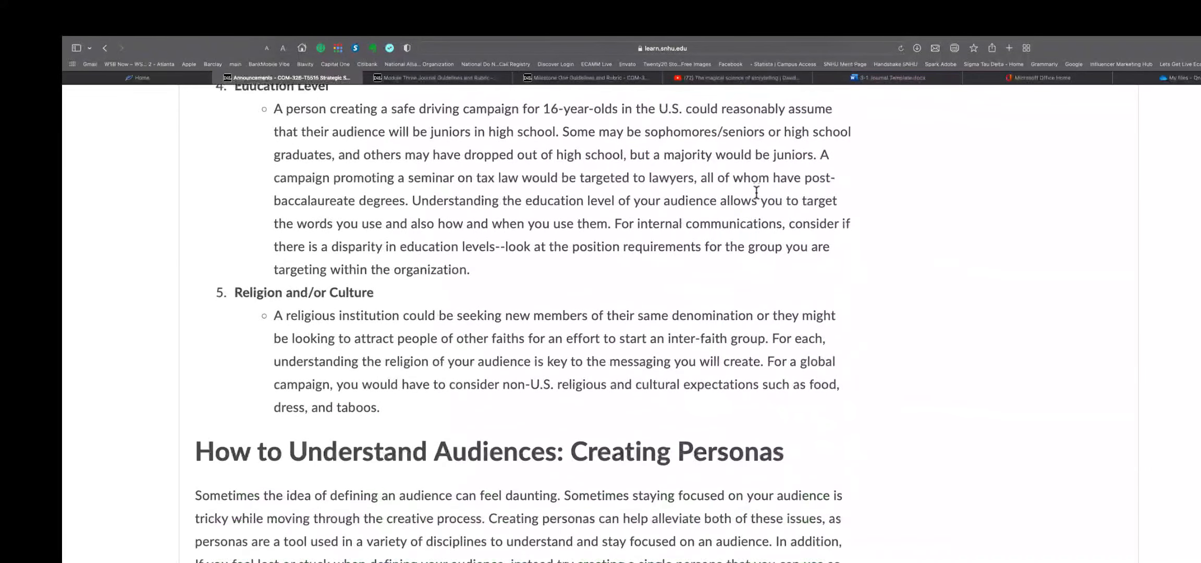
scroll(down, 3)
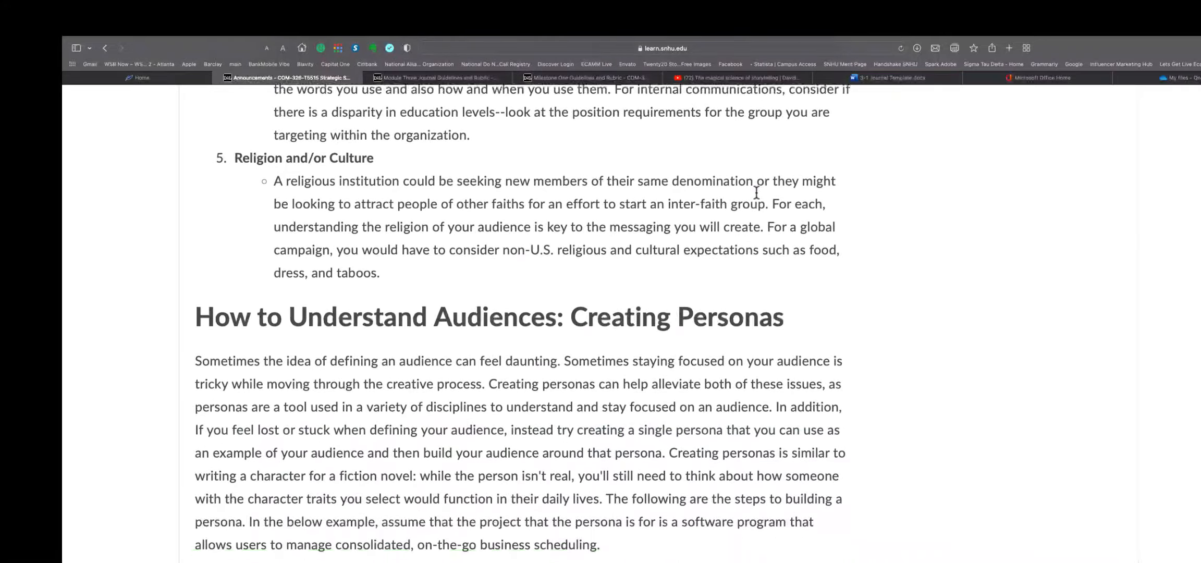
scroll(down, 3)
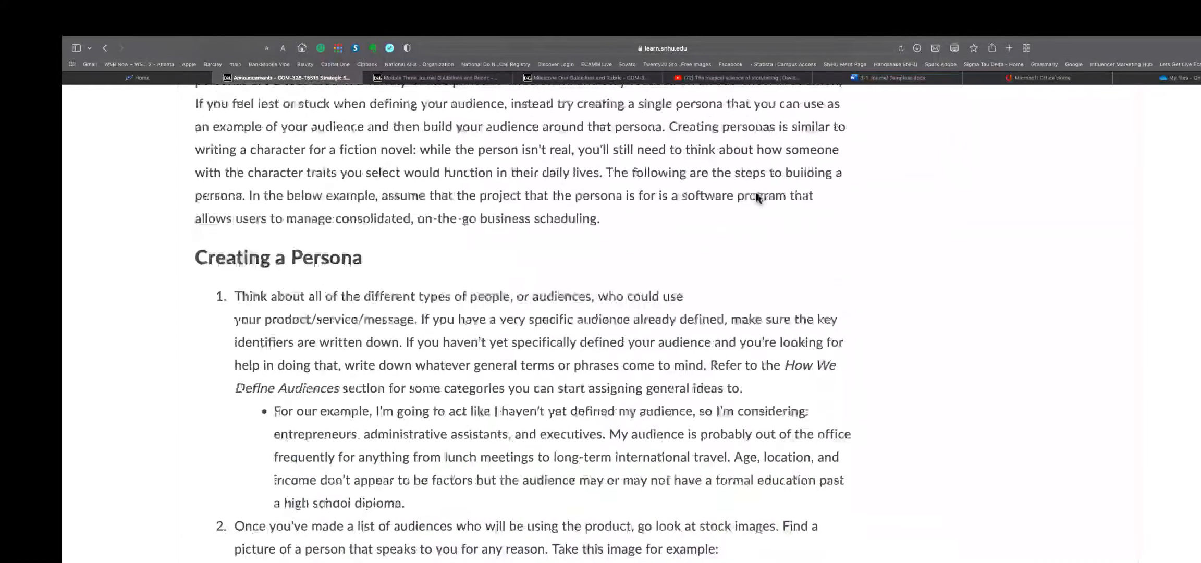
scroll(down, 3)
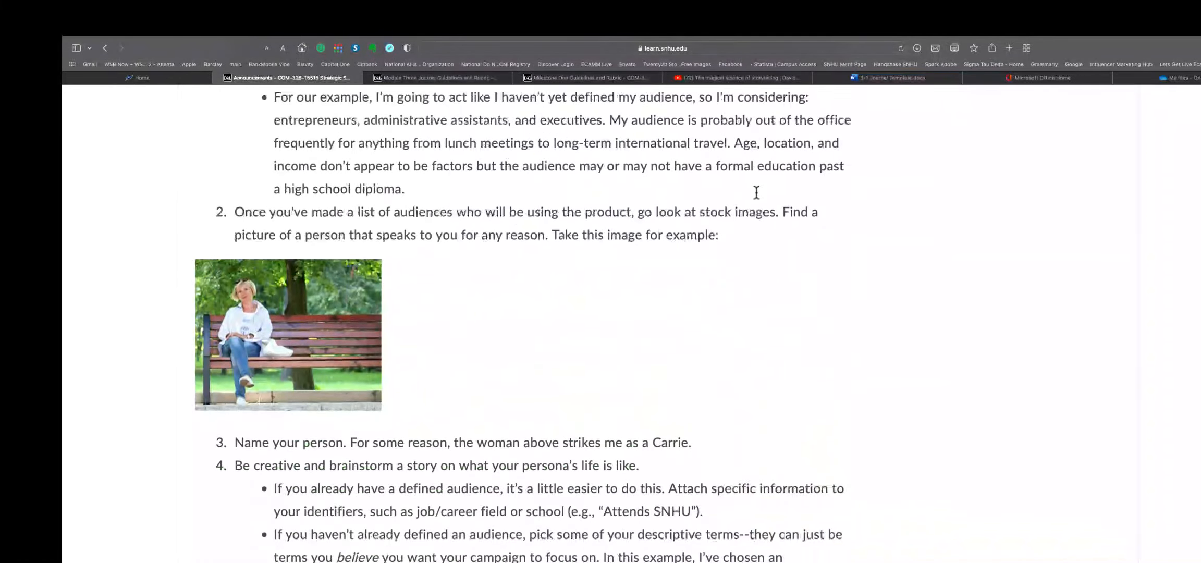
scroll(down, 3)
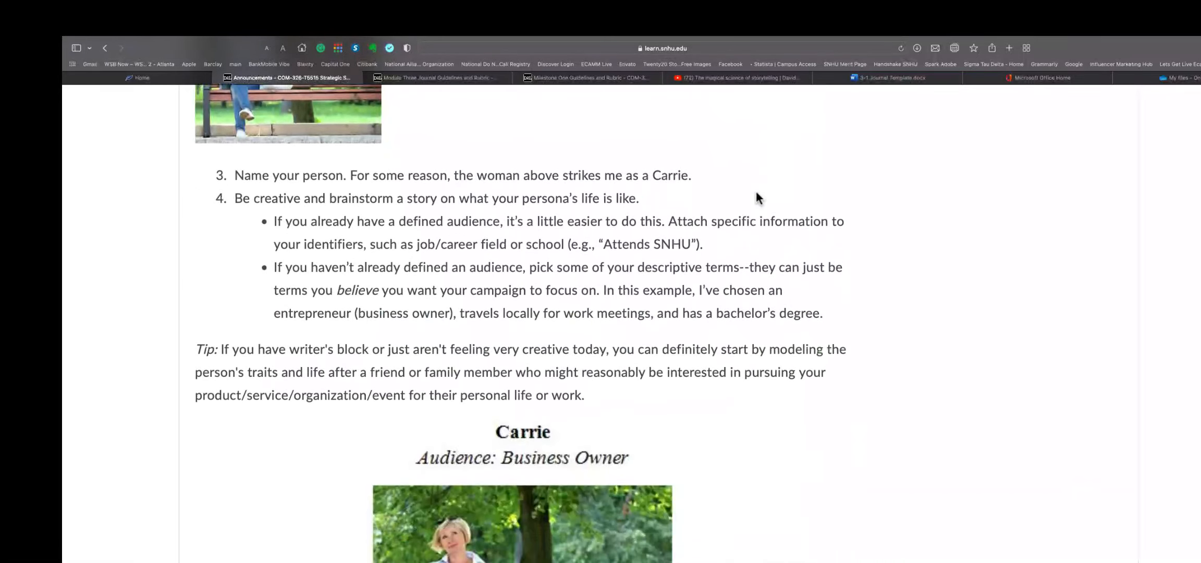
scroll(down, 3)
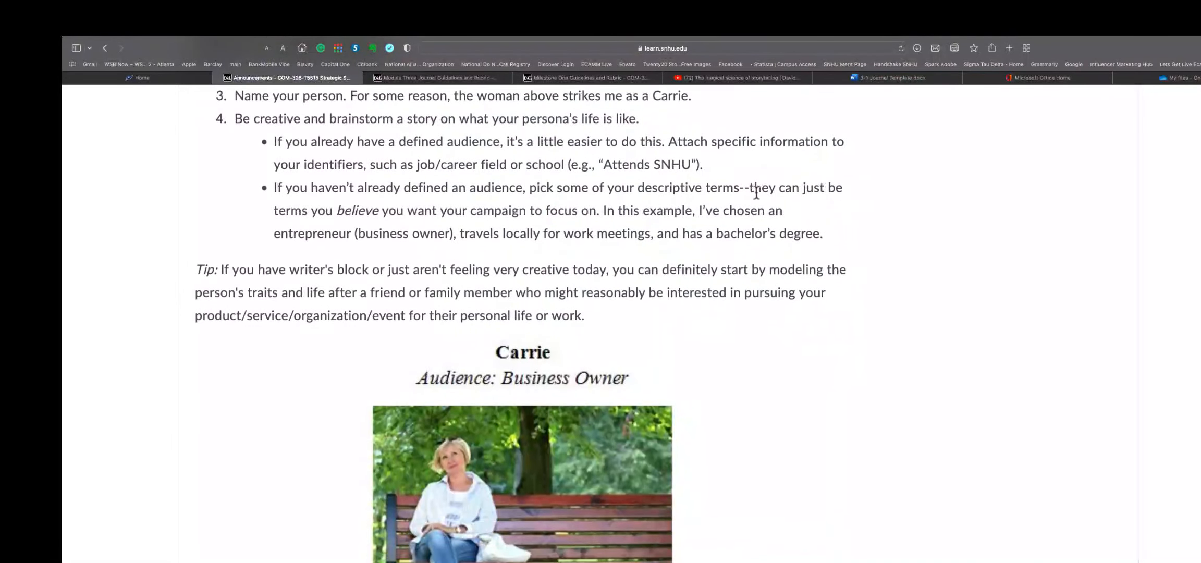
scroll(down, 3)
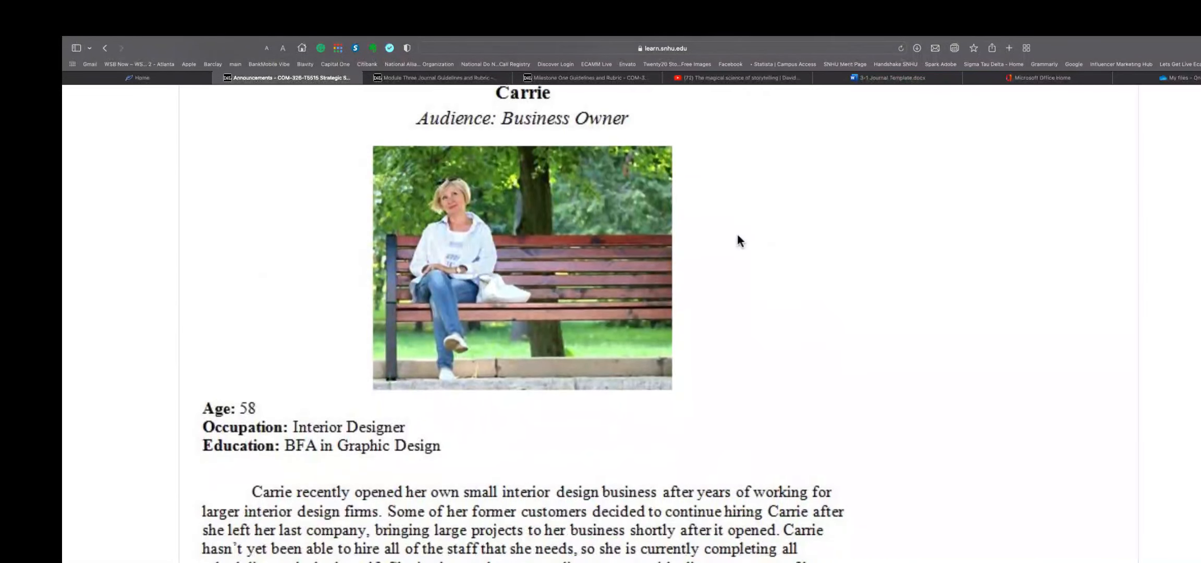
mouse_move(336, 464)
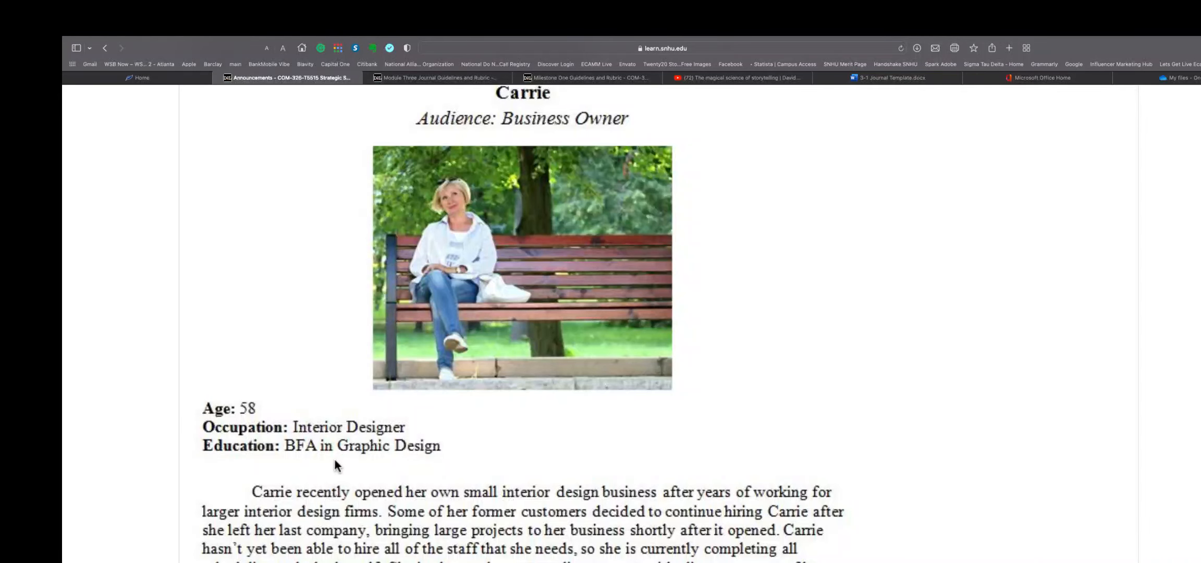
scroll(down, 3)
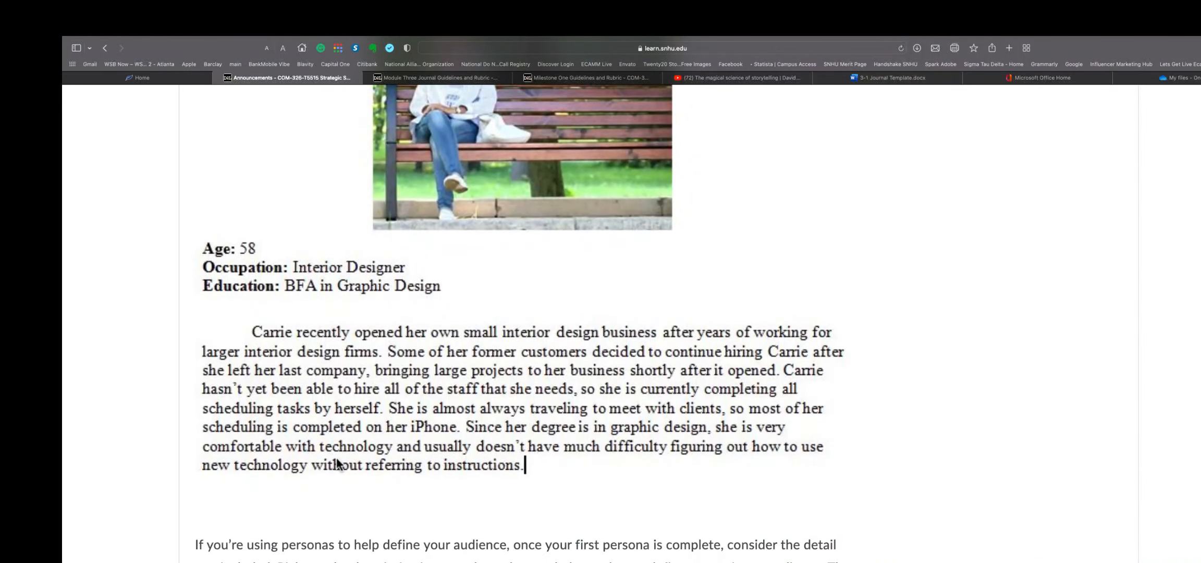
scroll(down, 3)
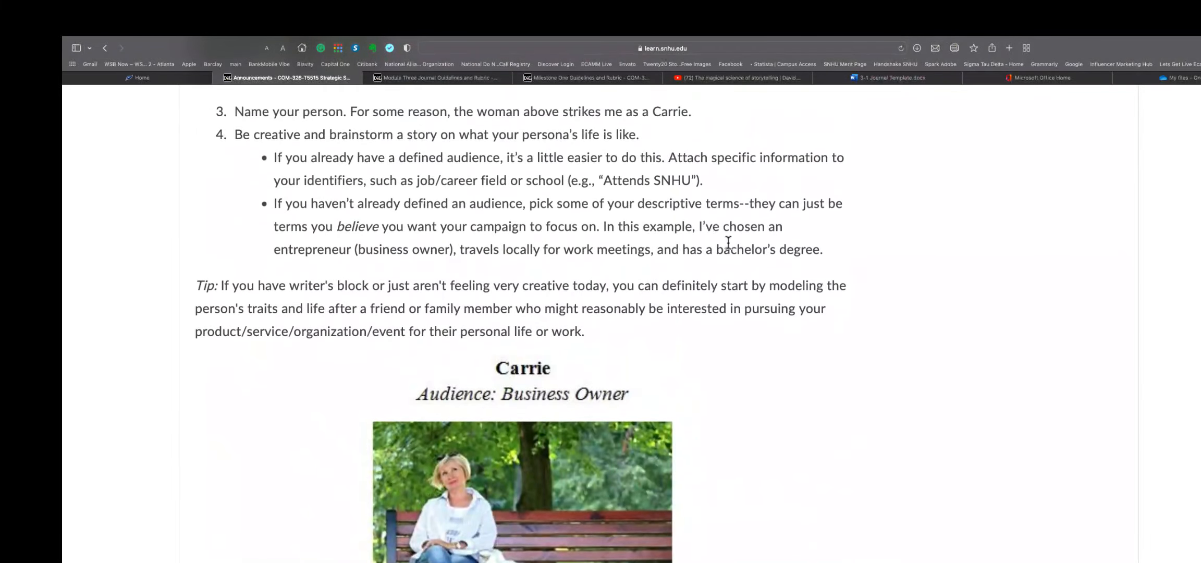
mouse_move(791, 245)
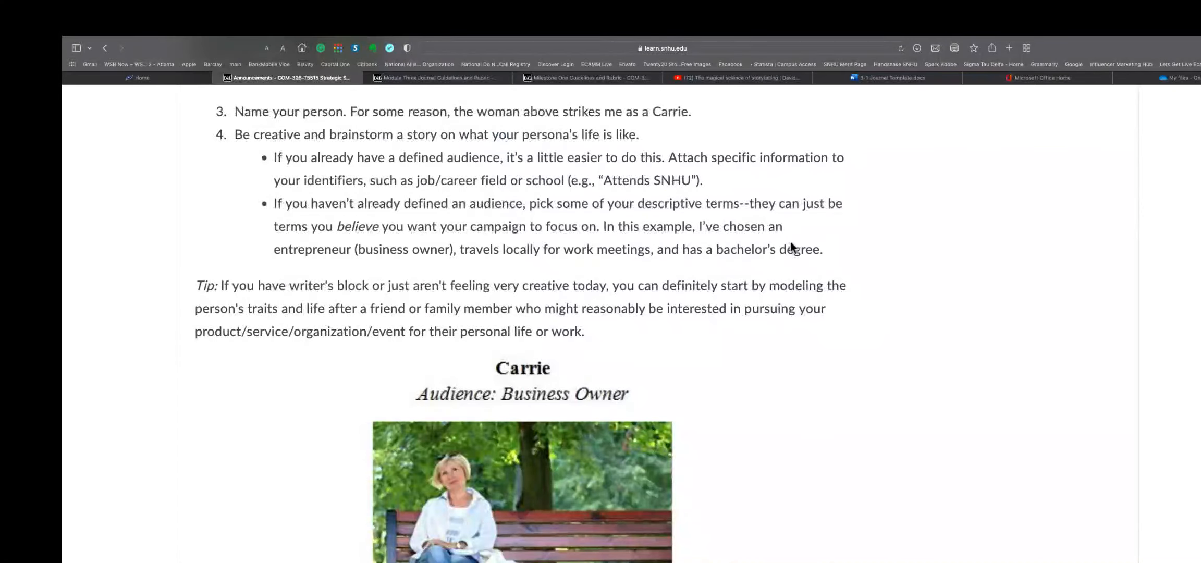
scroll(down, 3)
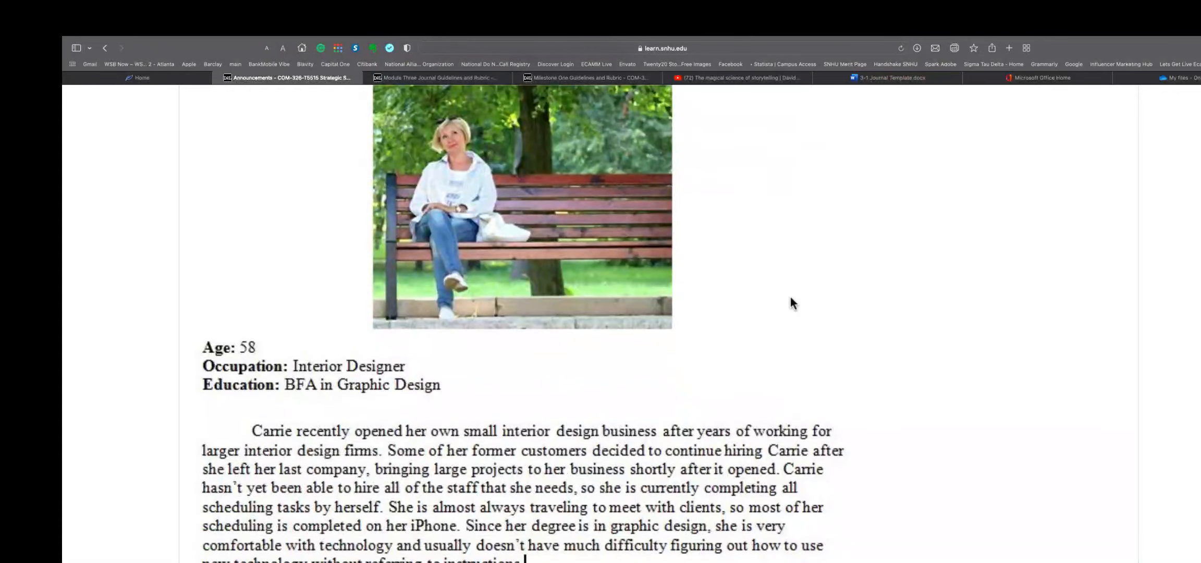
scroll(down, 3)
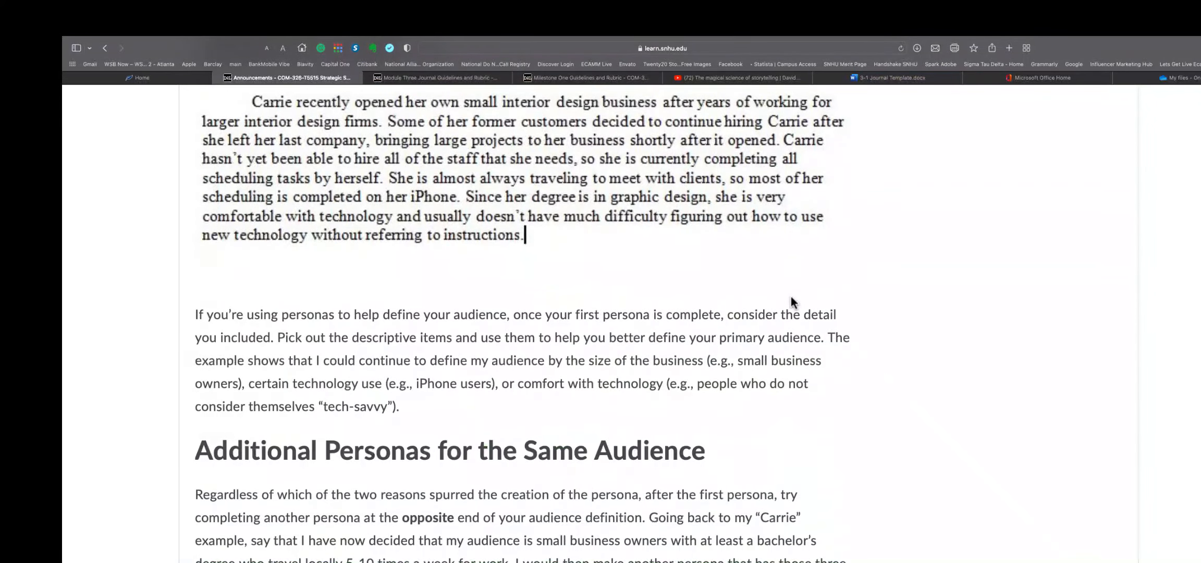
scroll(down, 3)
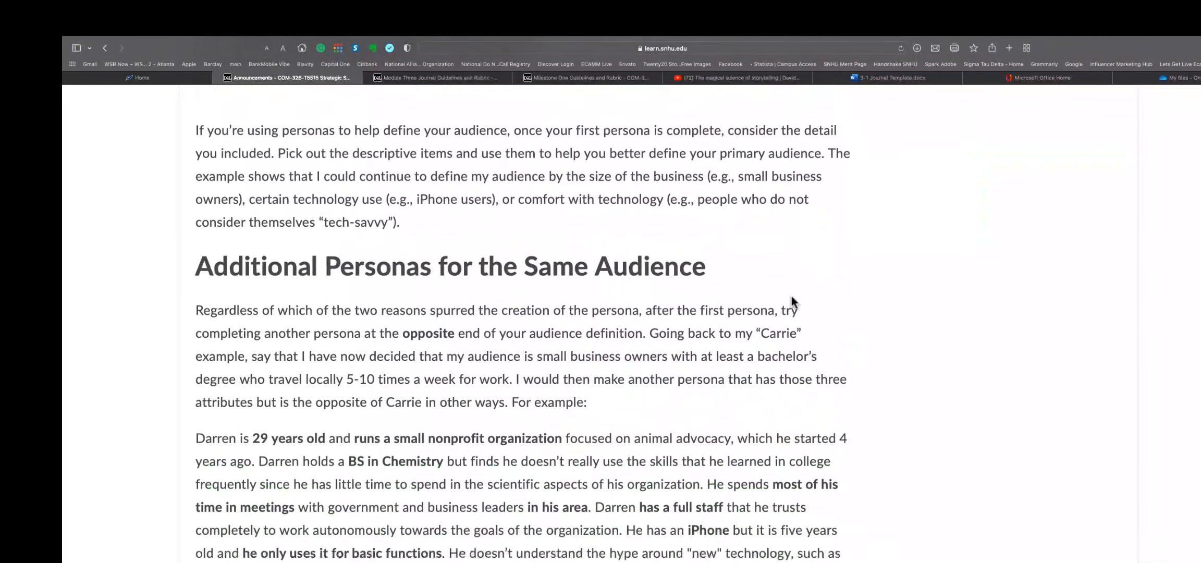
scroll(down, 3)
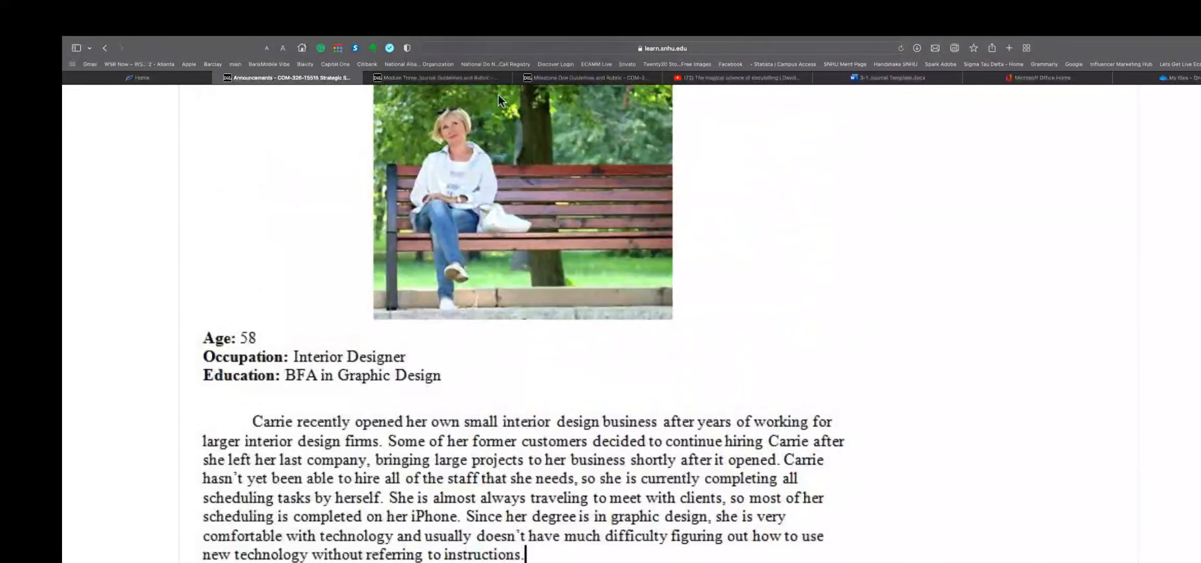
Switch to the Assignment Information tab and scroll to the Module Three topic list
click(444, 77)
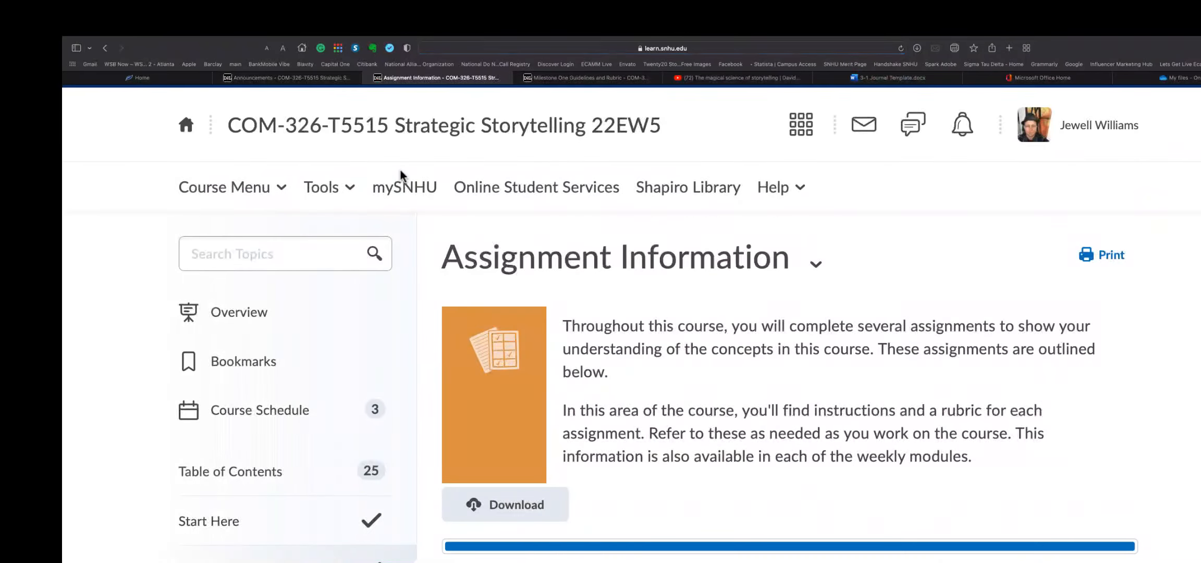
scroll(down, 3)
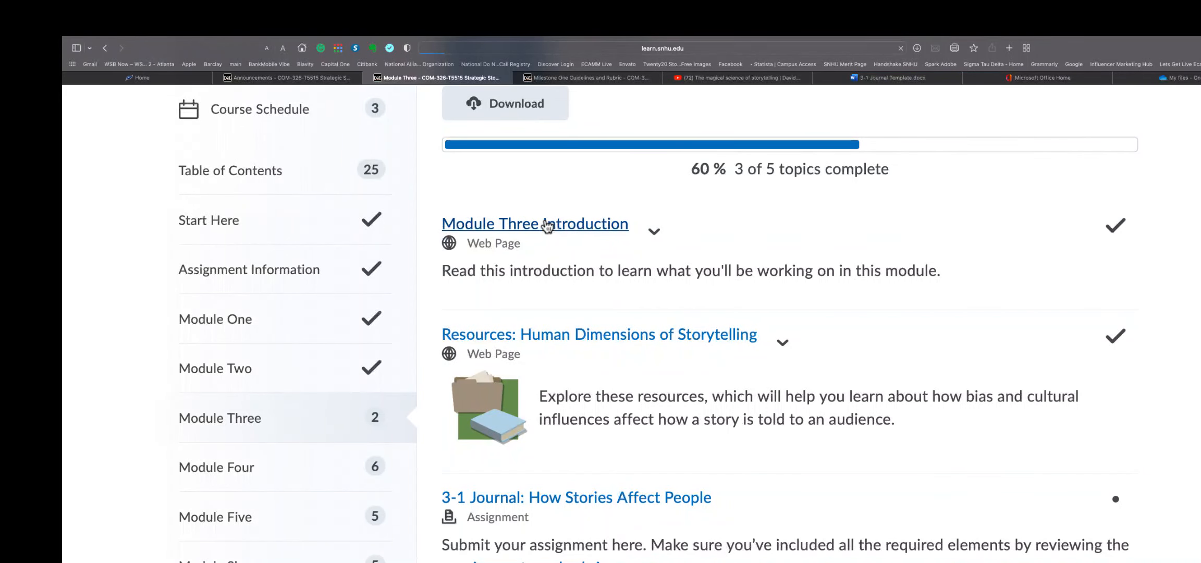
Read the Module Three Introduction's learning objectives, then switch to the Milestone One Guidelines tab
click(535, 223)
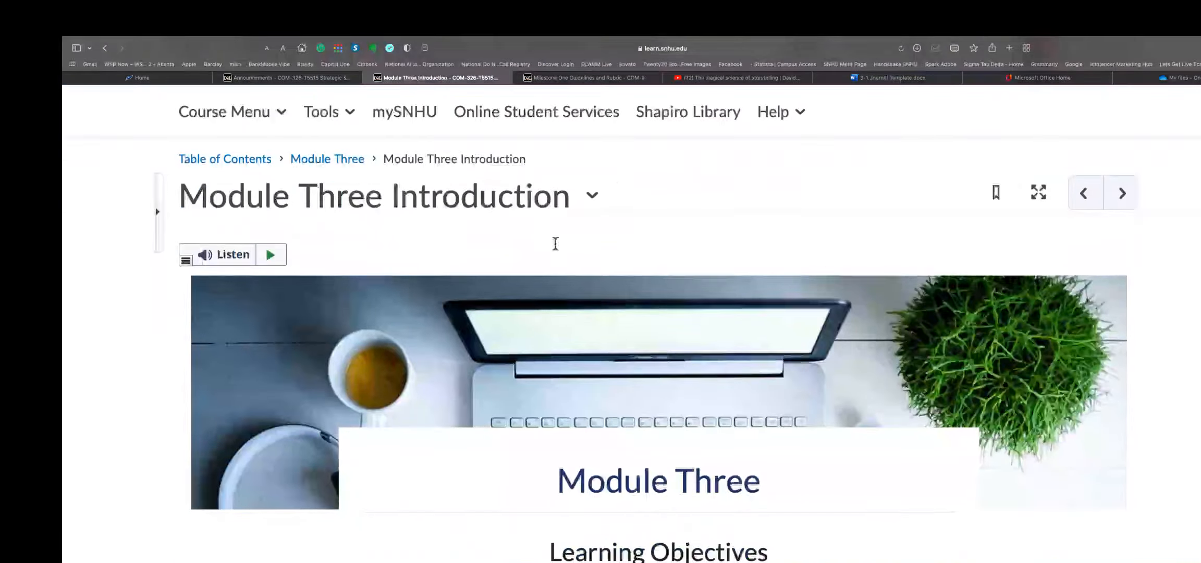
scroll(down, 3)
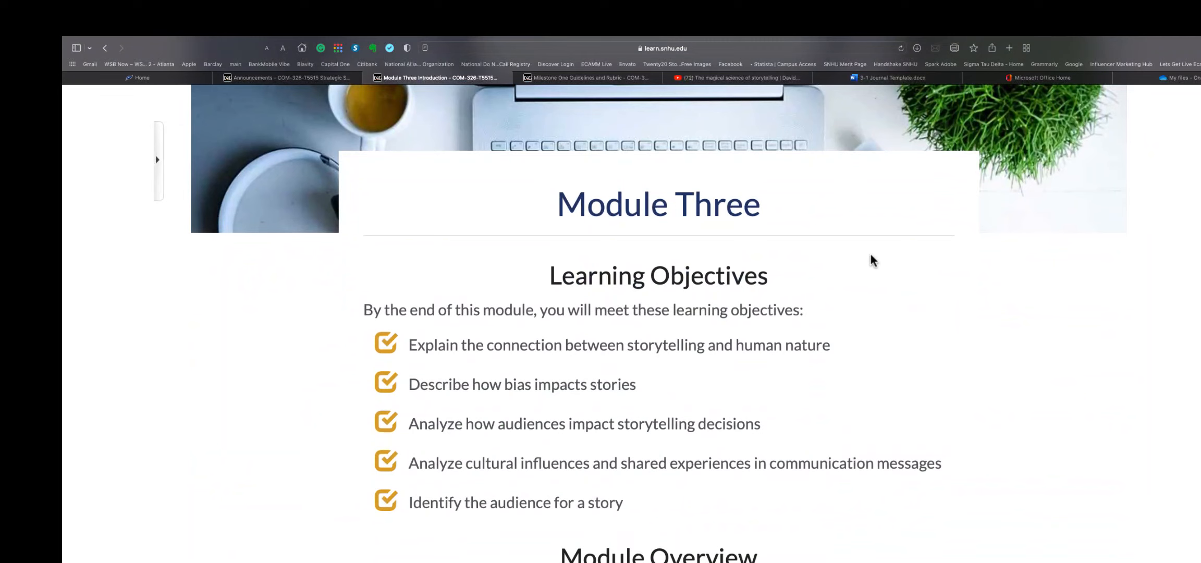
mouse_move(953, 240)
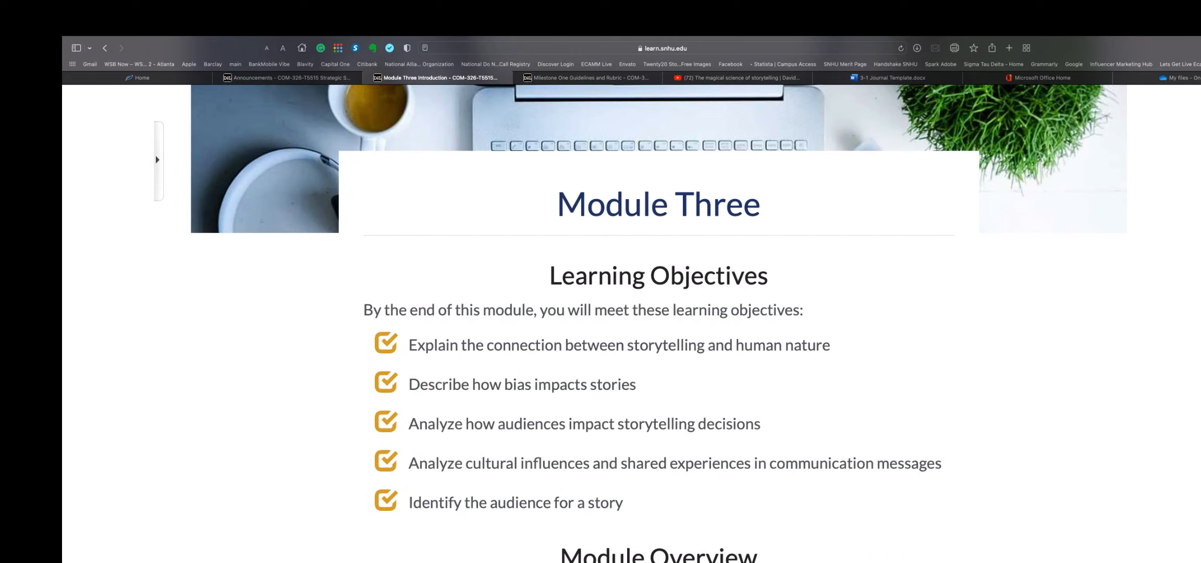
click(592, 77)
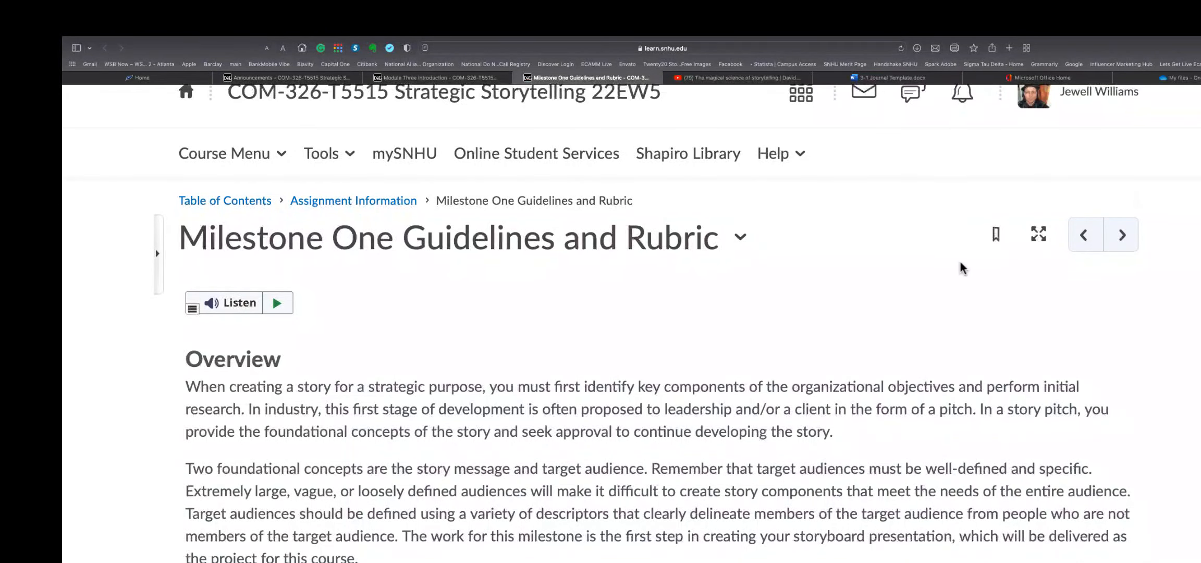
scroll(down, 3)
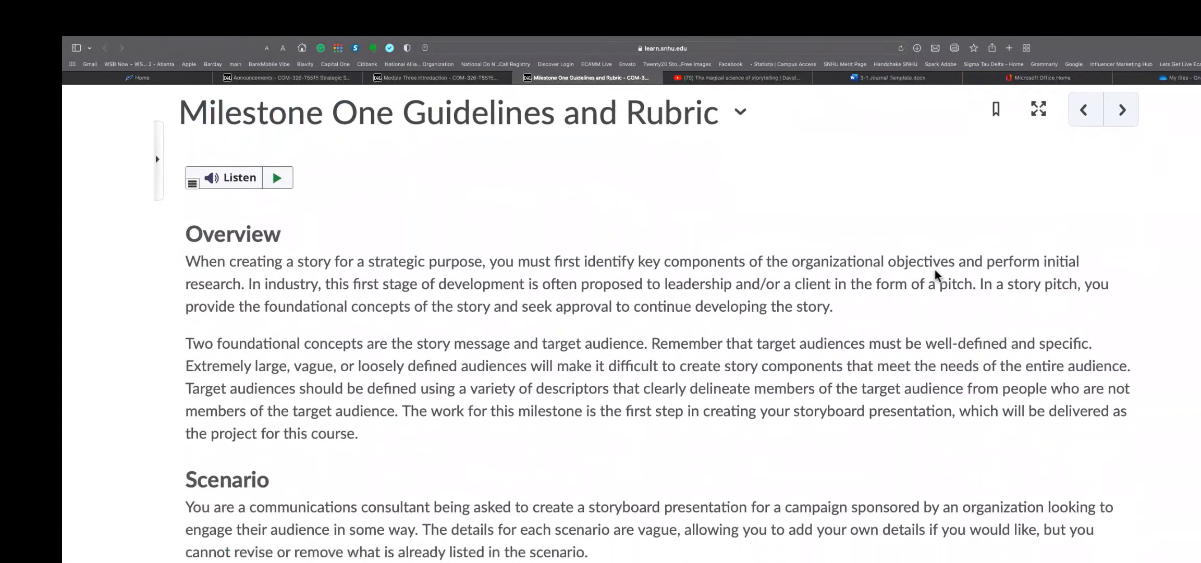
scroll(down, 3)
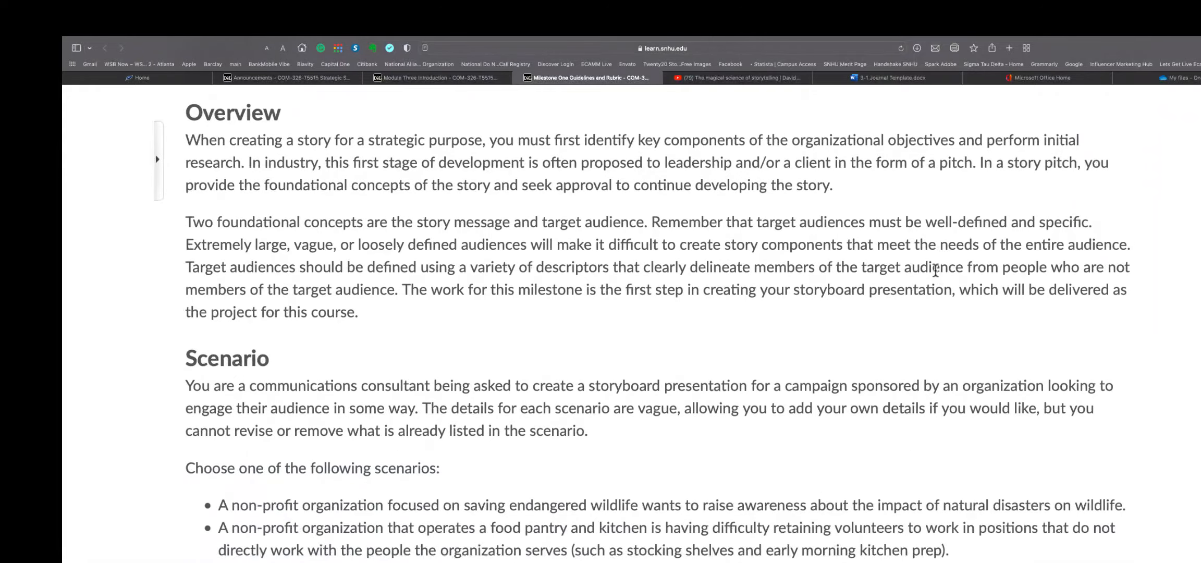
scroll(down, 3)
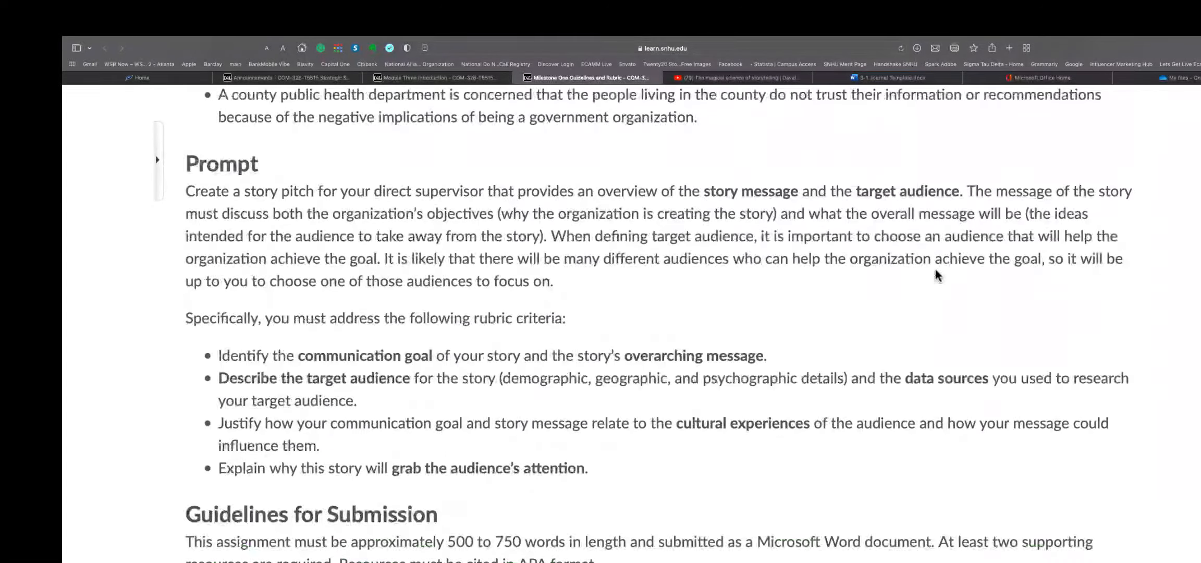
scroll(down, 3)
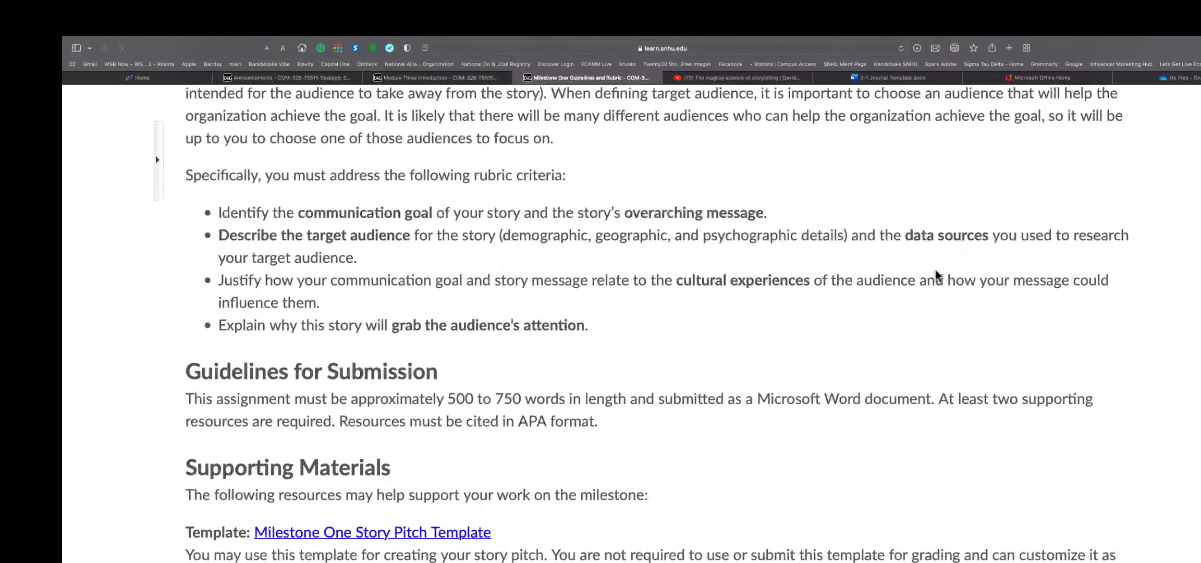
scroll(down, 3)
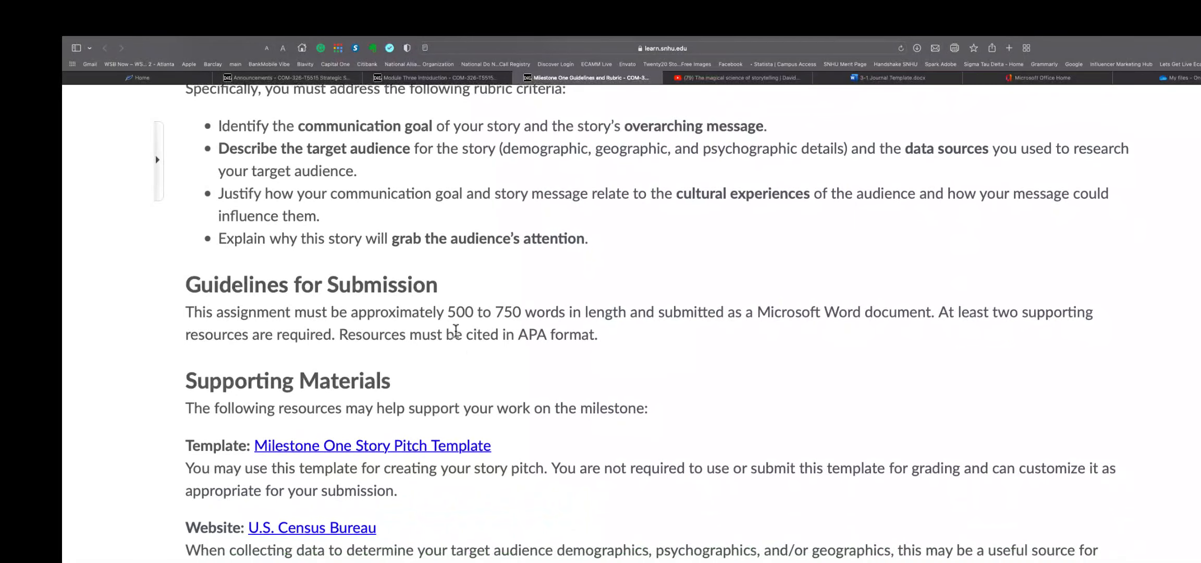
mouse_move(611, 336)
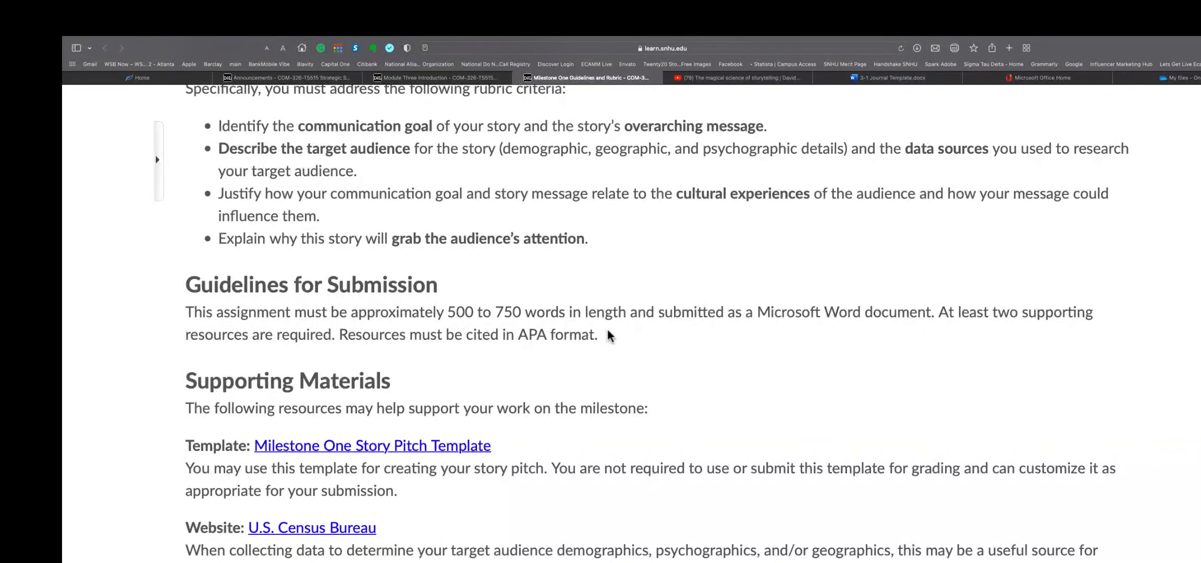
mouse_move(652, 334)
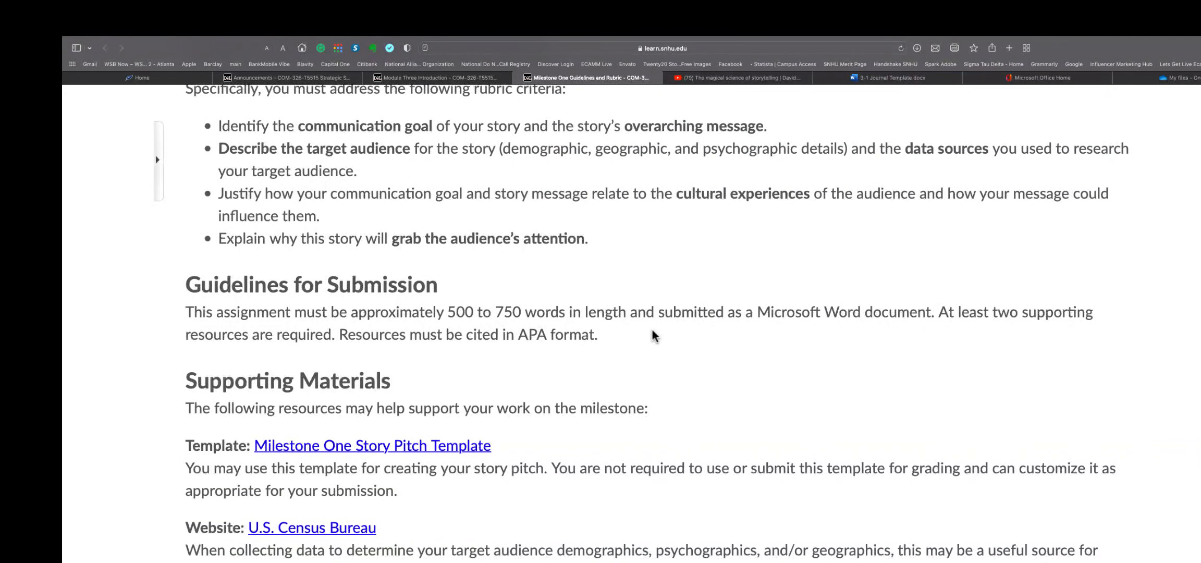
mouse_move(807, 357)
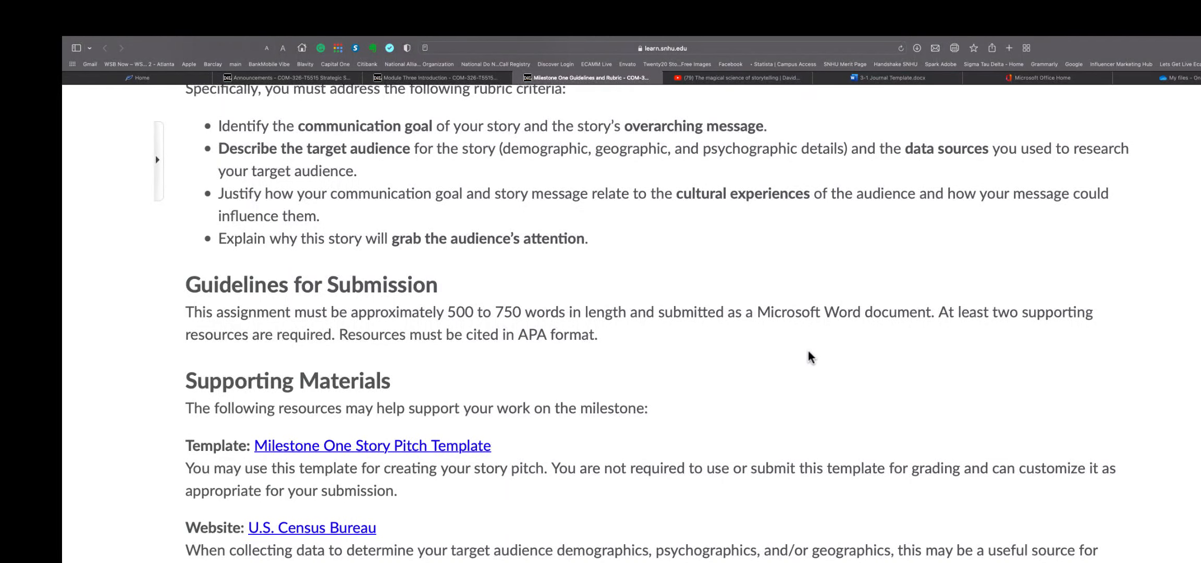
scroll(down, 3)
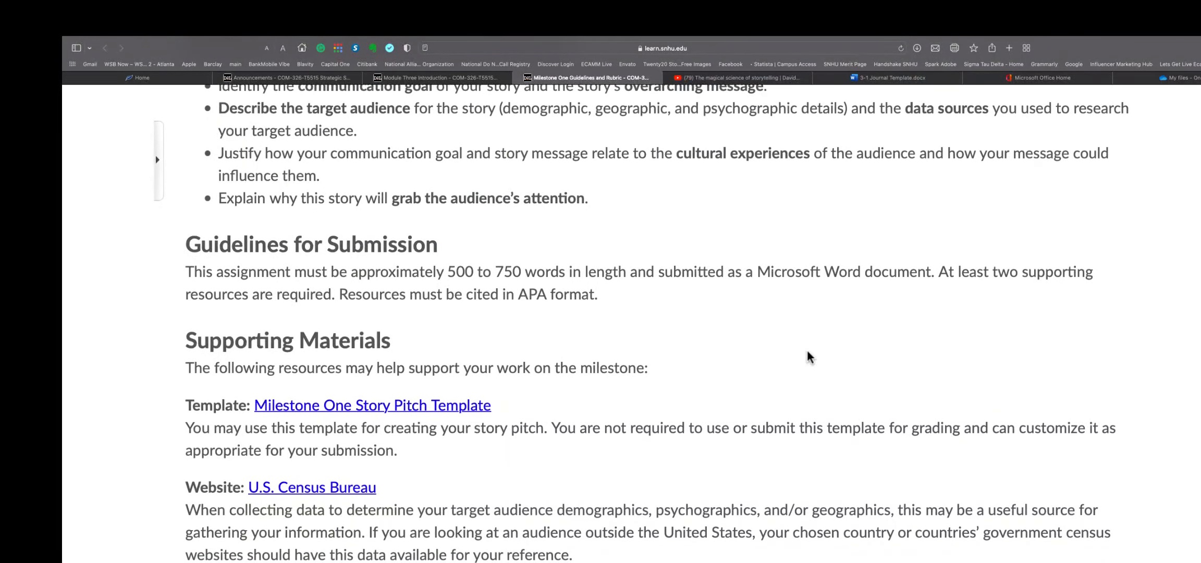
double_click(556, 294)
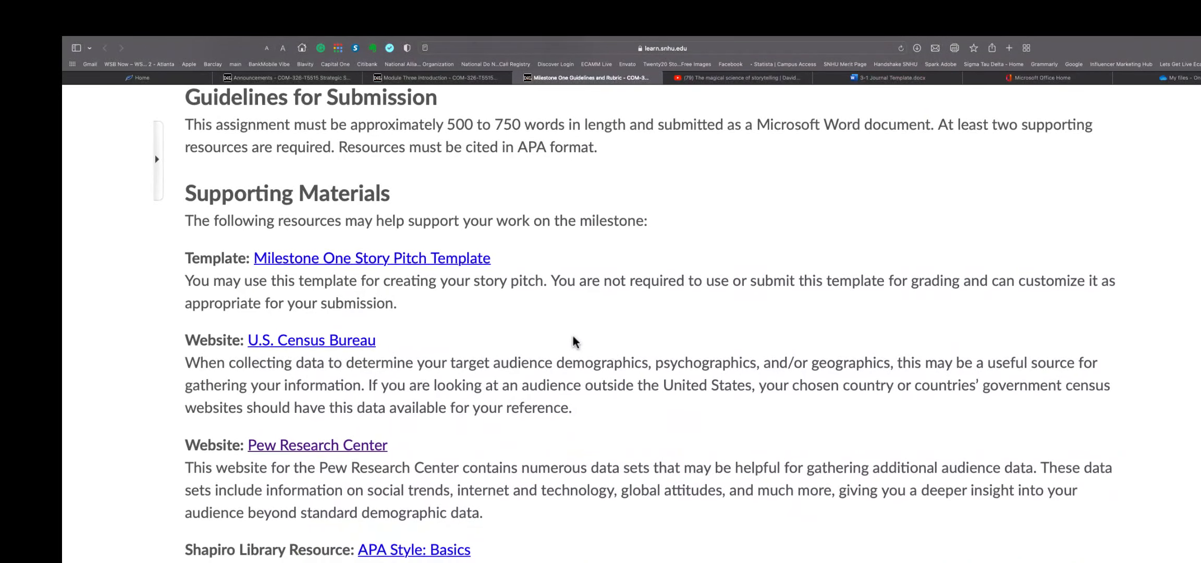
mouse_move(453, 266)
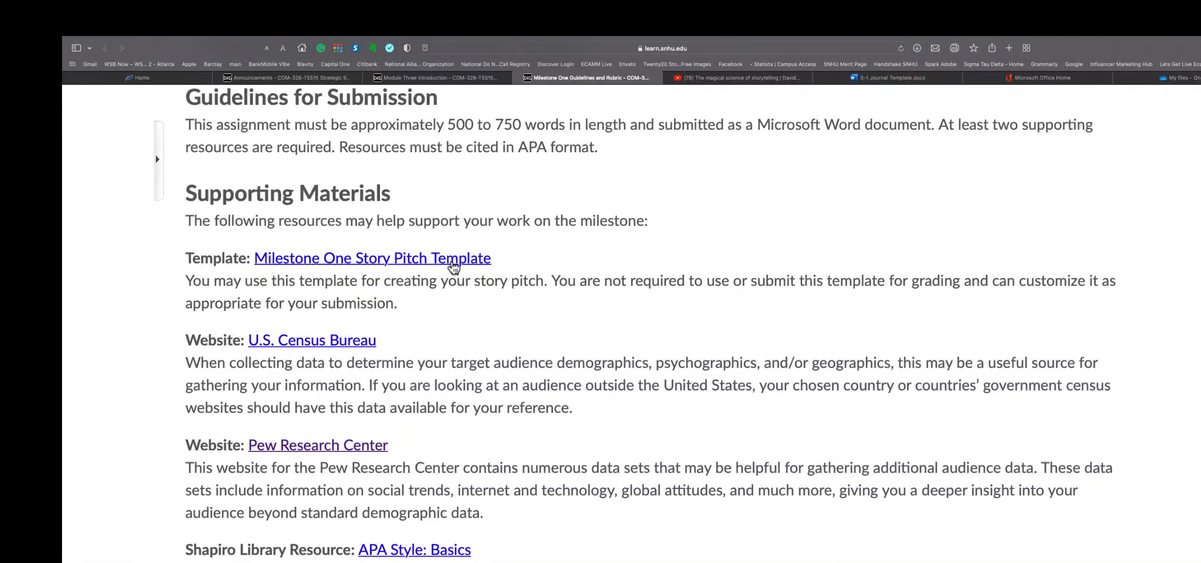
mouse_move(438, 267)
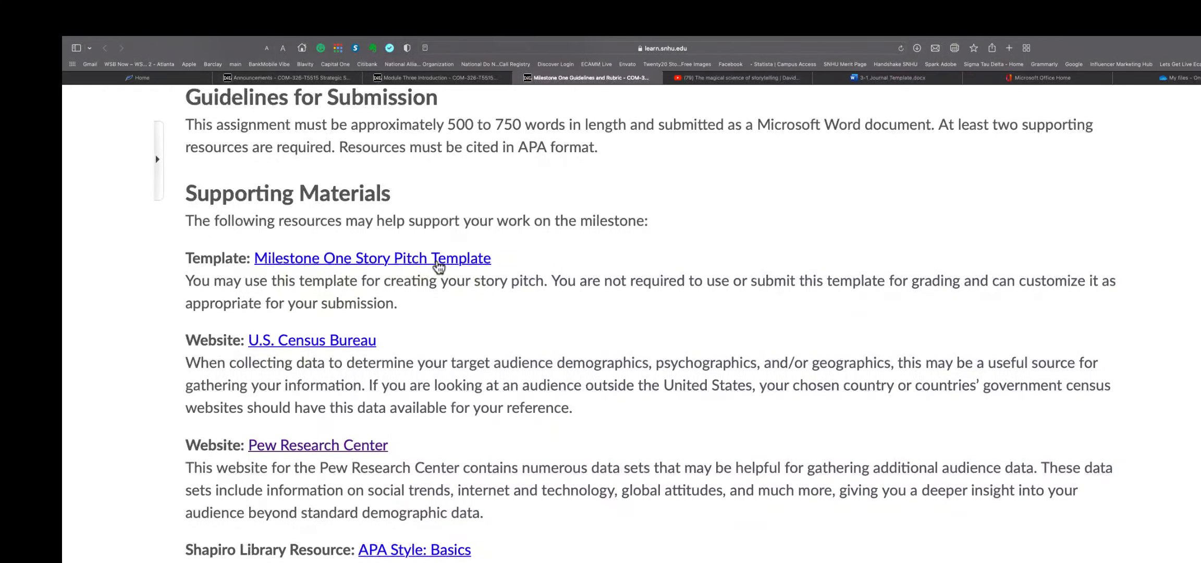
scroll(down, 3)
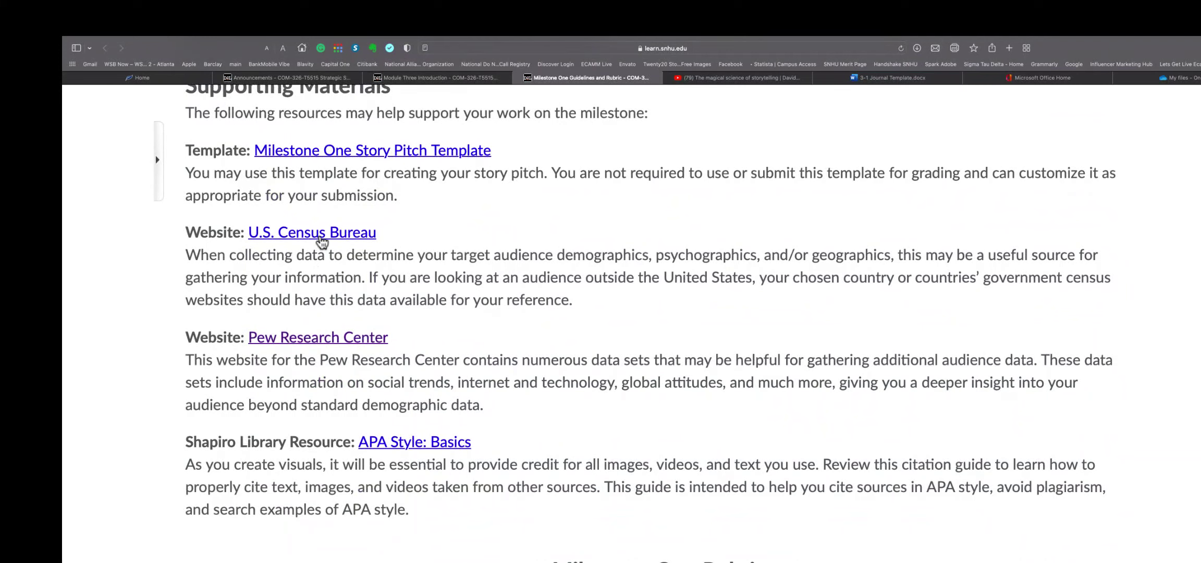
mouse_move(483, 248)
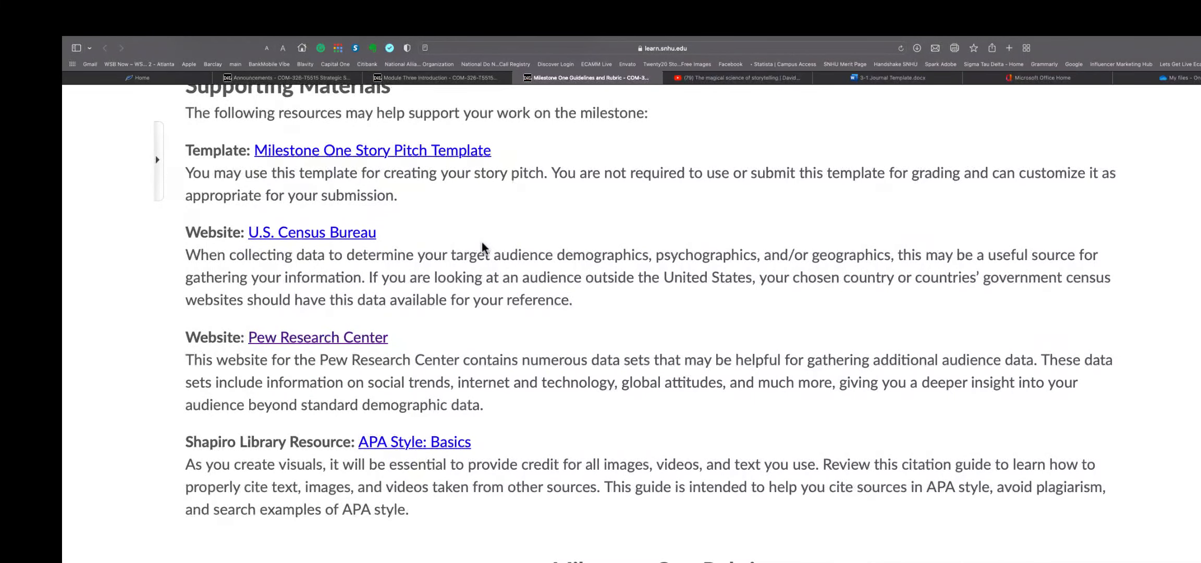
mouse_move(598, 311)
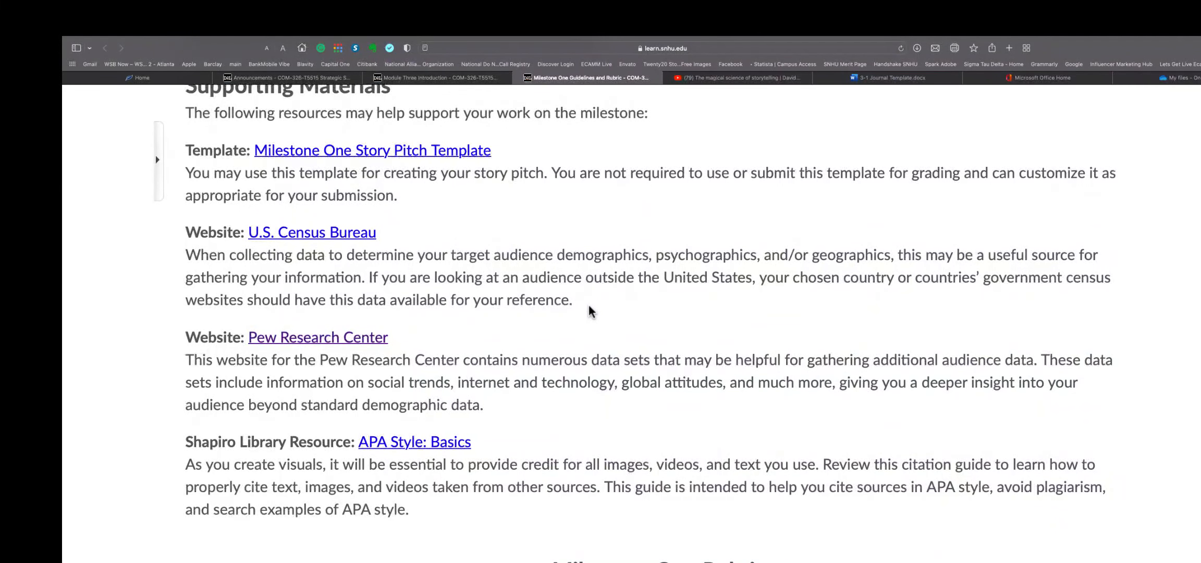
mouse_move(508, 308)
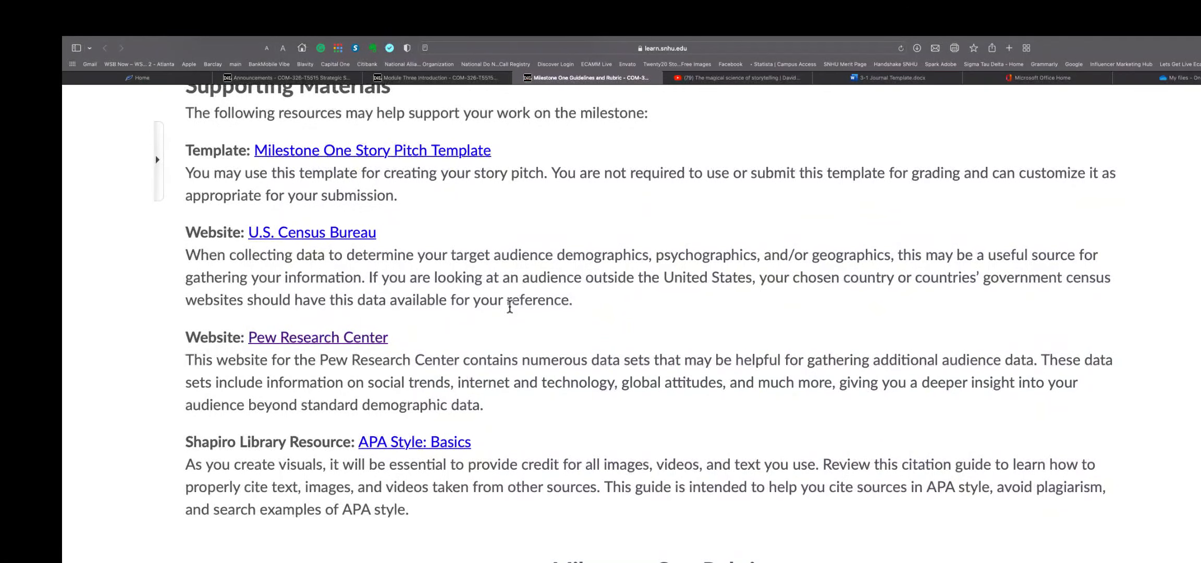
mouse_move(248, 267)
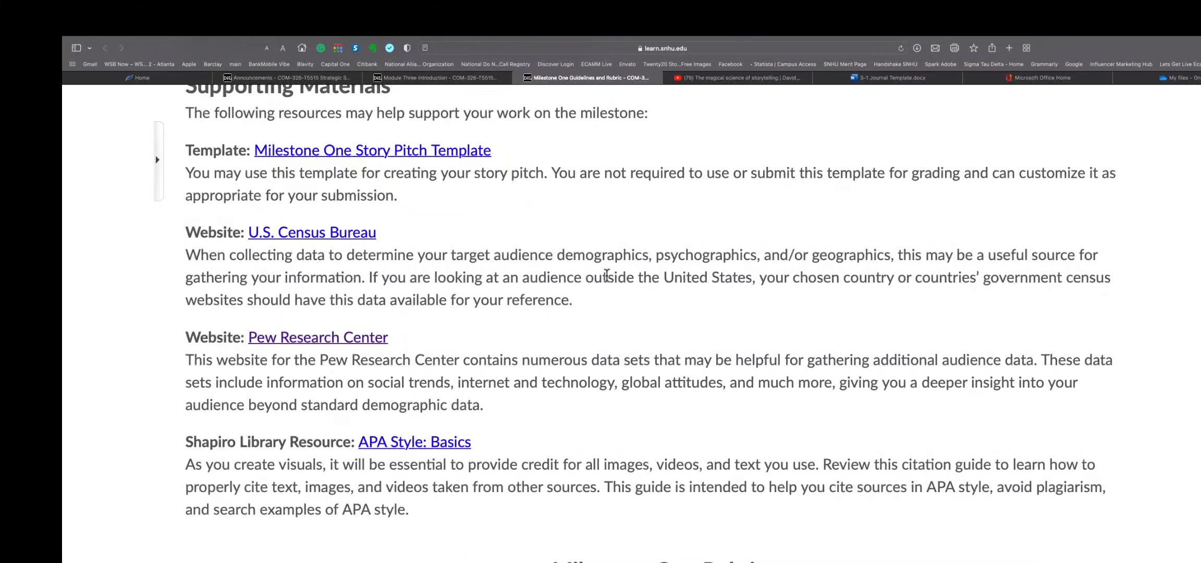
mouse_move(651, 254)
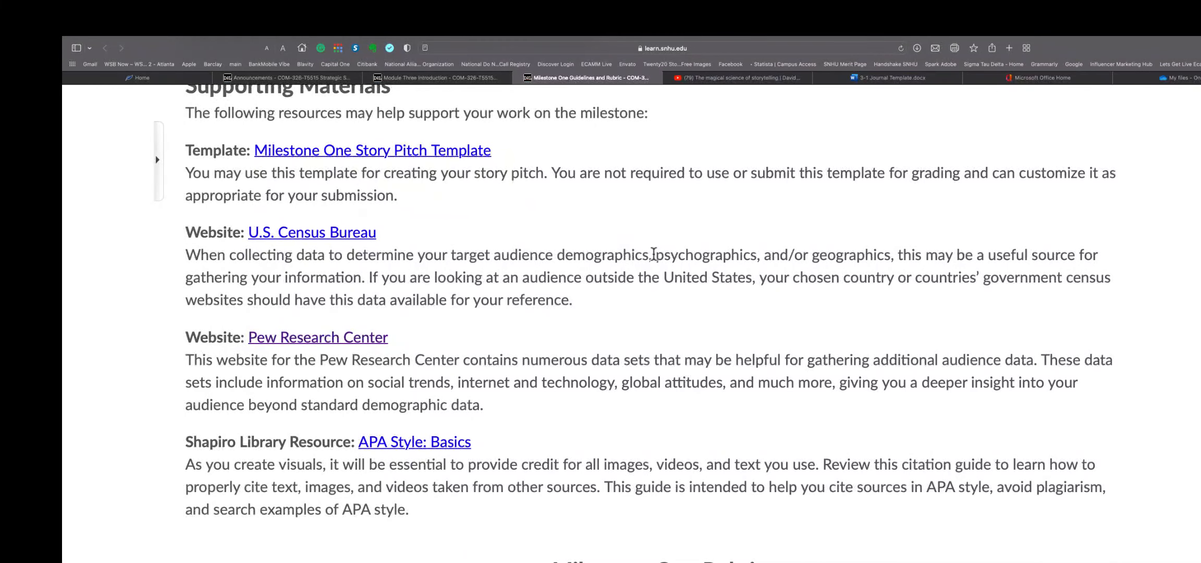
double_click(702, 255)
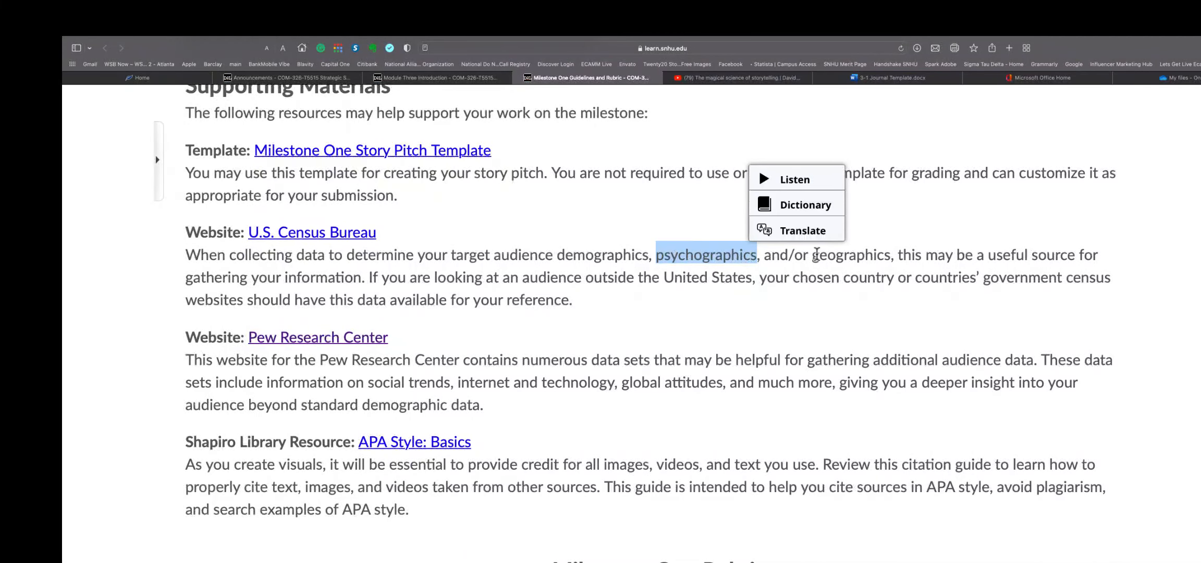
click(370, 277)
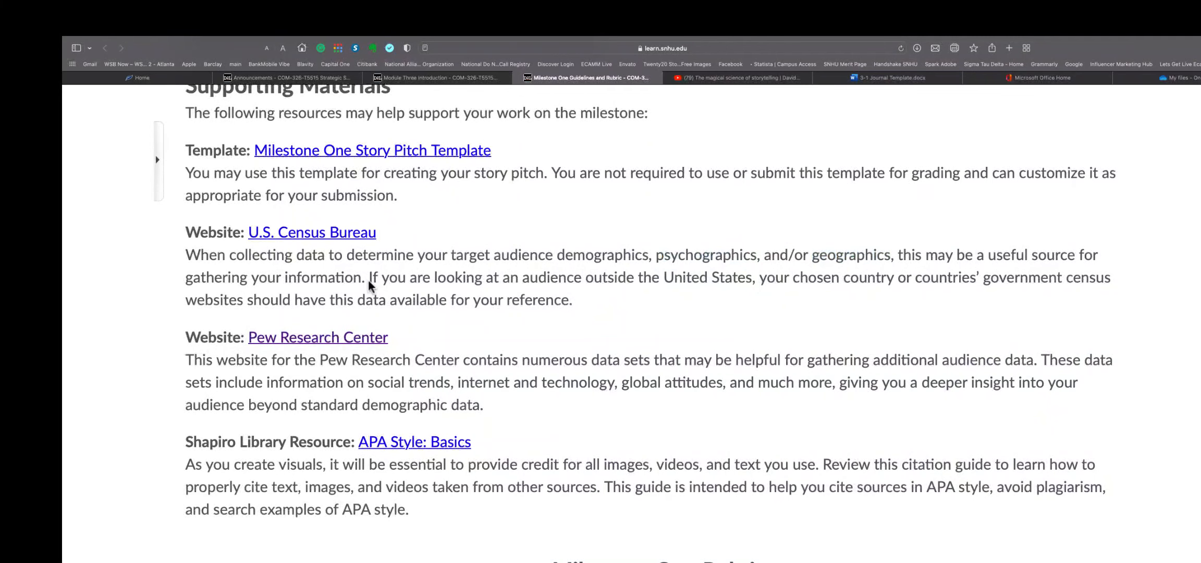
mouse_move(634, 327)
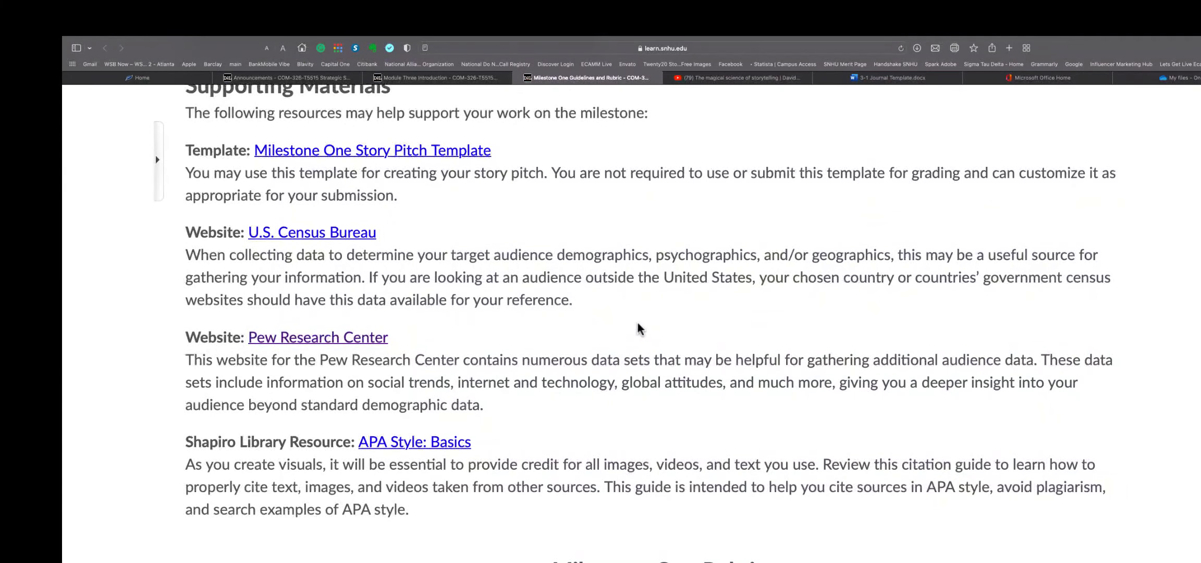
scroll(down, 3)
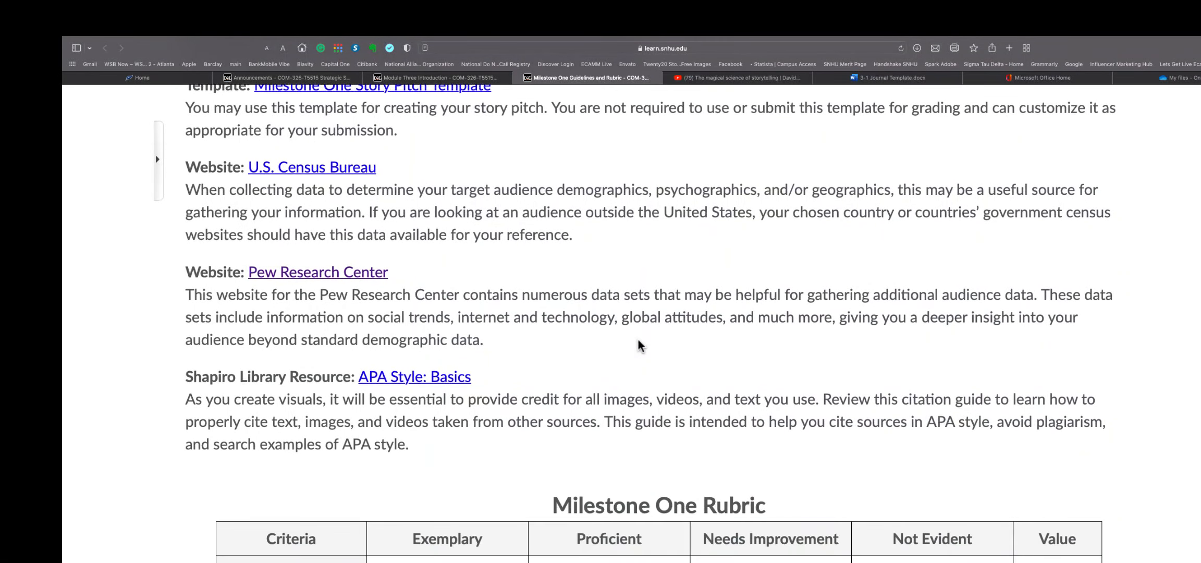
mouse_move(640, 358)
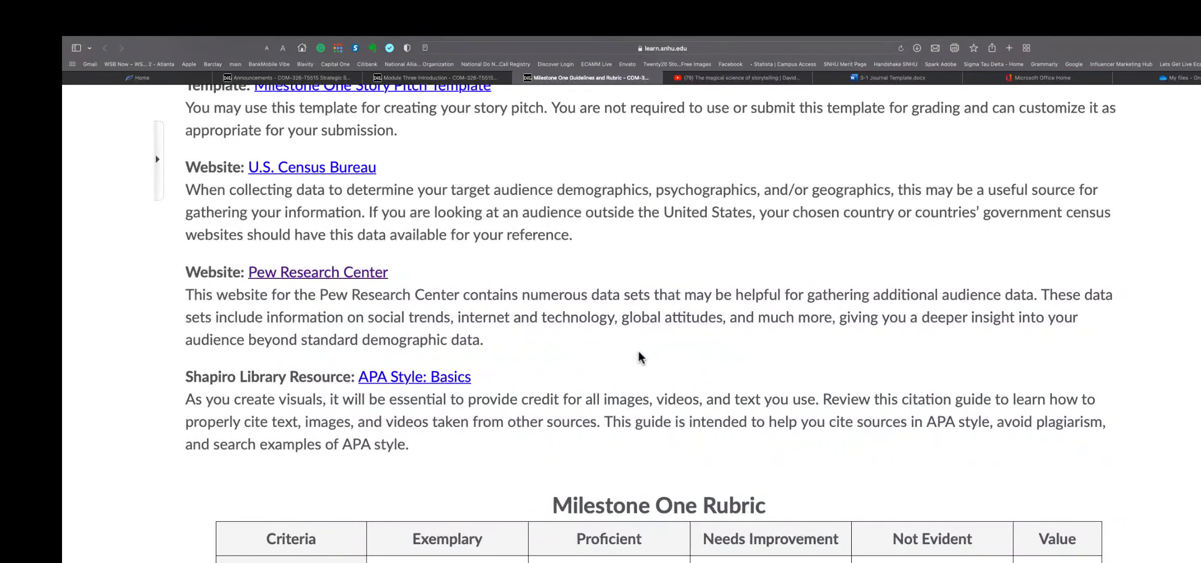
scroll(down, 3)
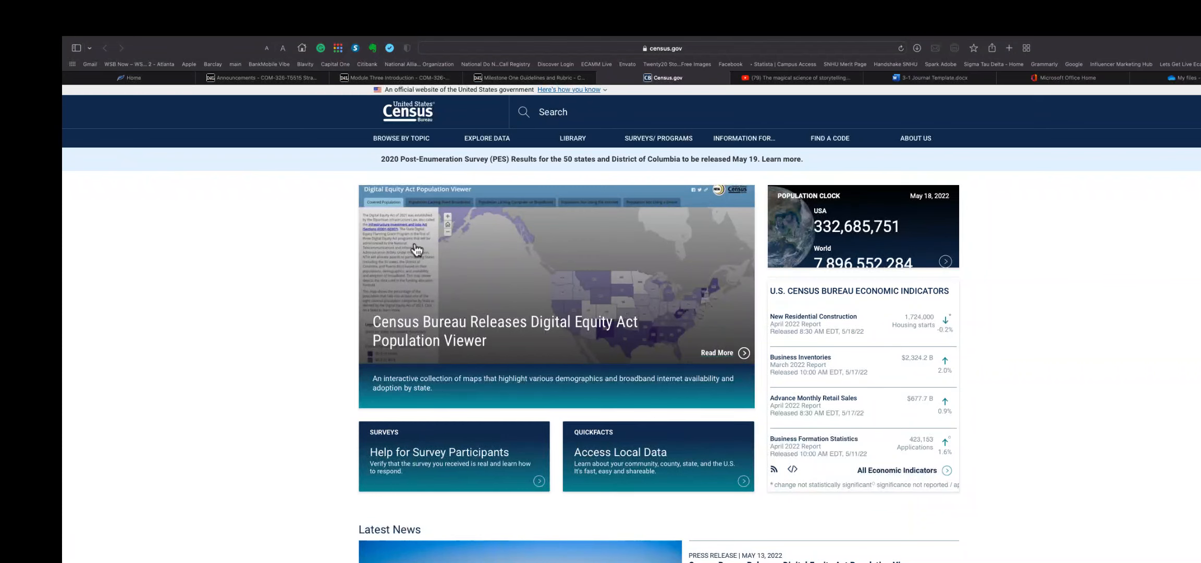
mouse_move(674, 328)
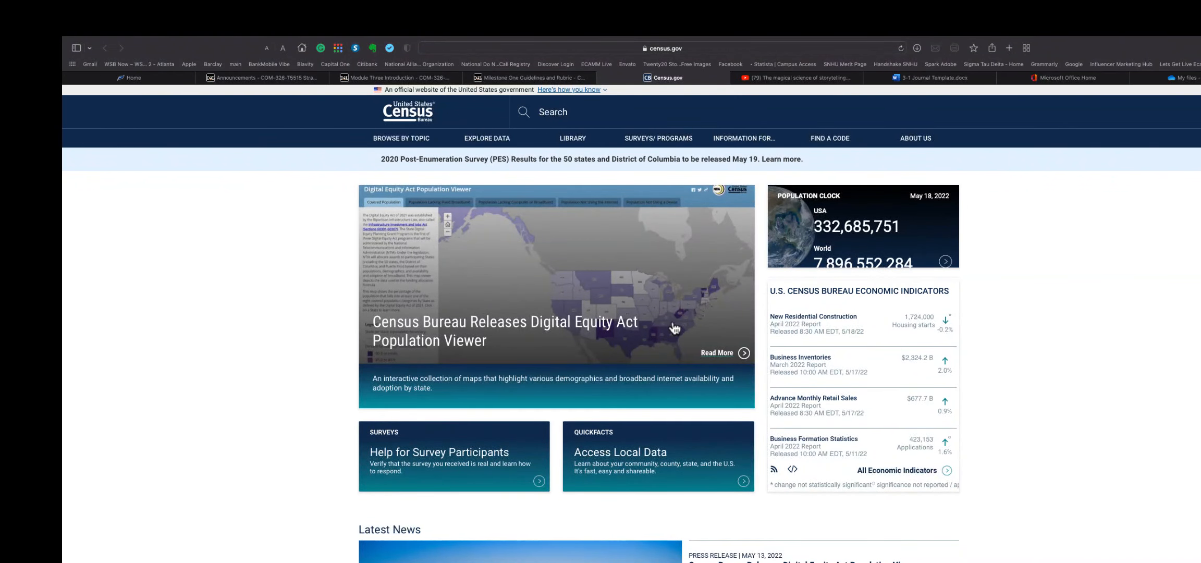
Scroll census.gov's Latest News and America Counts stories, then back up
scroll(down, 3)
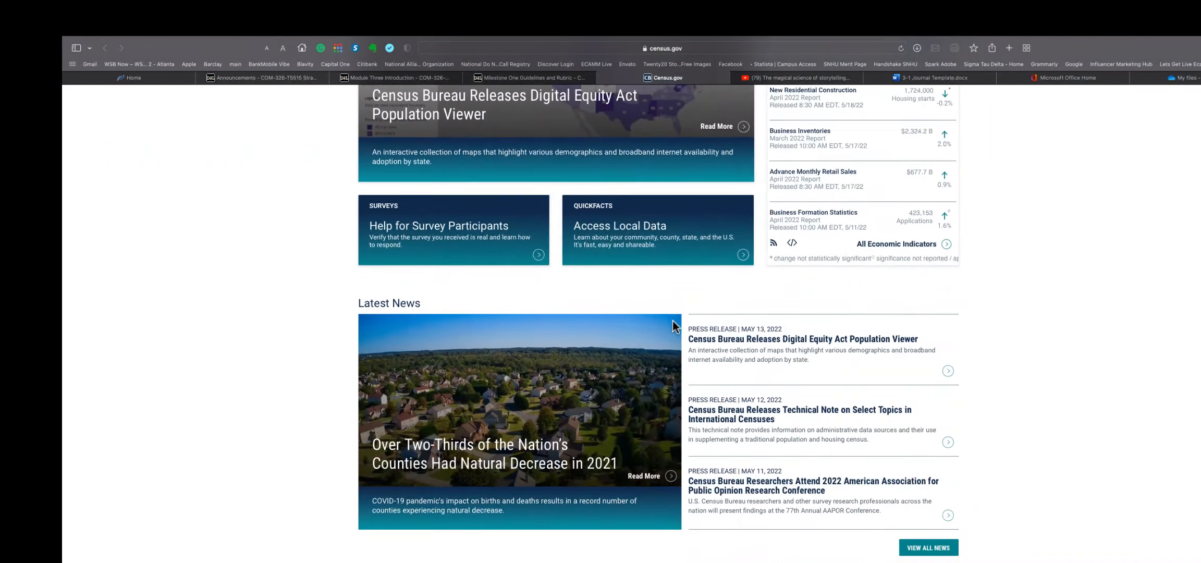
scroll(down, 3)
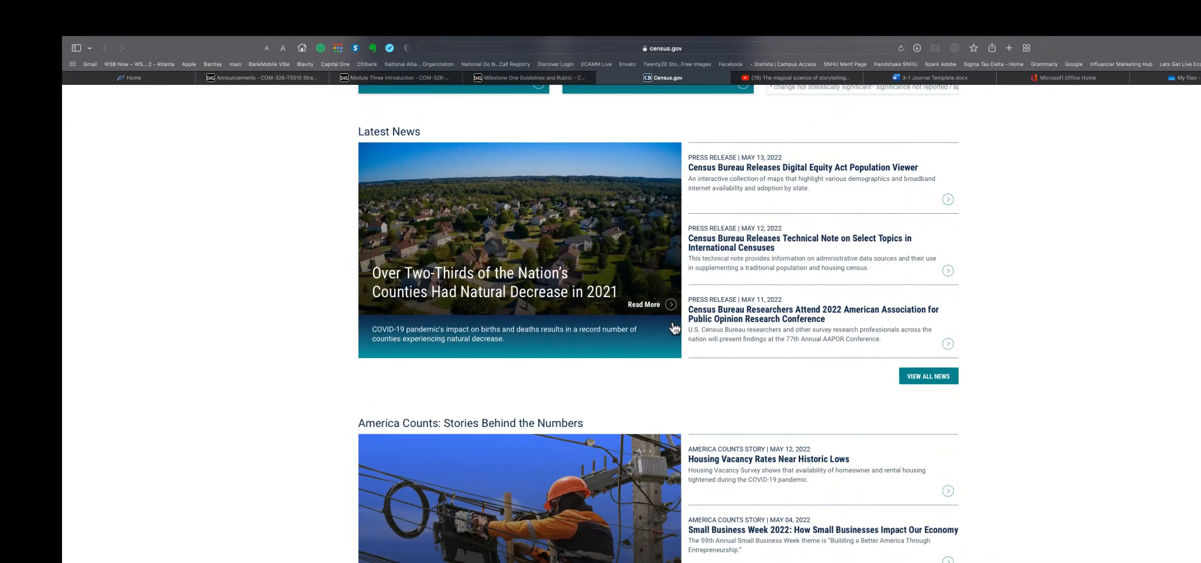
scroll(down, 3)
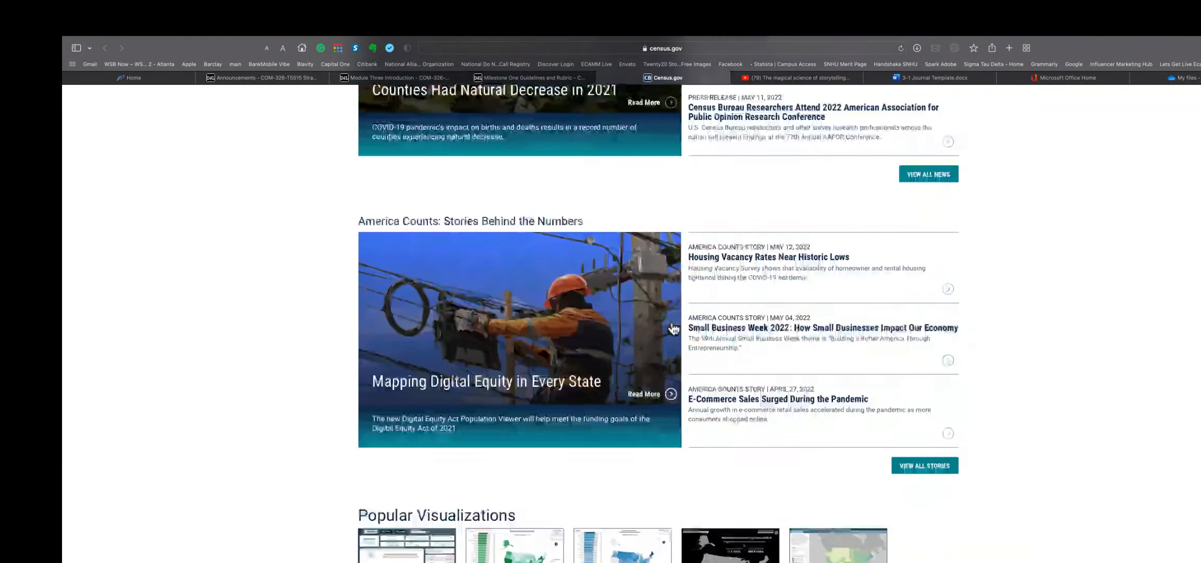
scroll(up, 3)
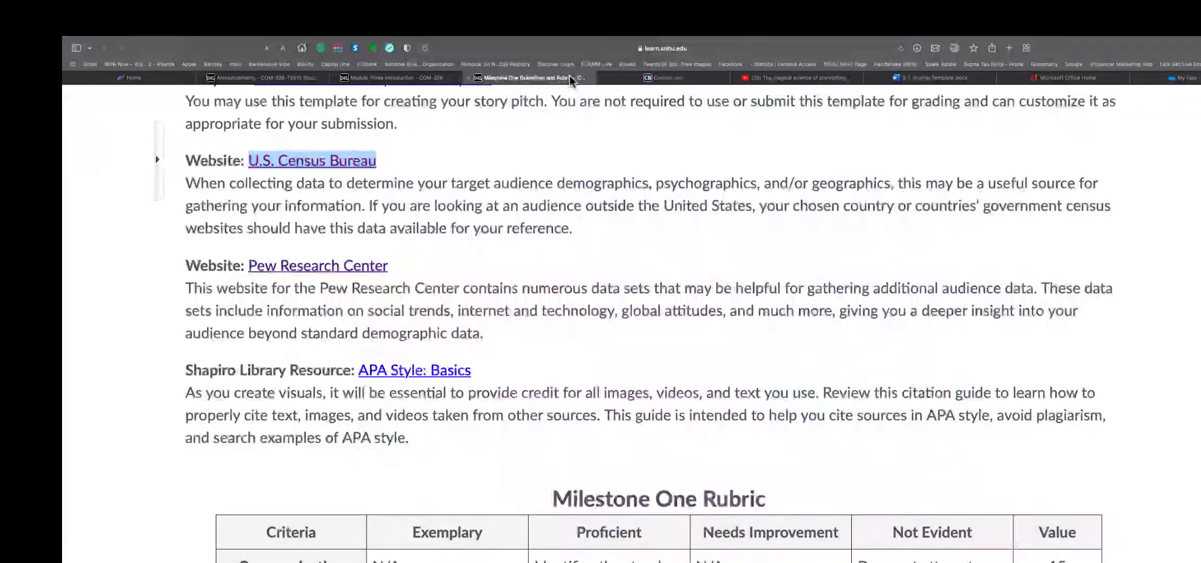
Scroll down to the Milestone One Rubric's Communication Goal and Audience Information criteria
scroll(down, 3)
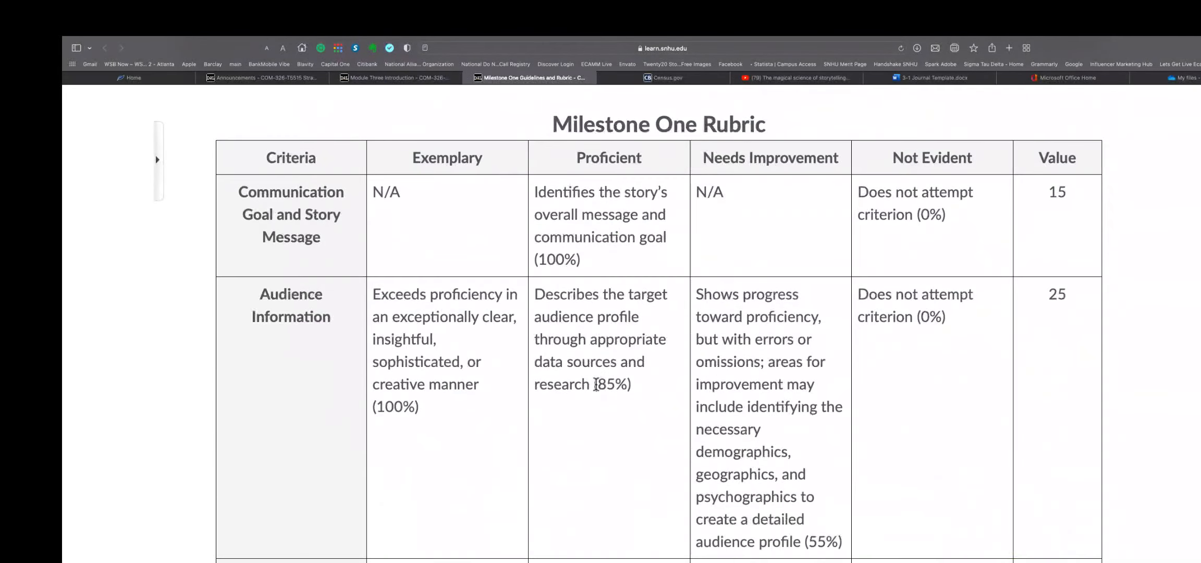
scroll(down, 3)
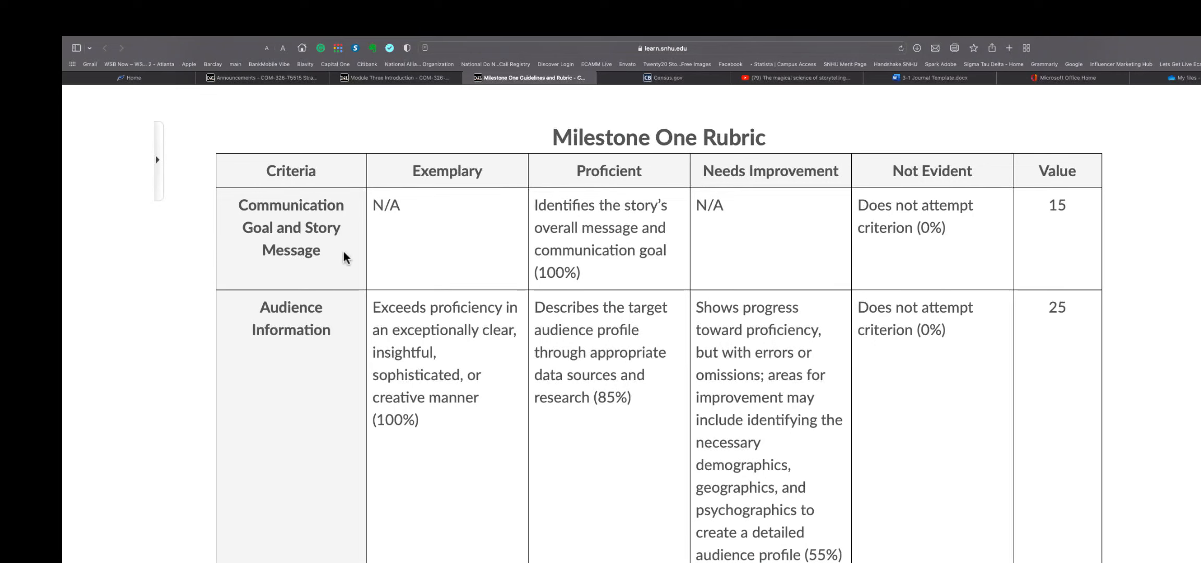
mouse_move(606, 163)
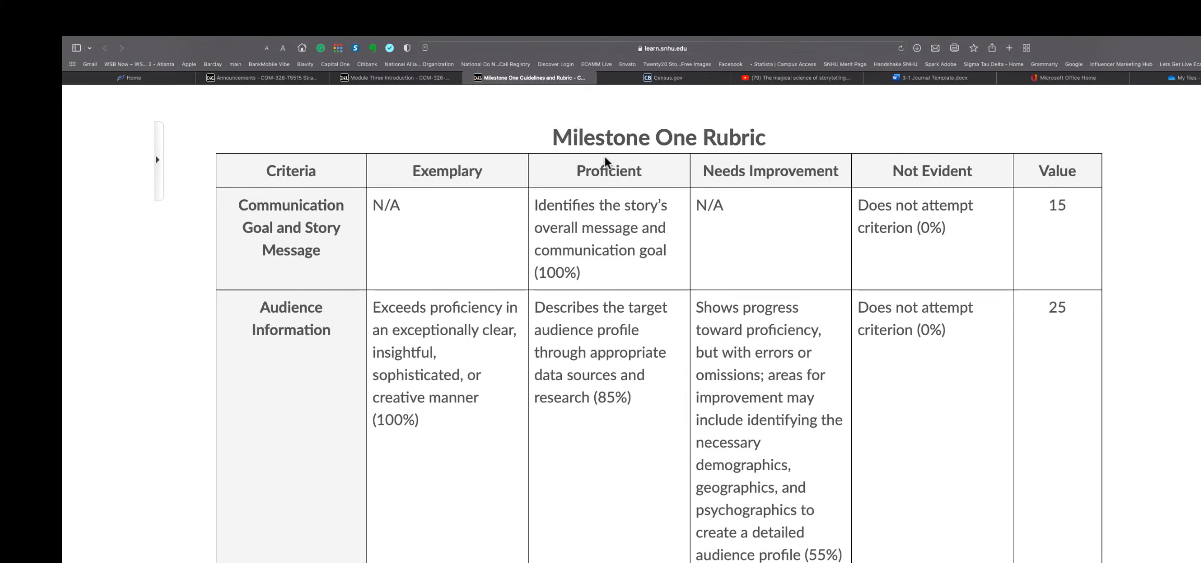
mouse_move(518, 265)
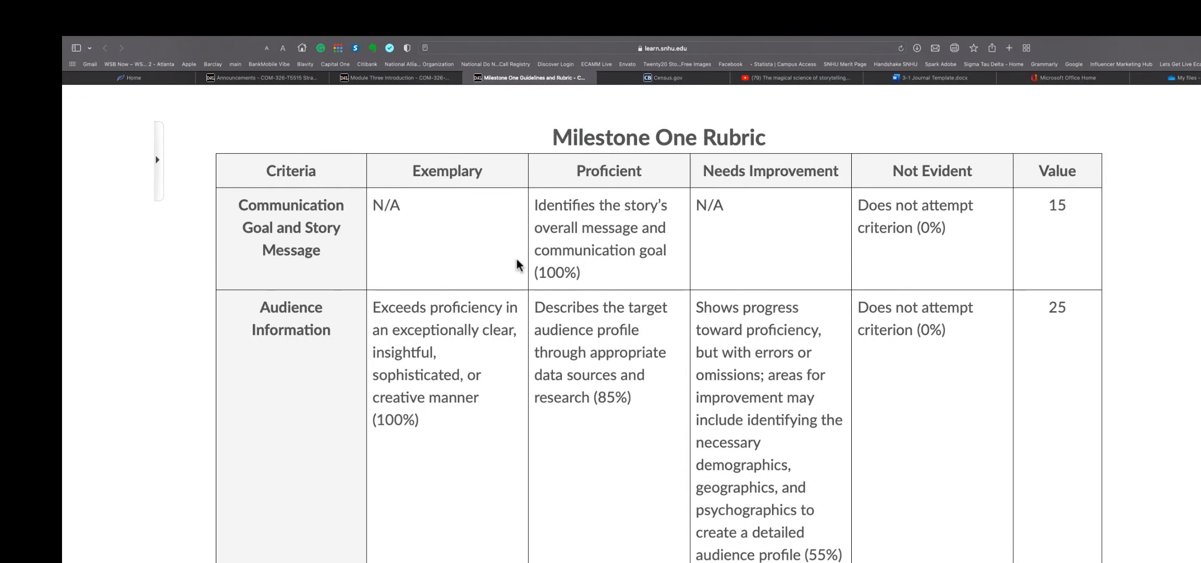
mouse_move(414, 230)
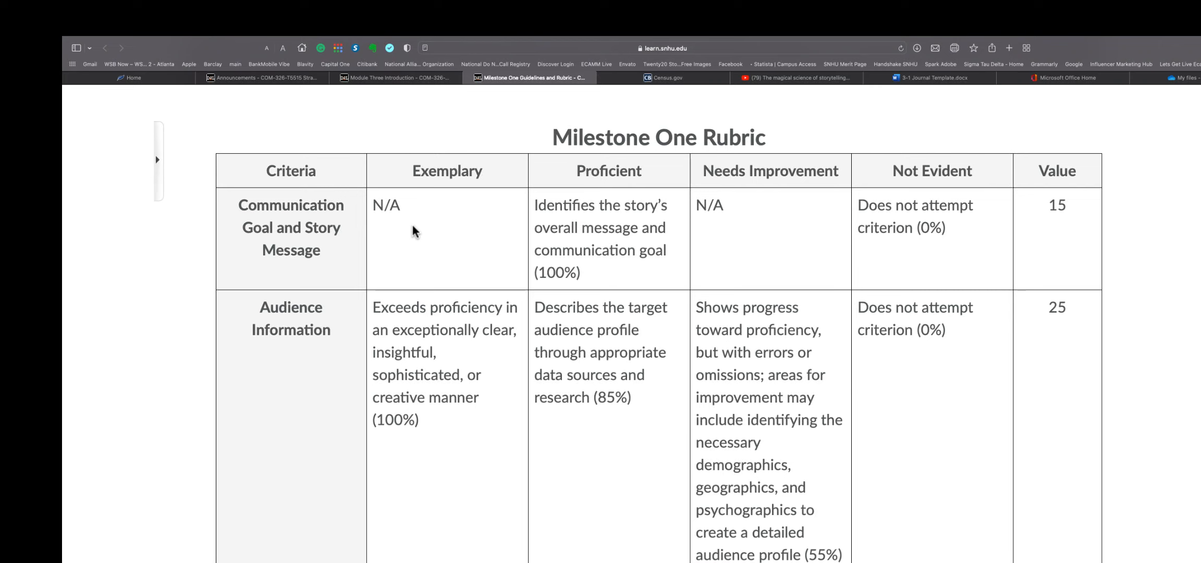
mouse_move(435, 252)
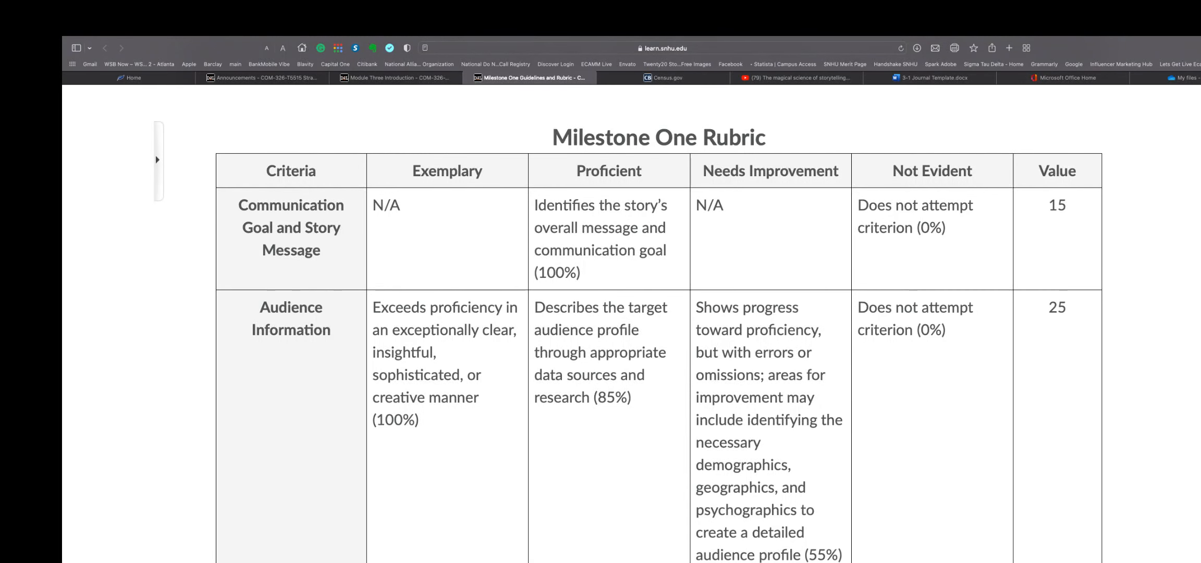
mouse_move(807, 258)
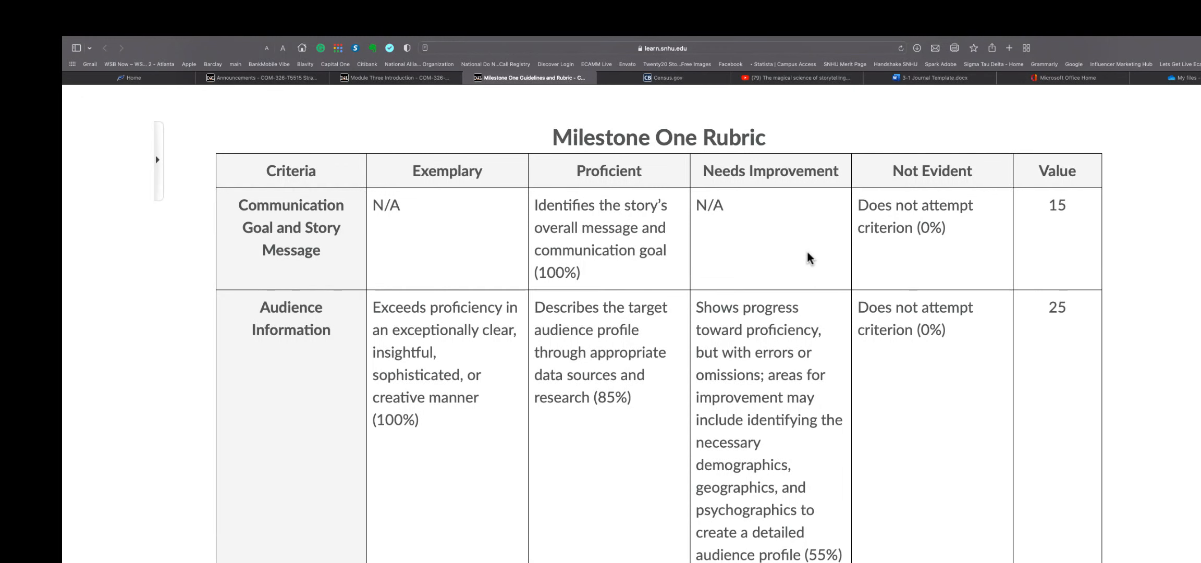
mouse_move(635, 464)
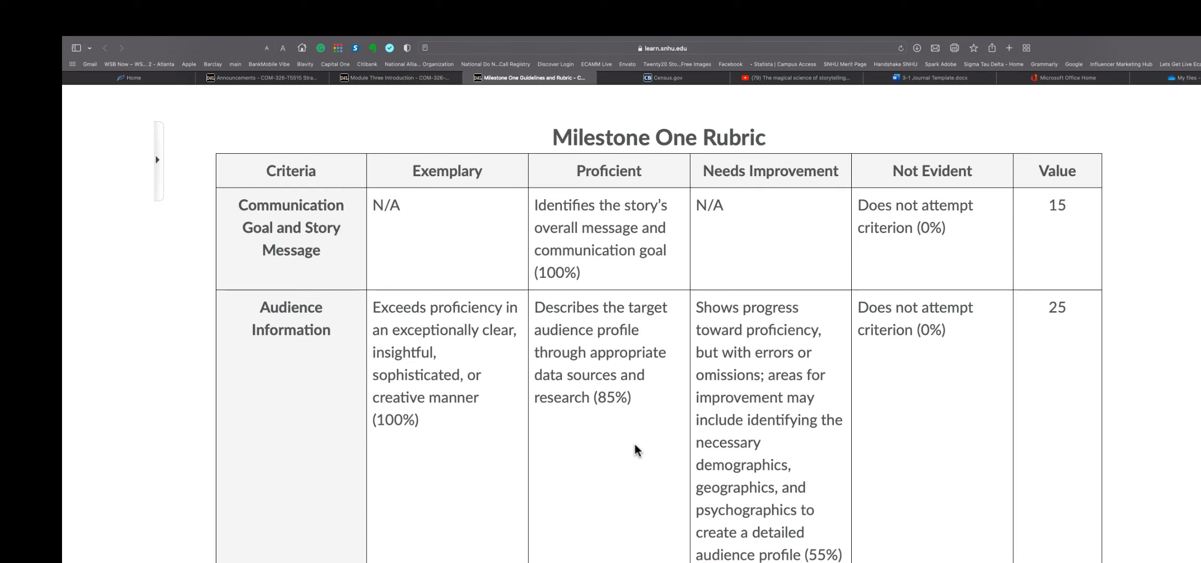
scroll(down, 3)
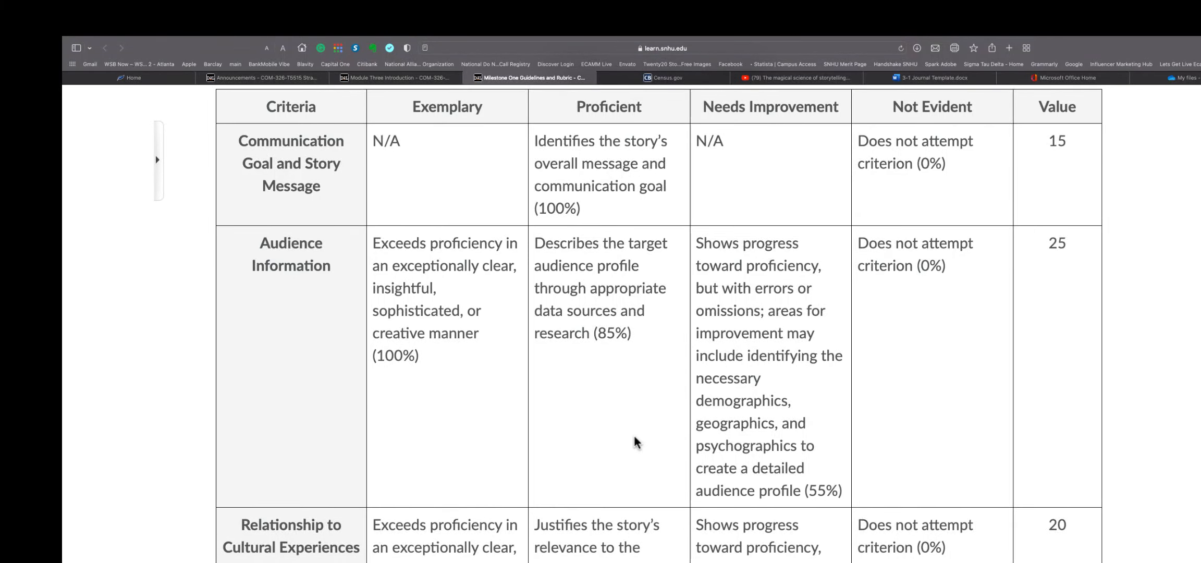
scroll(down, 3)
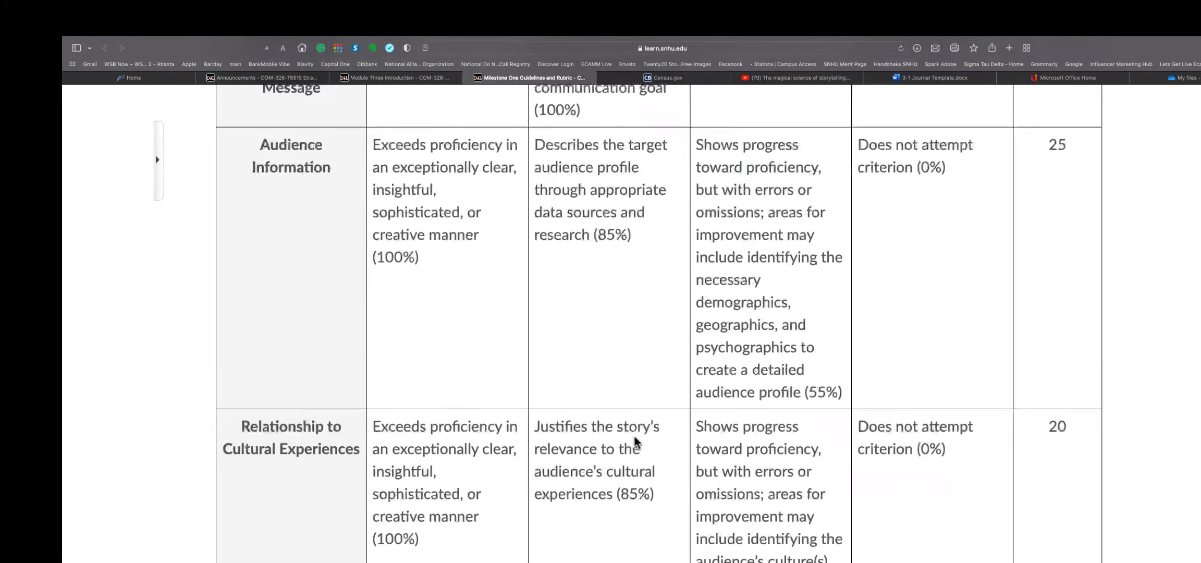
scroll(down, 3)
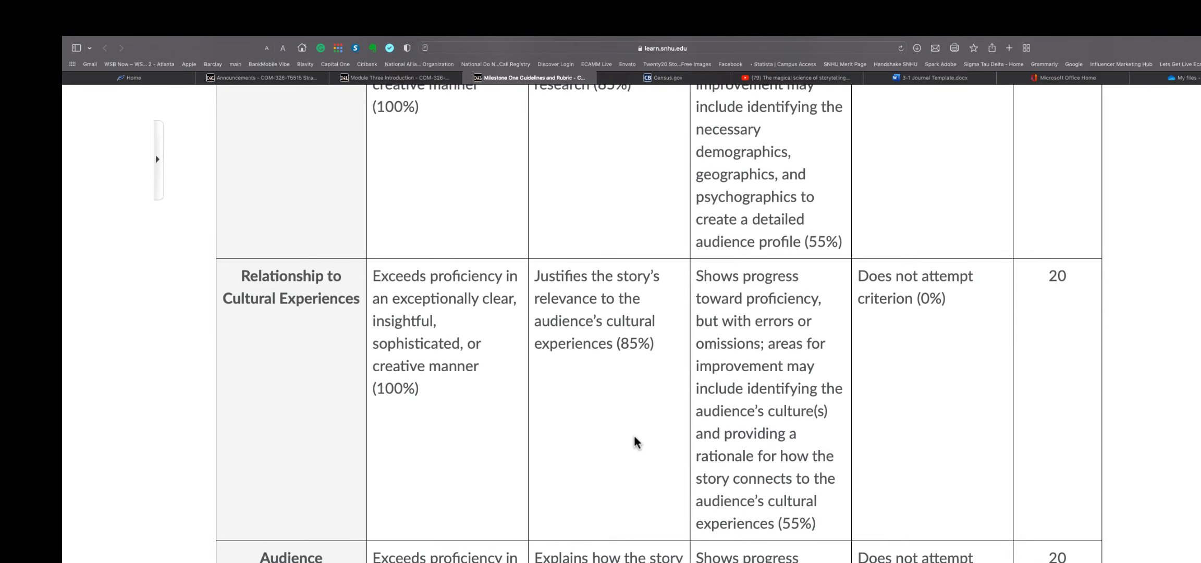
scroll(down, 3)
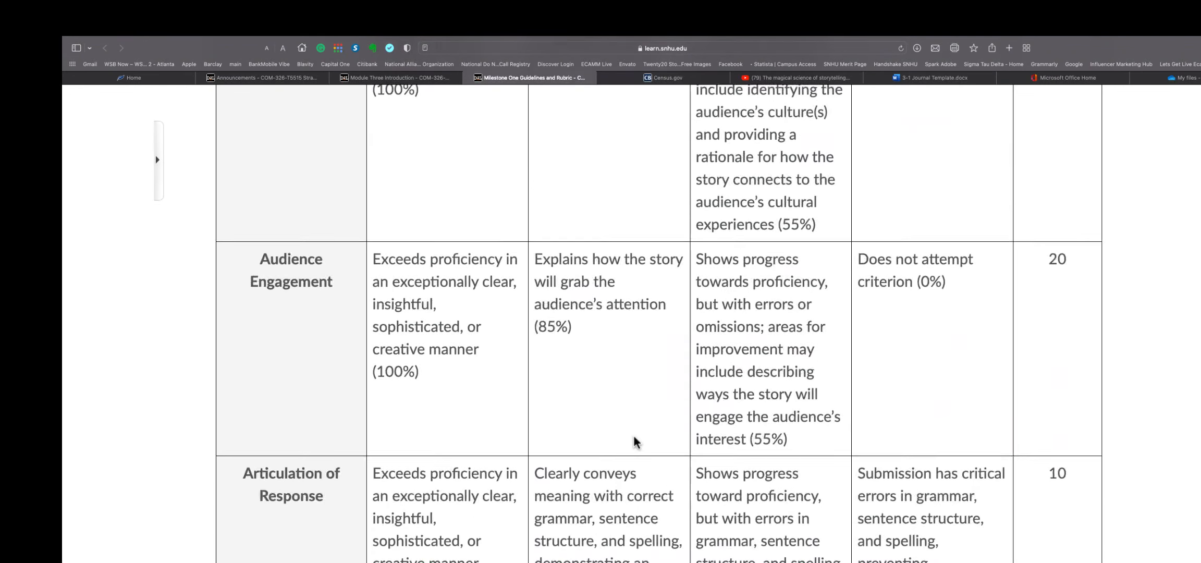
scroll(down, 3)
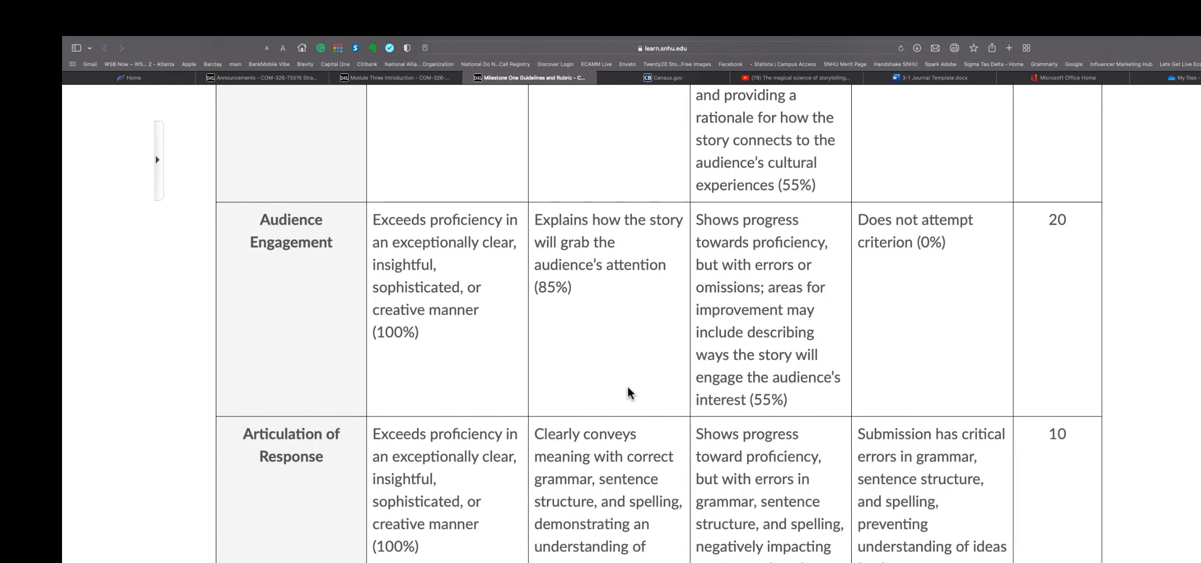
scroll(down, 3)
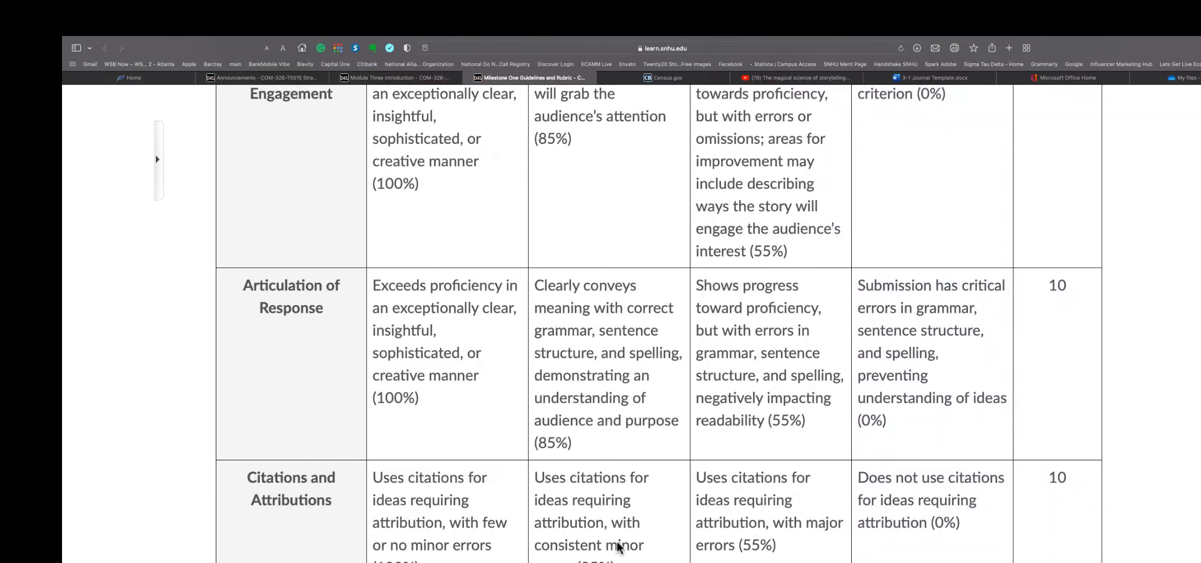
mouse_move(492, 542)
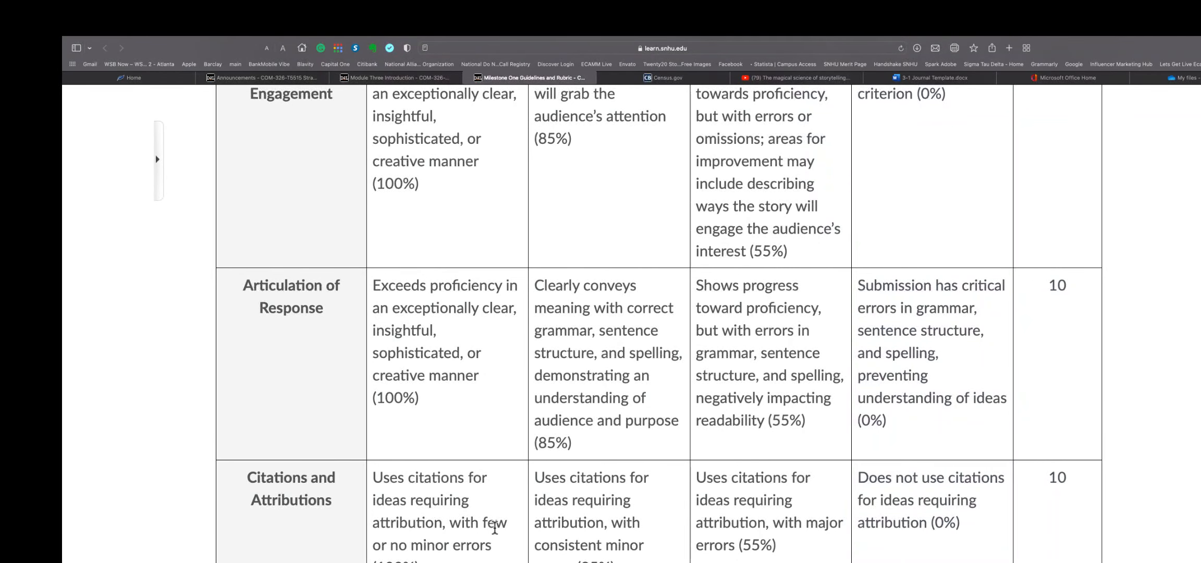
mouse_move(492, 454)
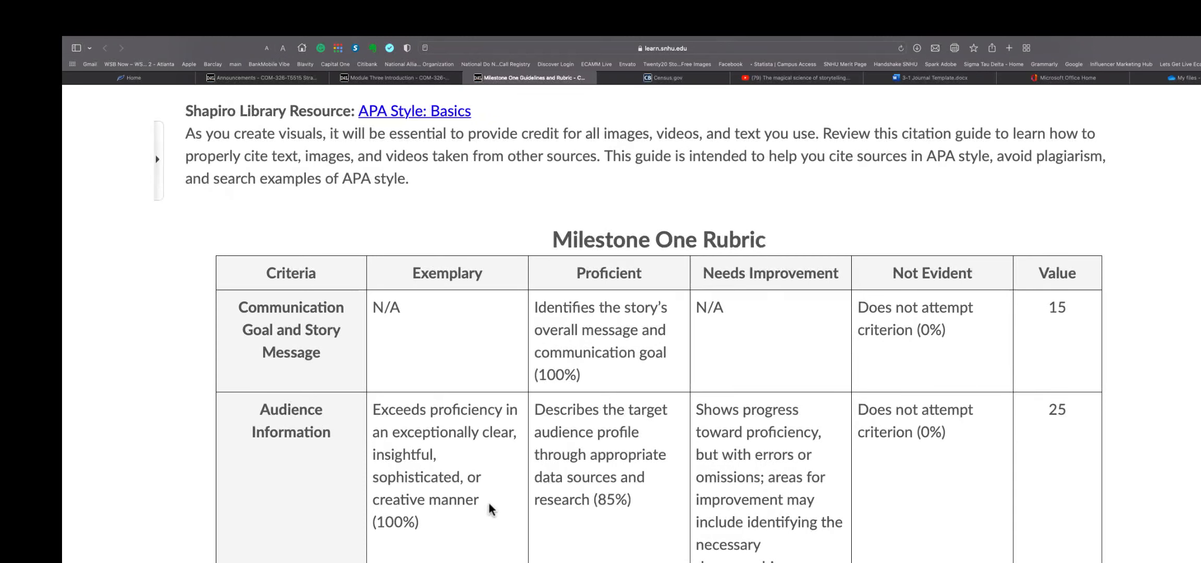
scroll(down, 3)
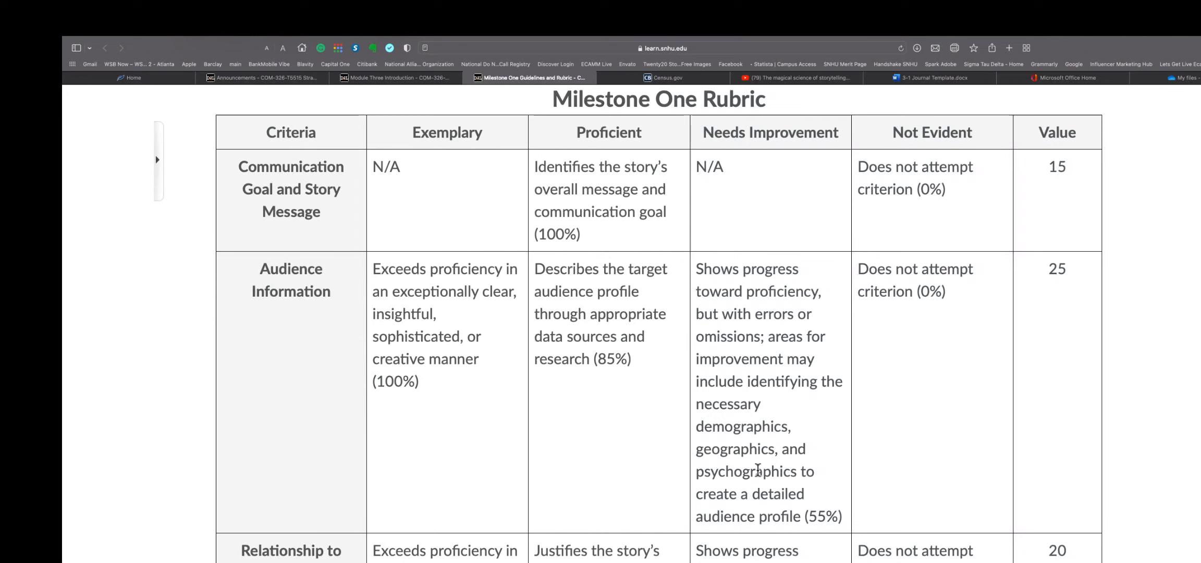
mouse_move(761, 470)
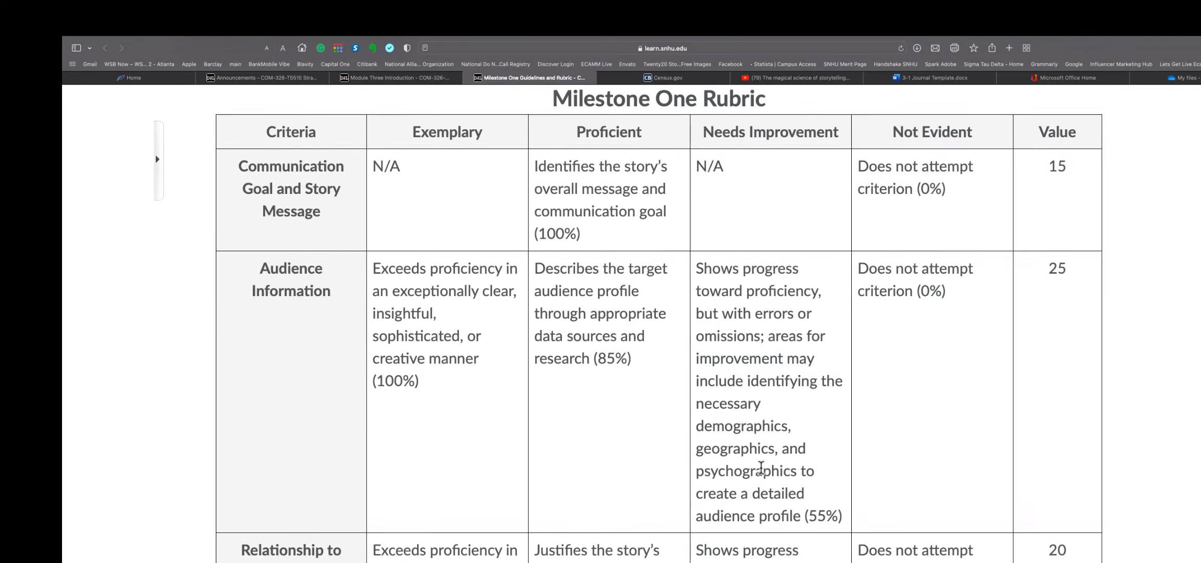
scroll(down, 3)
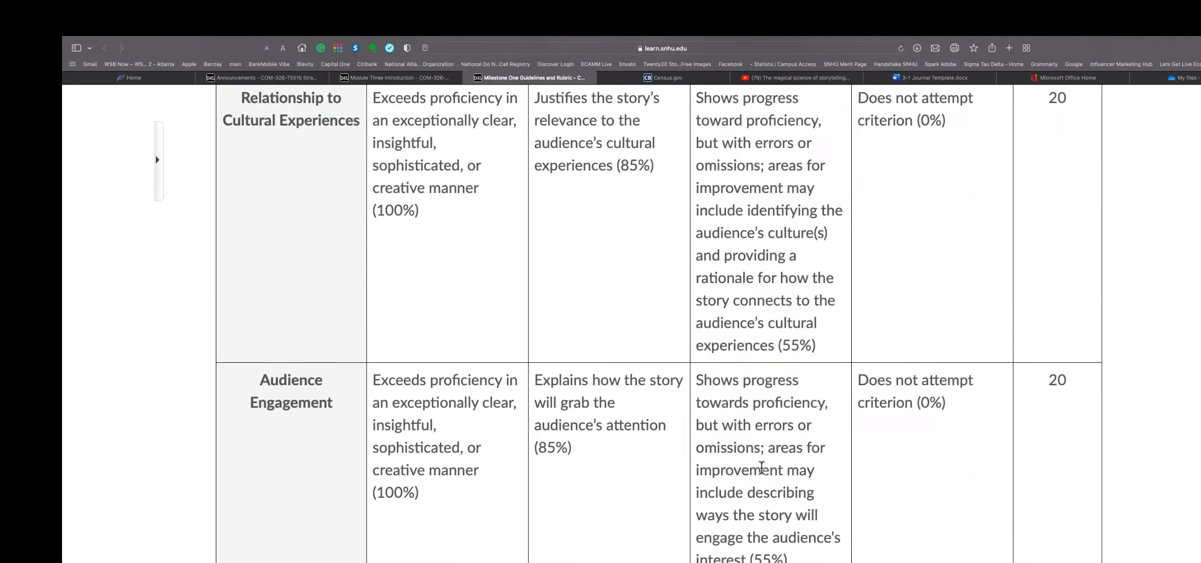
scroll(down, 3)
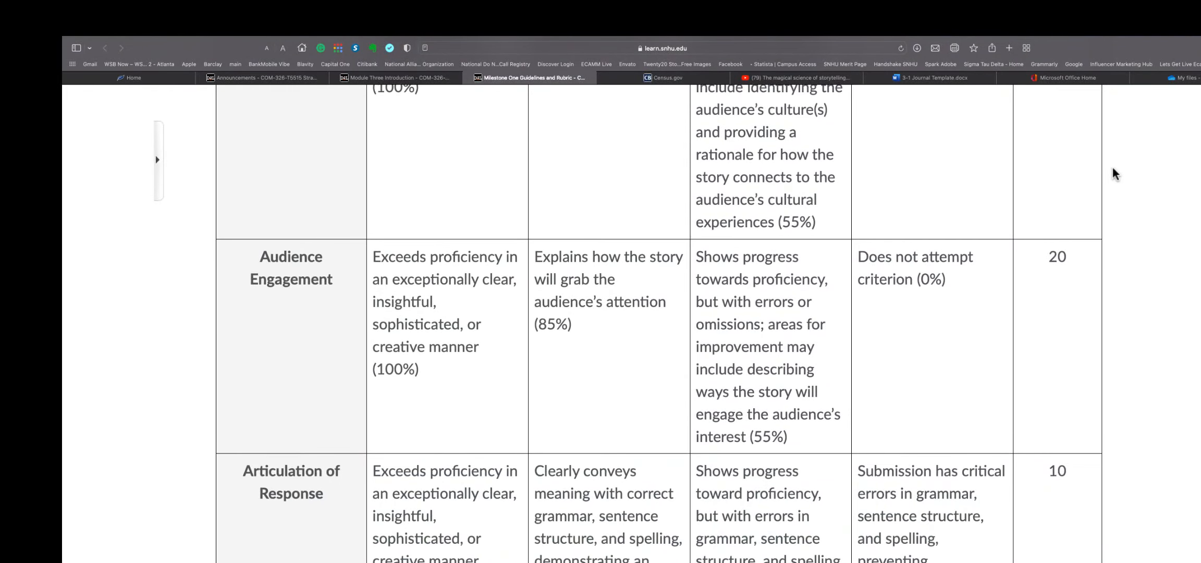
scroll(down, 3)
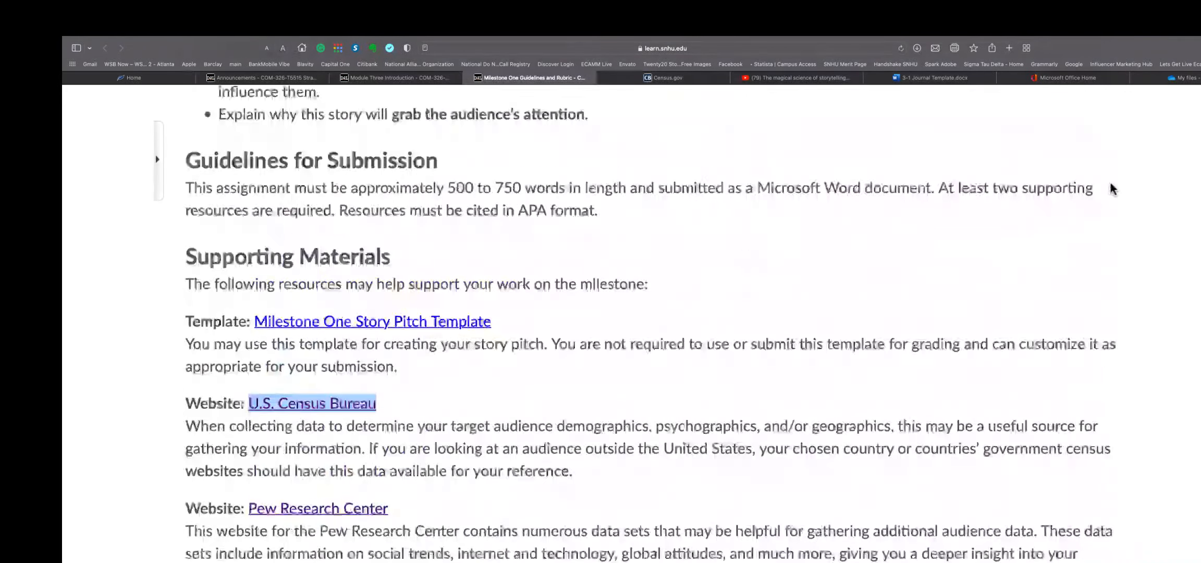
click(932, 77)
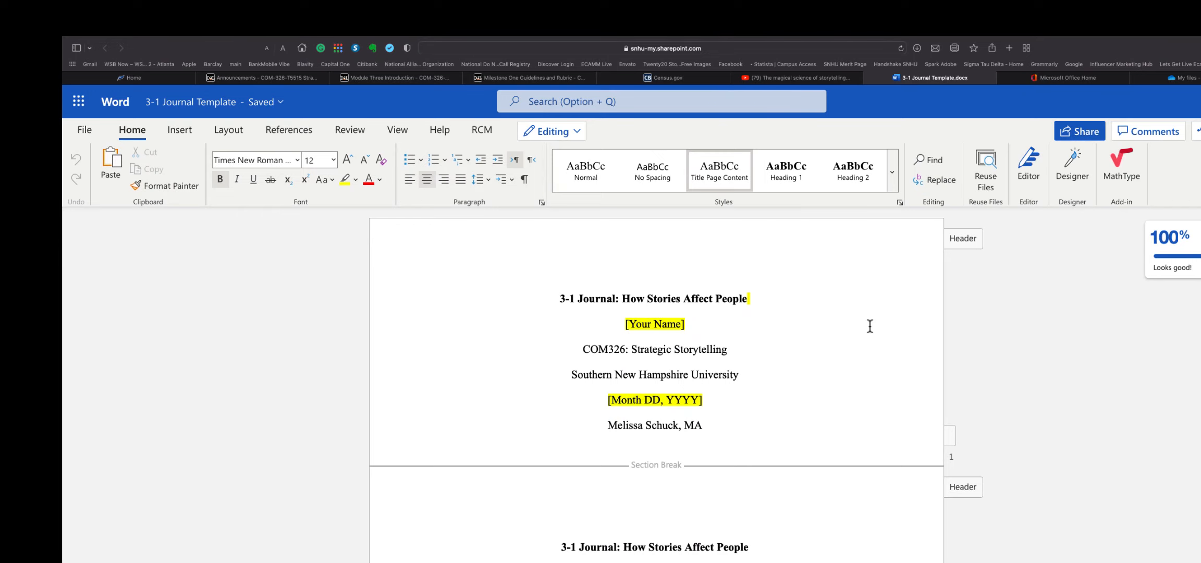
scroll(down, 3)
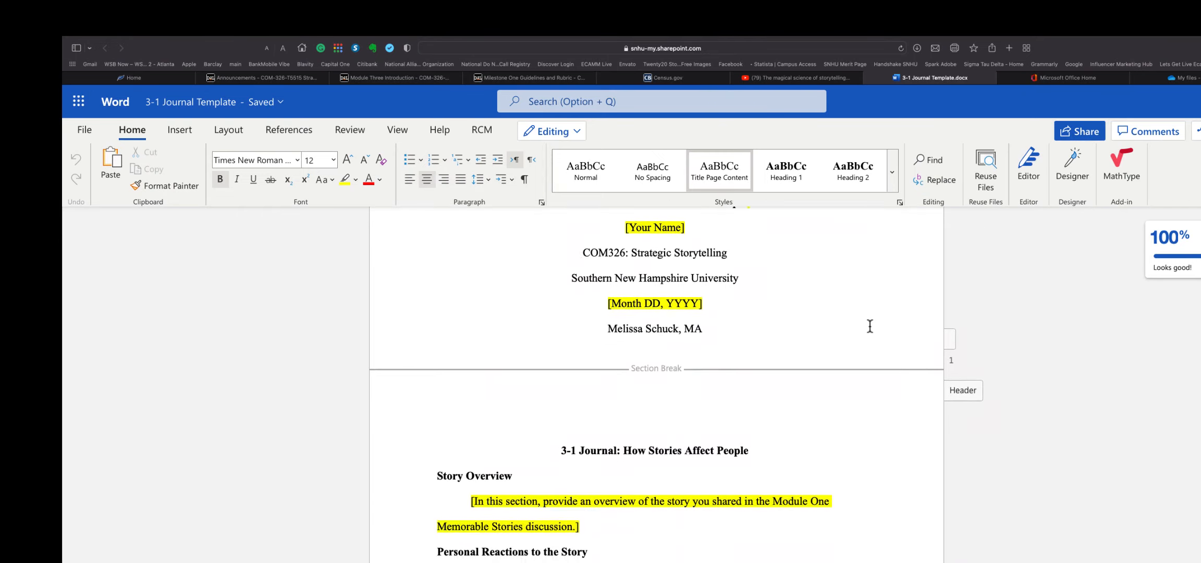
scroll(down, 3)
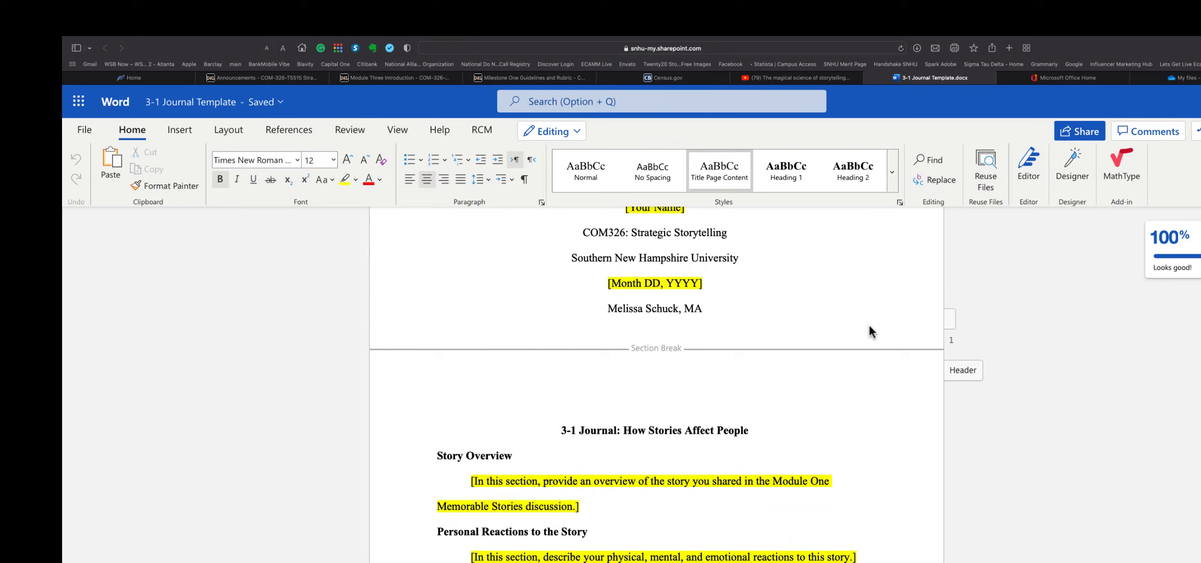
scroll(down, 3)
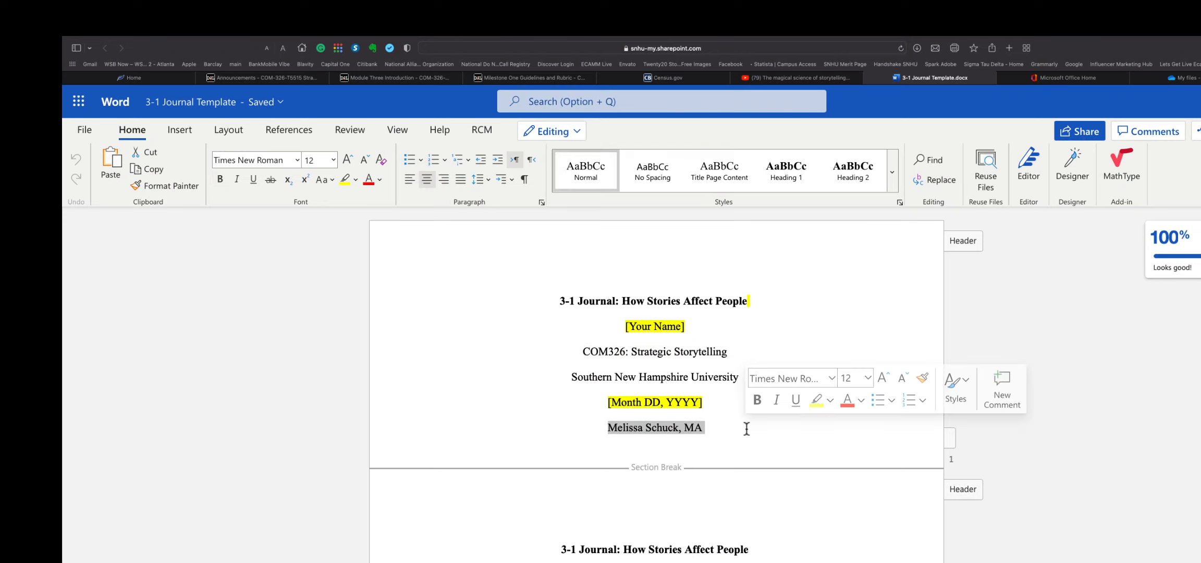
click(603, 353)
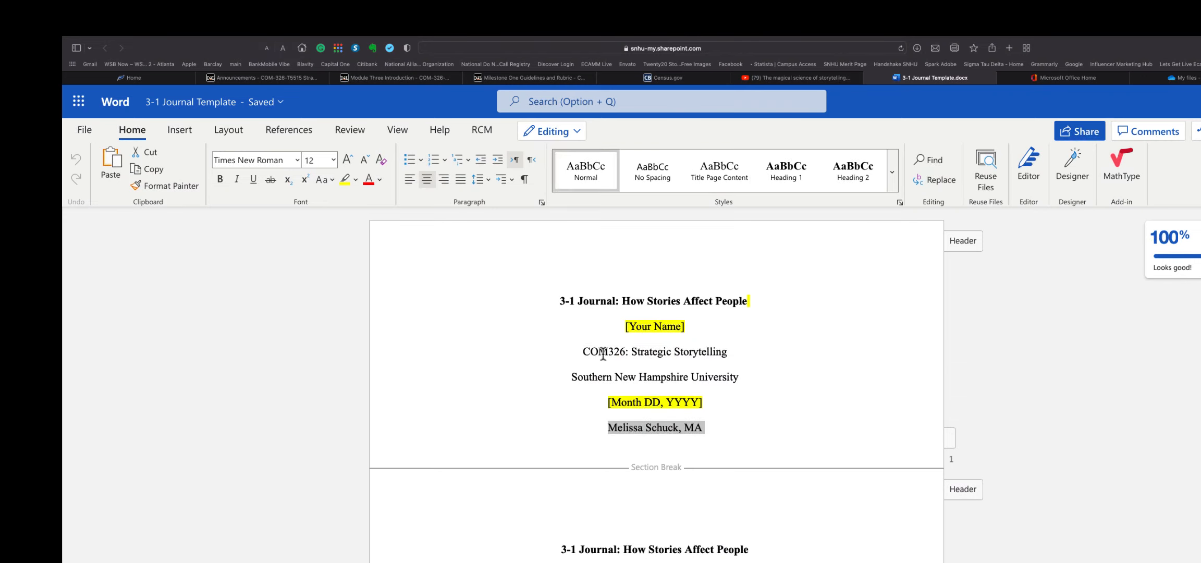
scroll(down, 3)
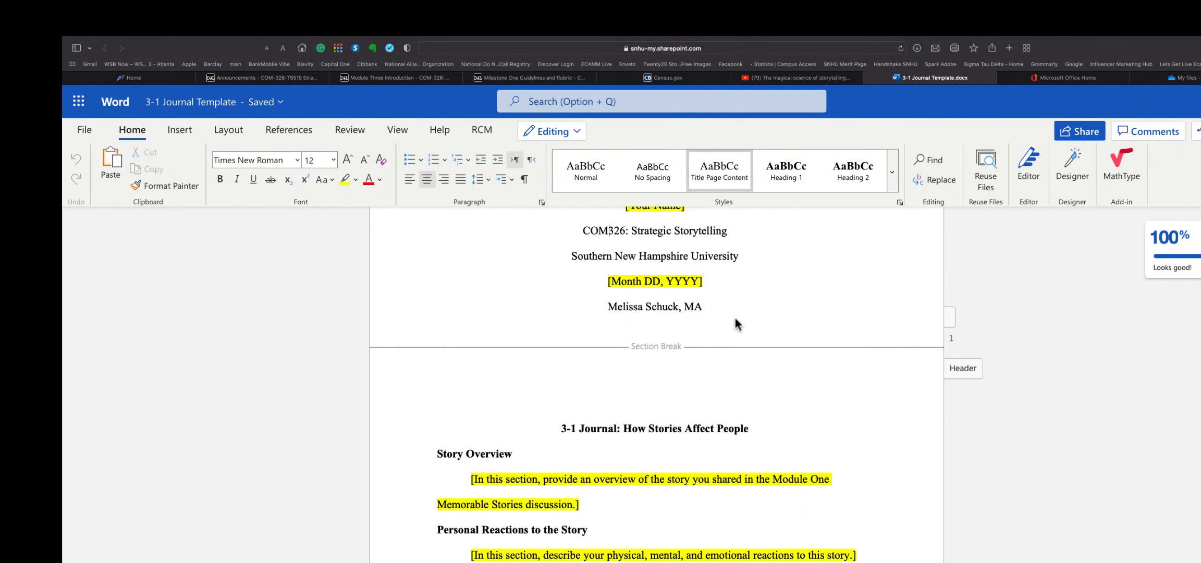
scroll(down, 3)
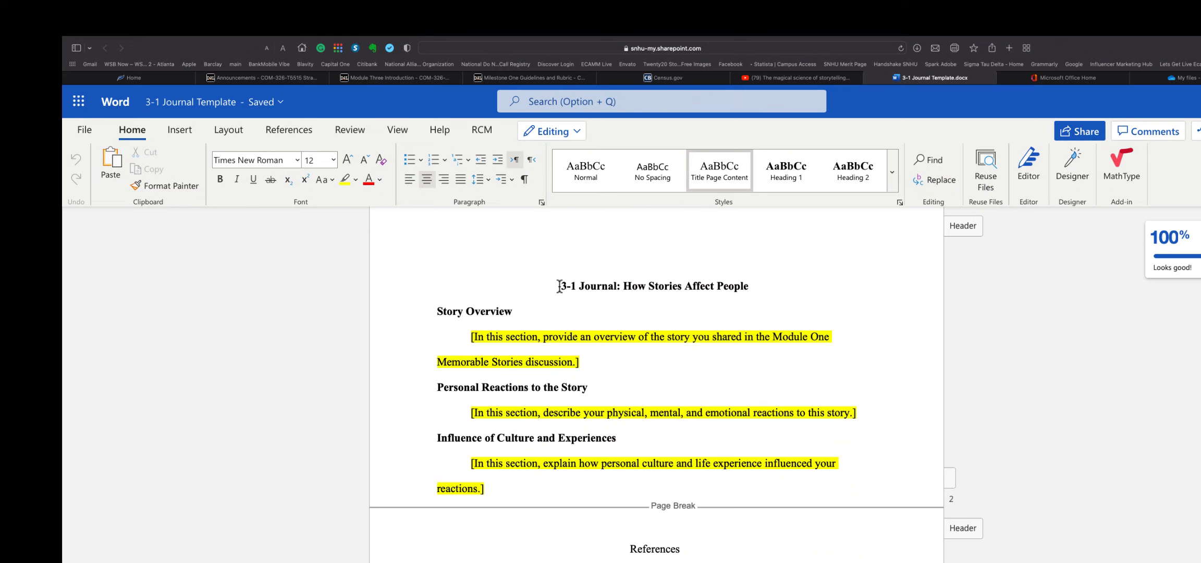